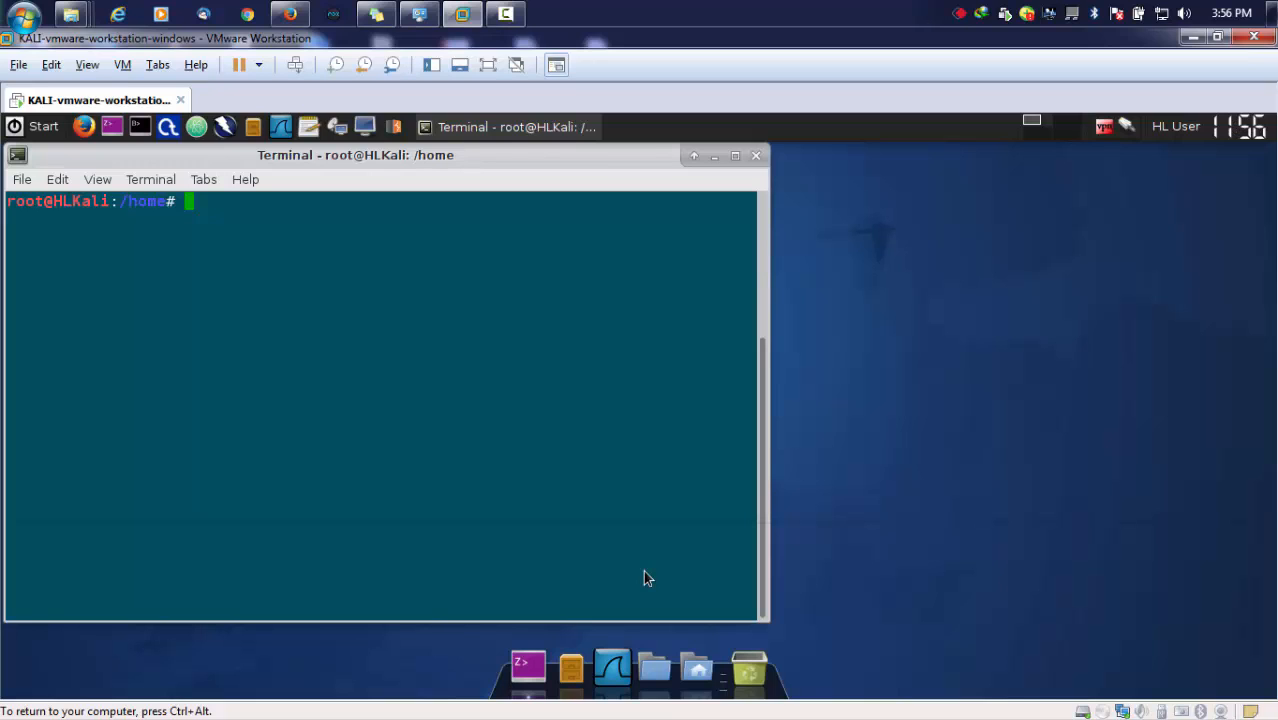
Change into /home/hacker and list it, showing mr3020.bin and hydra.restore.
type("ls")
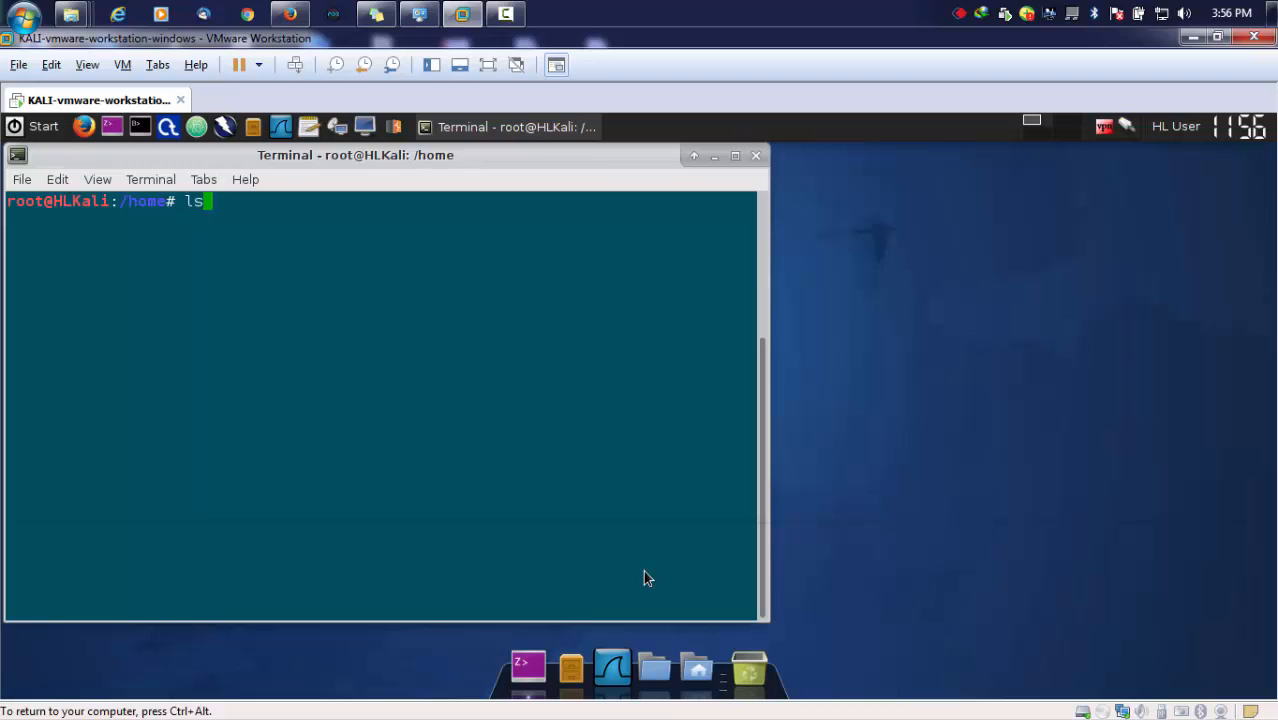
type("cd")
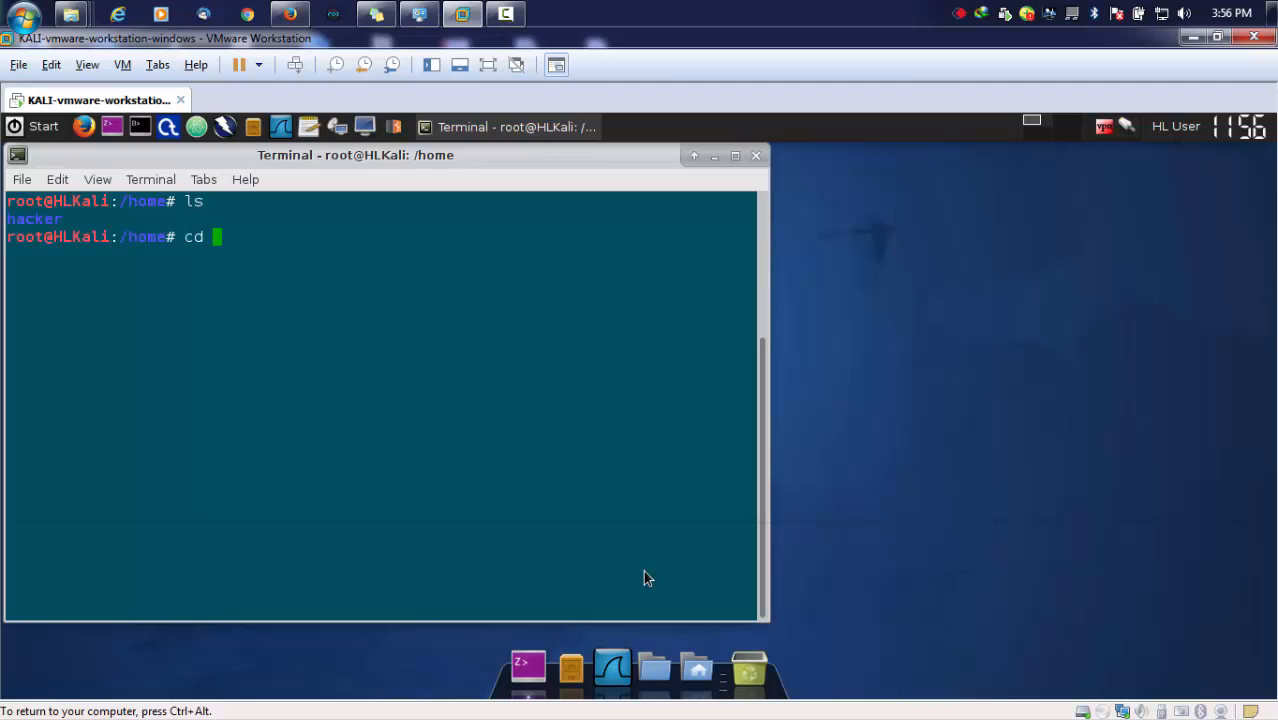
type("ha")
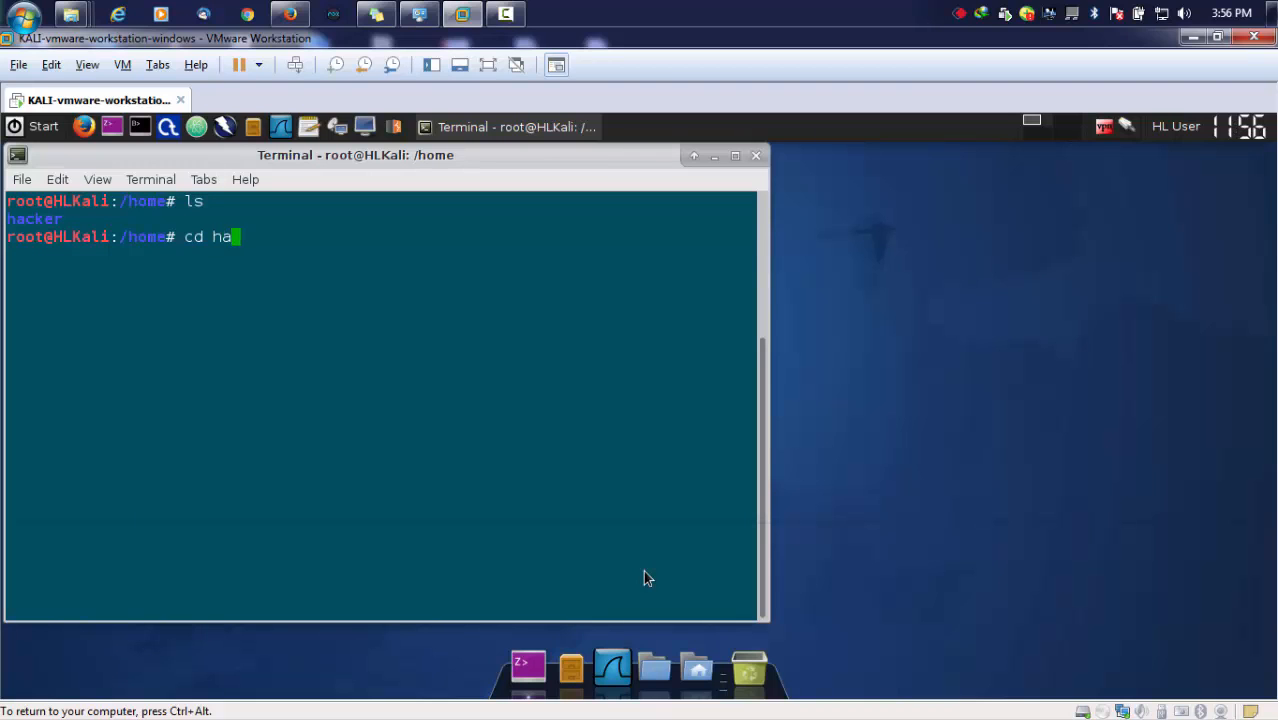
key("Return")
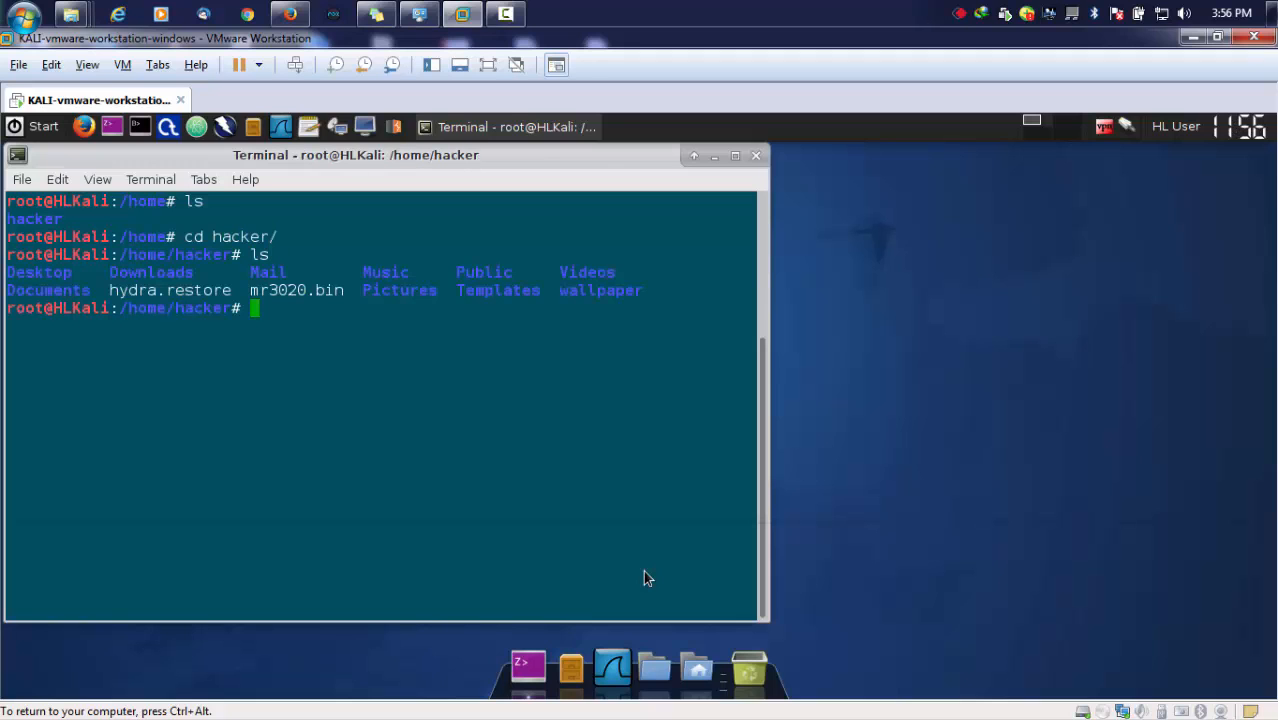
mouse_move(253, 290)
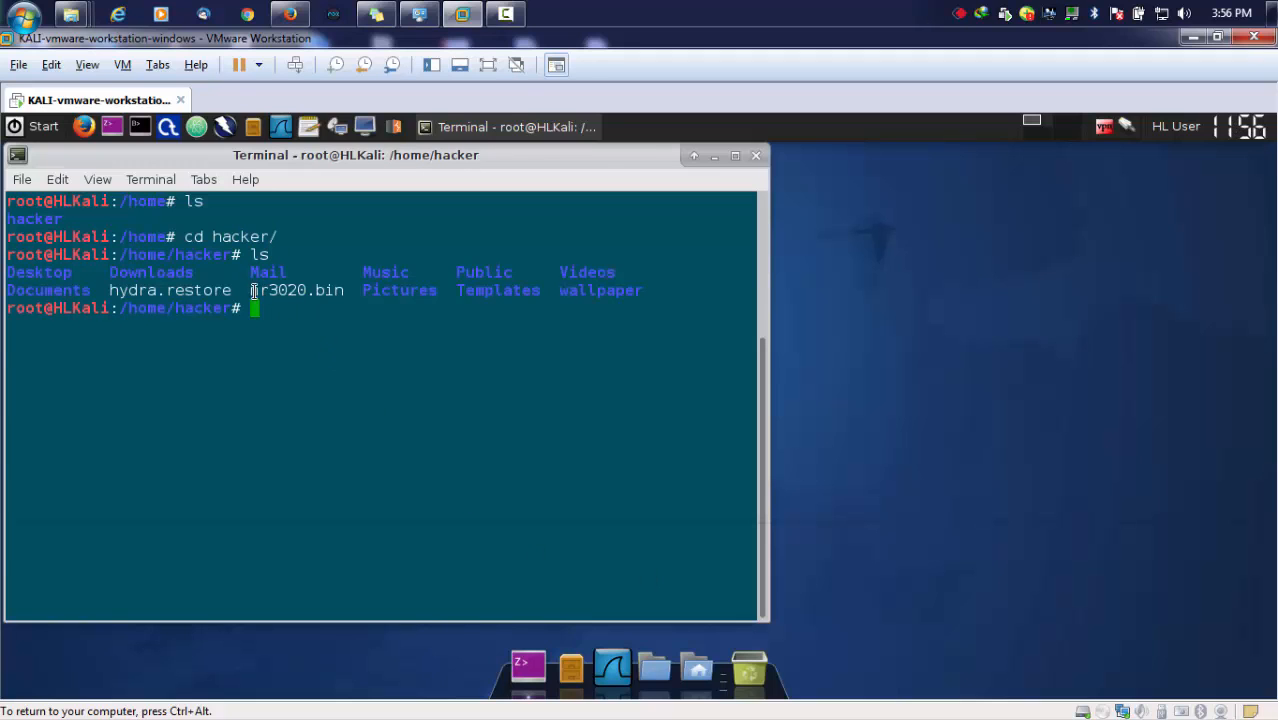
double_click(297, 290)
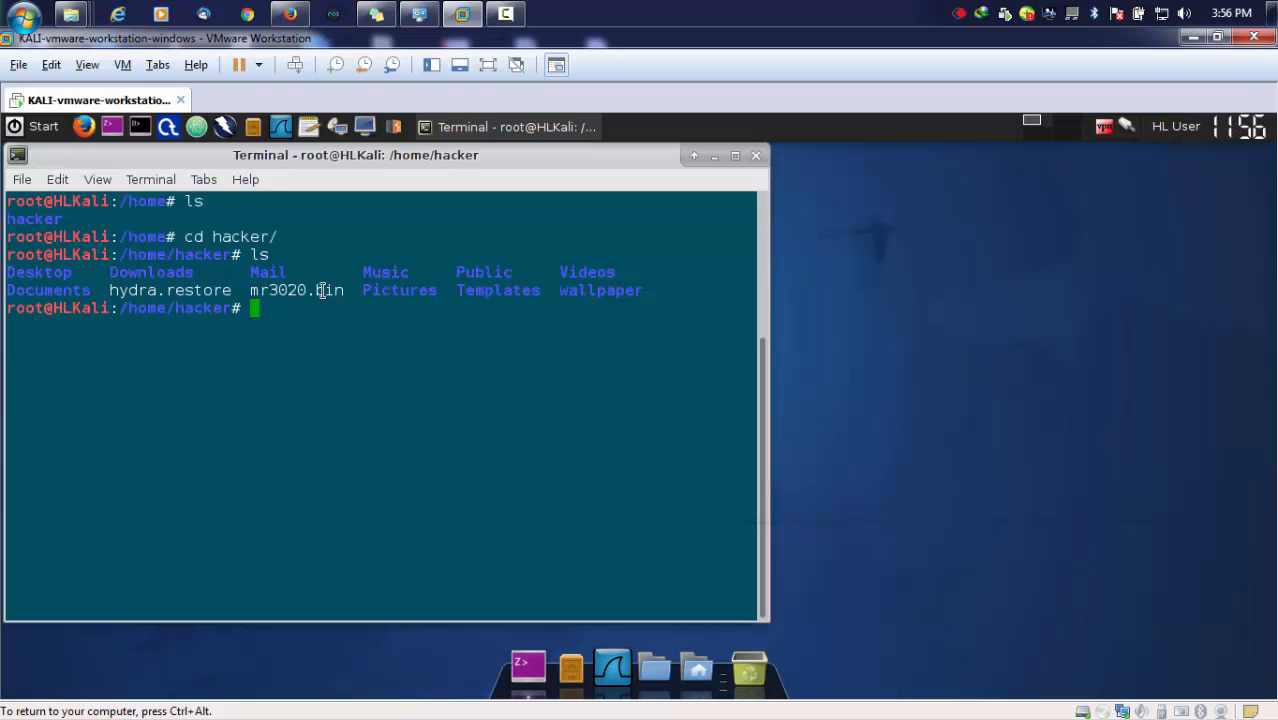
Browse /home/hacker in File Manager and copy the 3.9 MB mr3020.bin file.
left_click(714, 155)
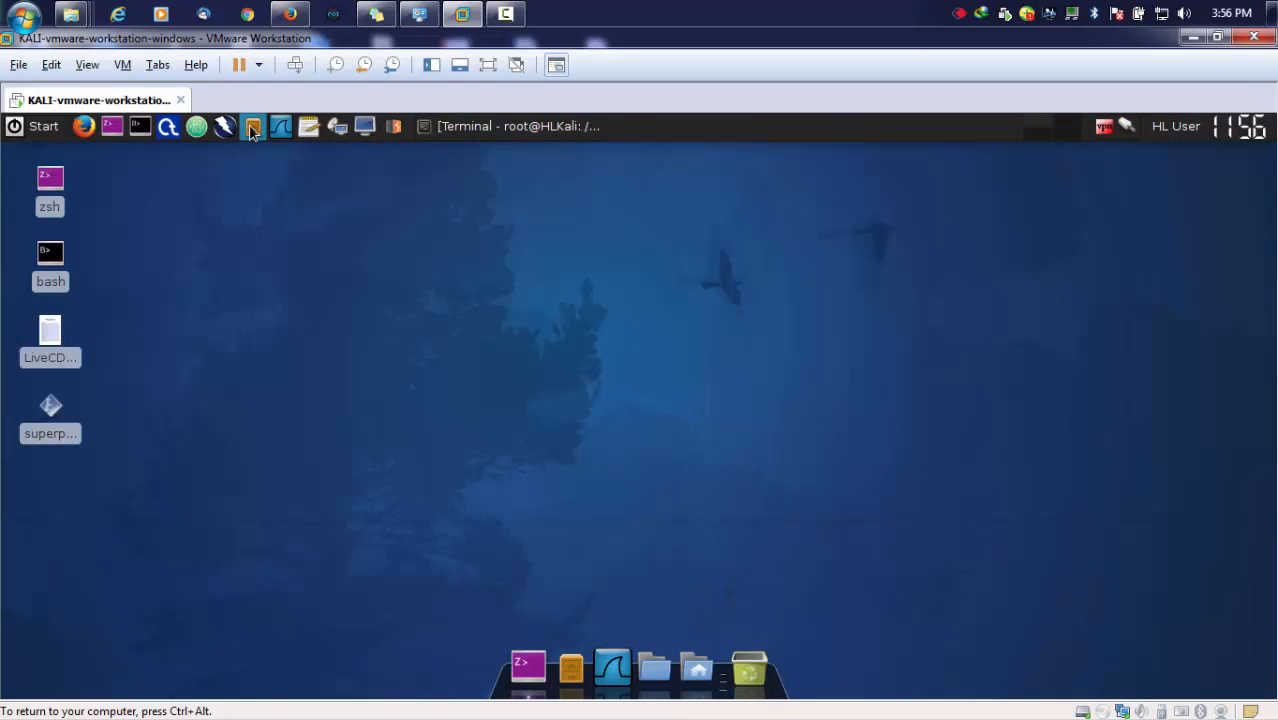
left_click(252, 126)
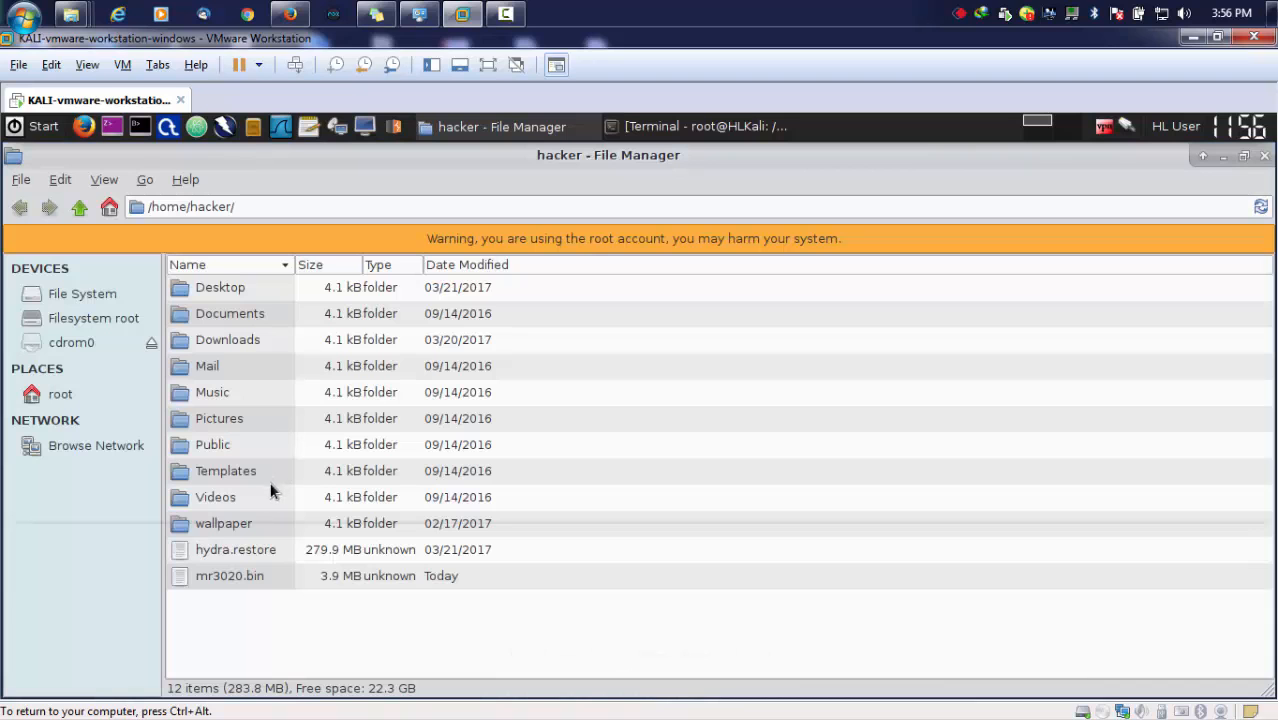
left_click(230, 575)
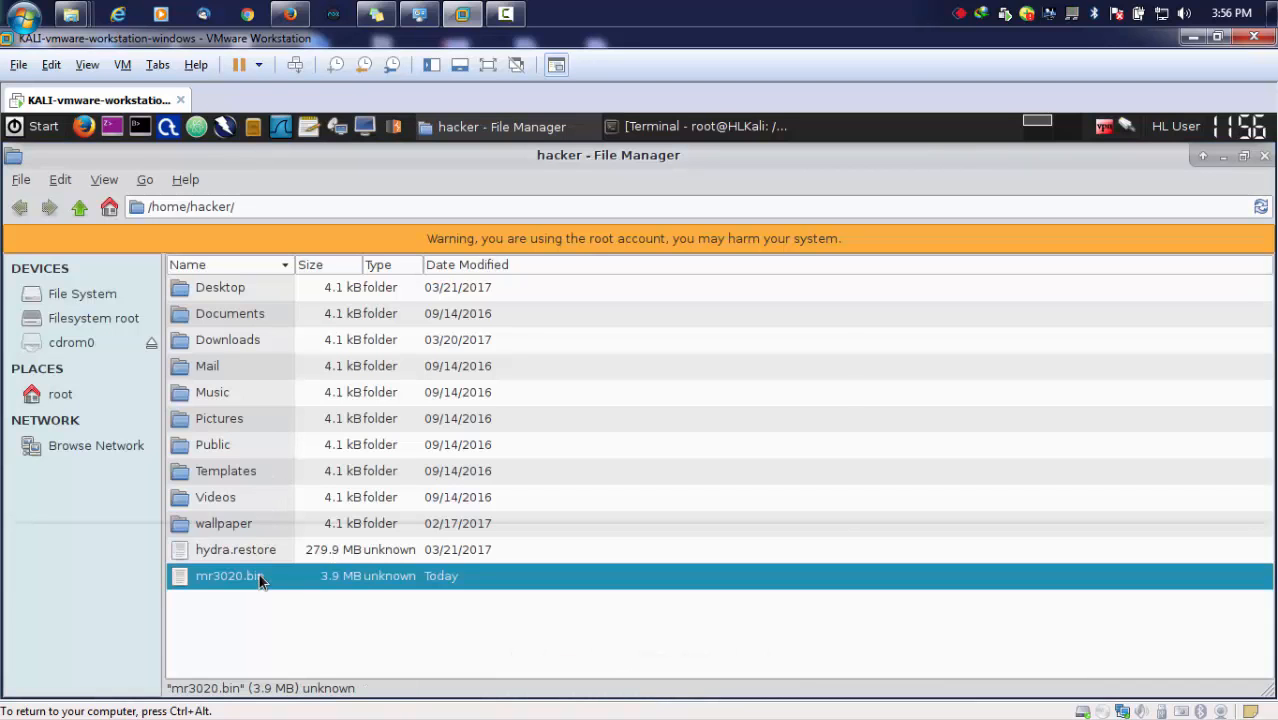
double_click(229, 575)
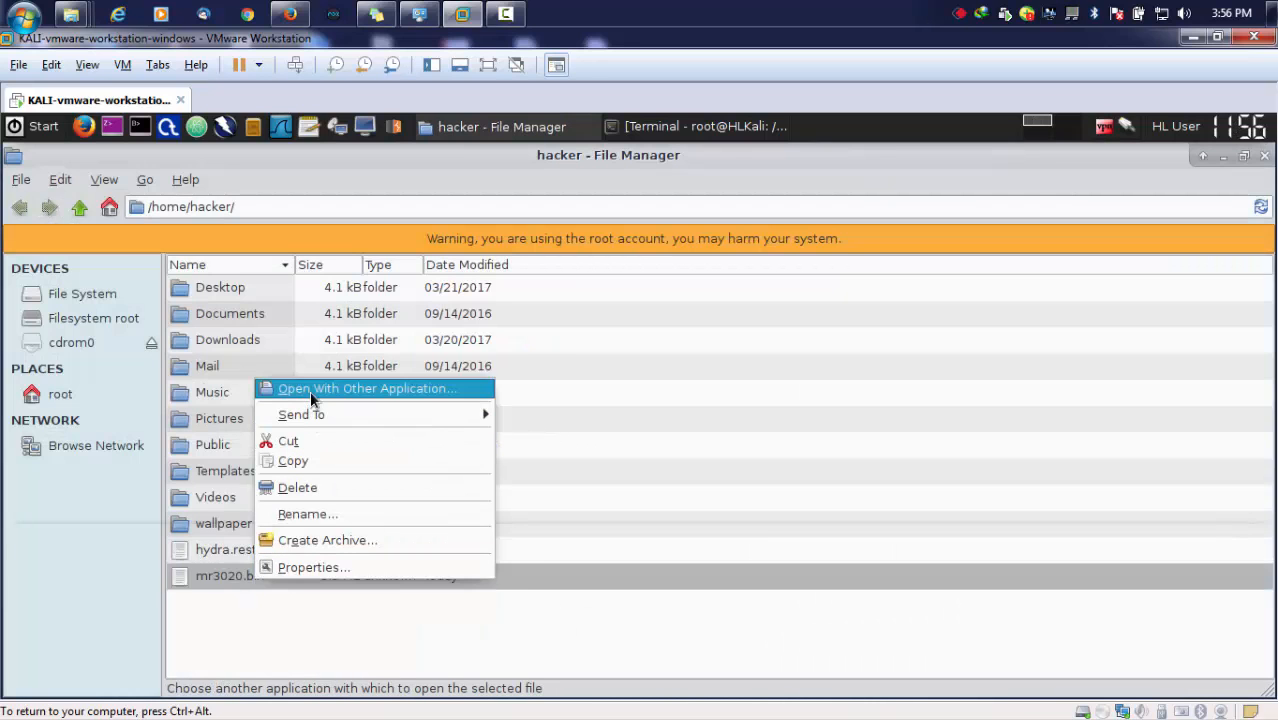
mouse_move(293, 461)
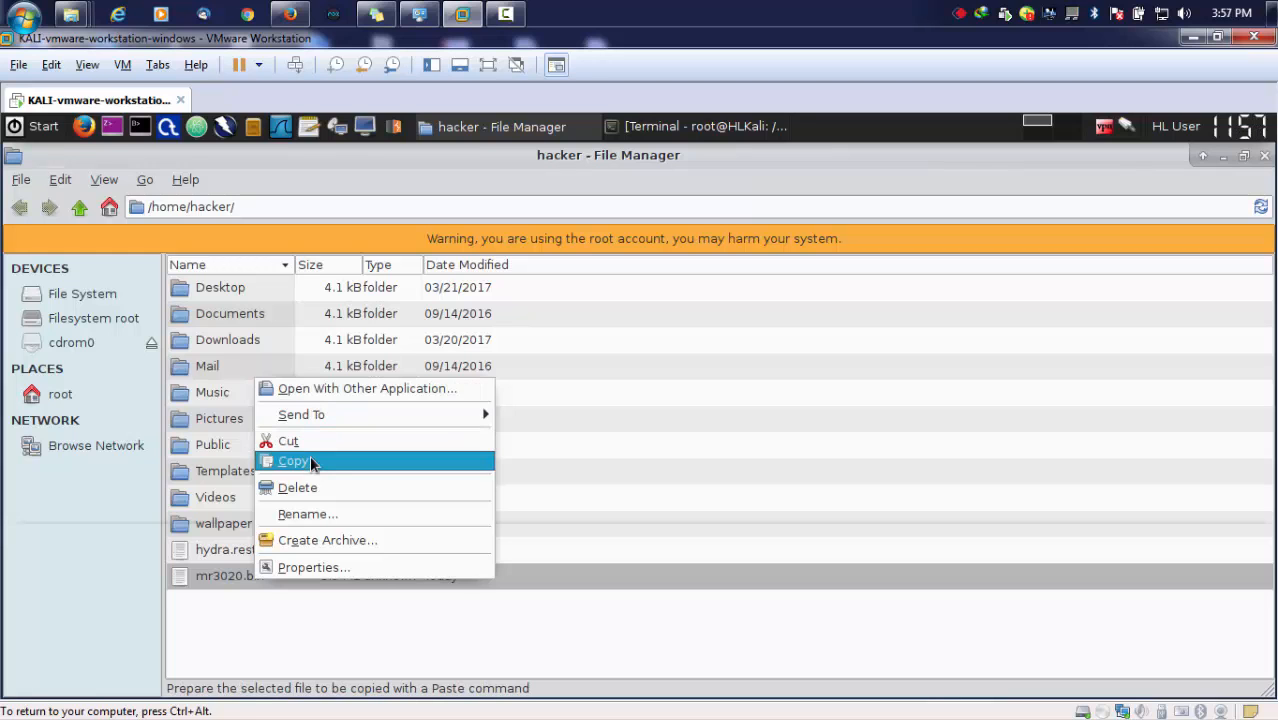
left_click(293, 461)
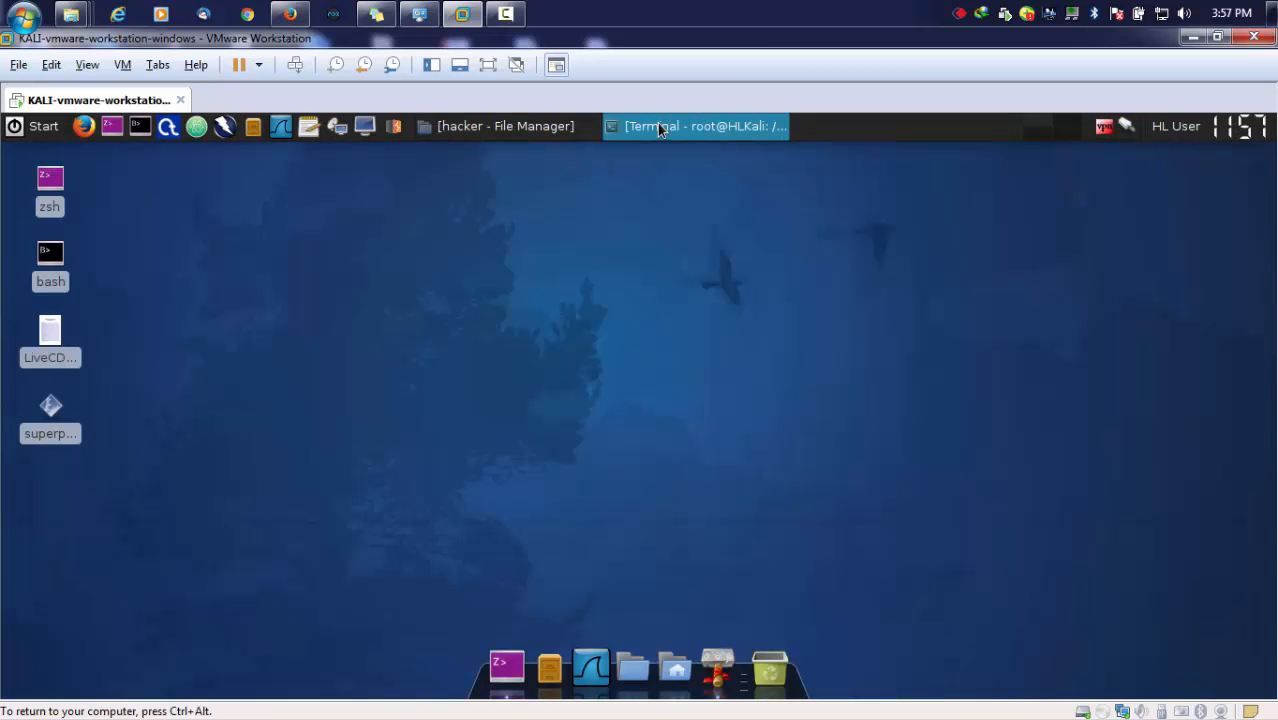
Restore the Terminal window showing the /home/hacker listing with mr3020.bin.
left_click(700, 126)
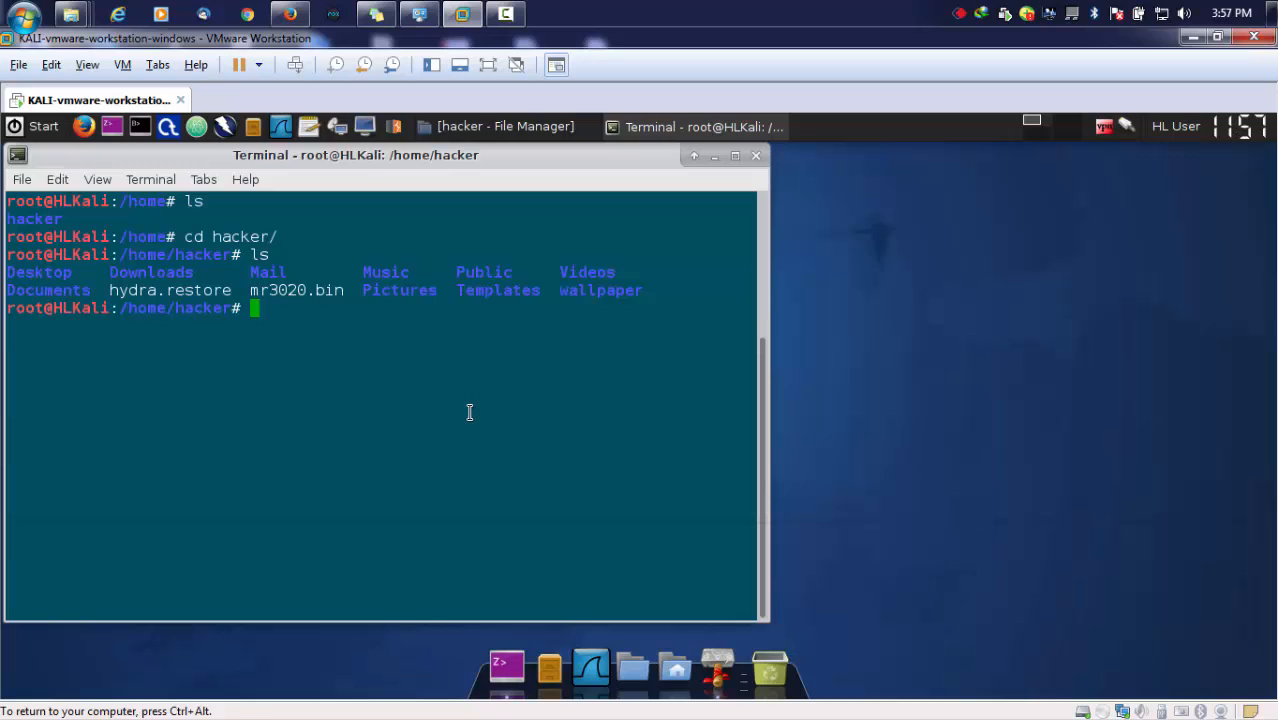
mouse_move(475, 420)
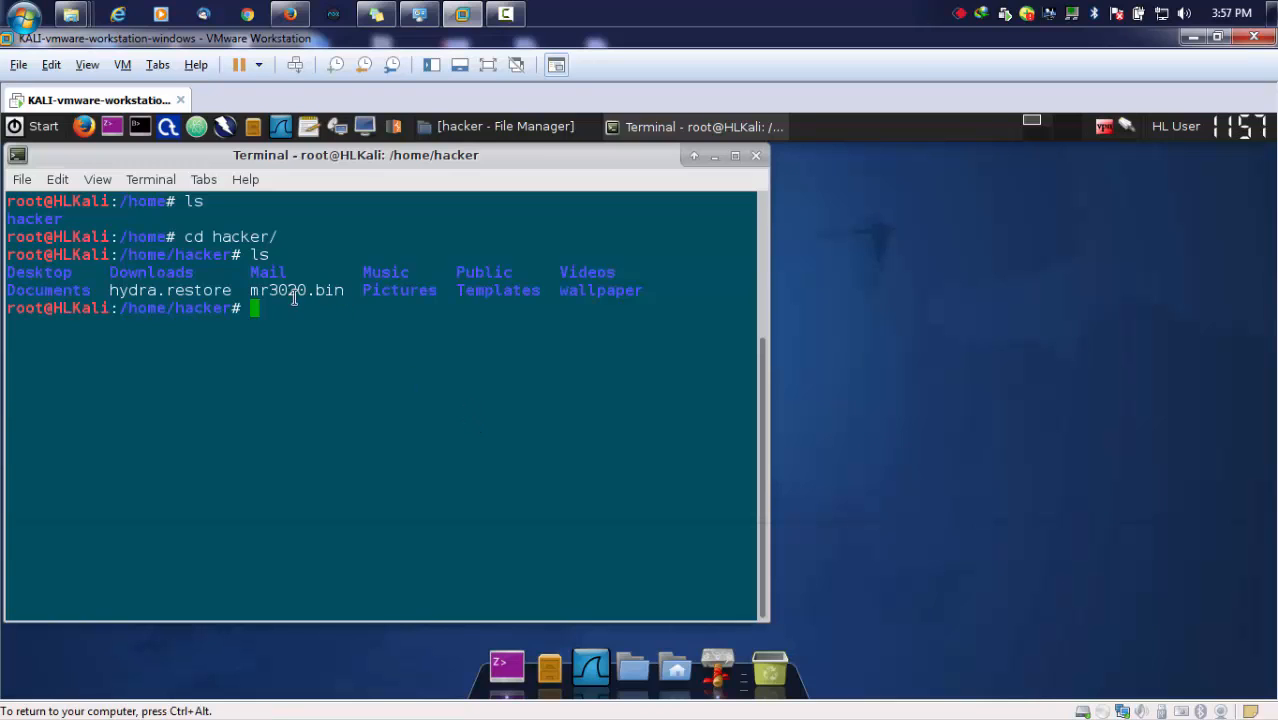
double_click(290, 290)
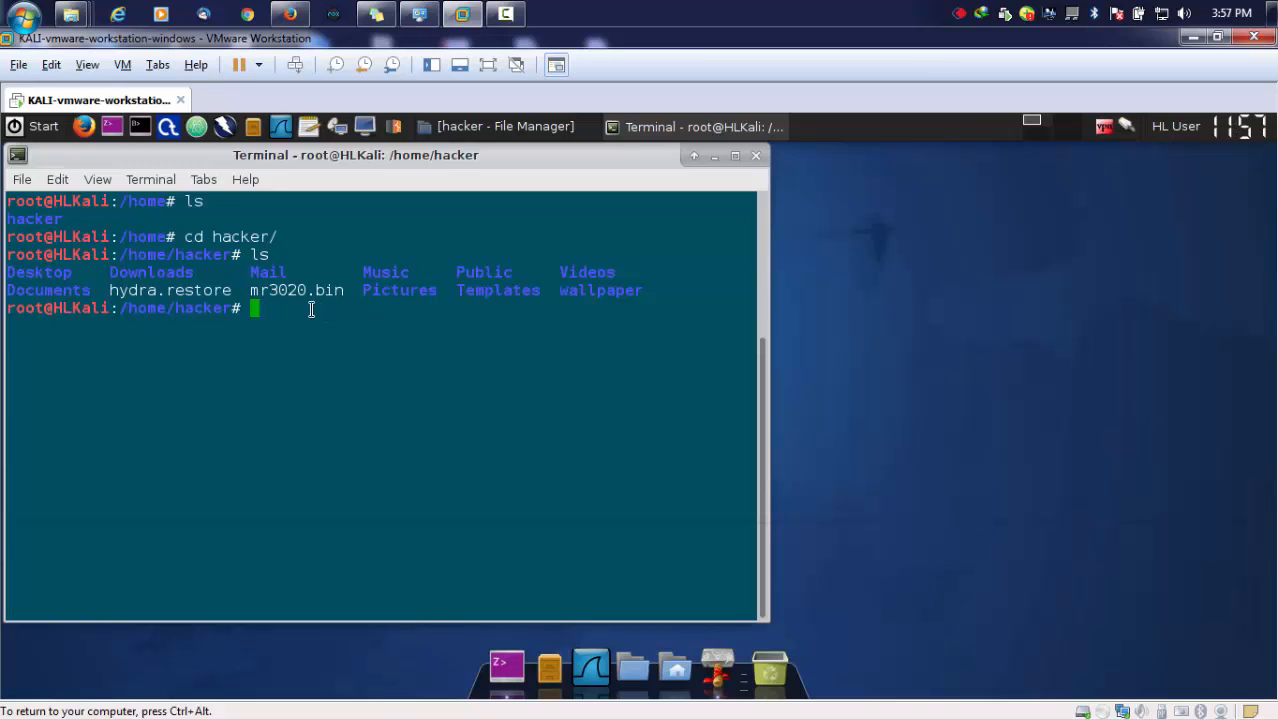
Extract the firmware with binwalk -e mr3020.bin.
type("bin")
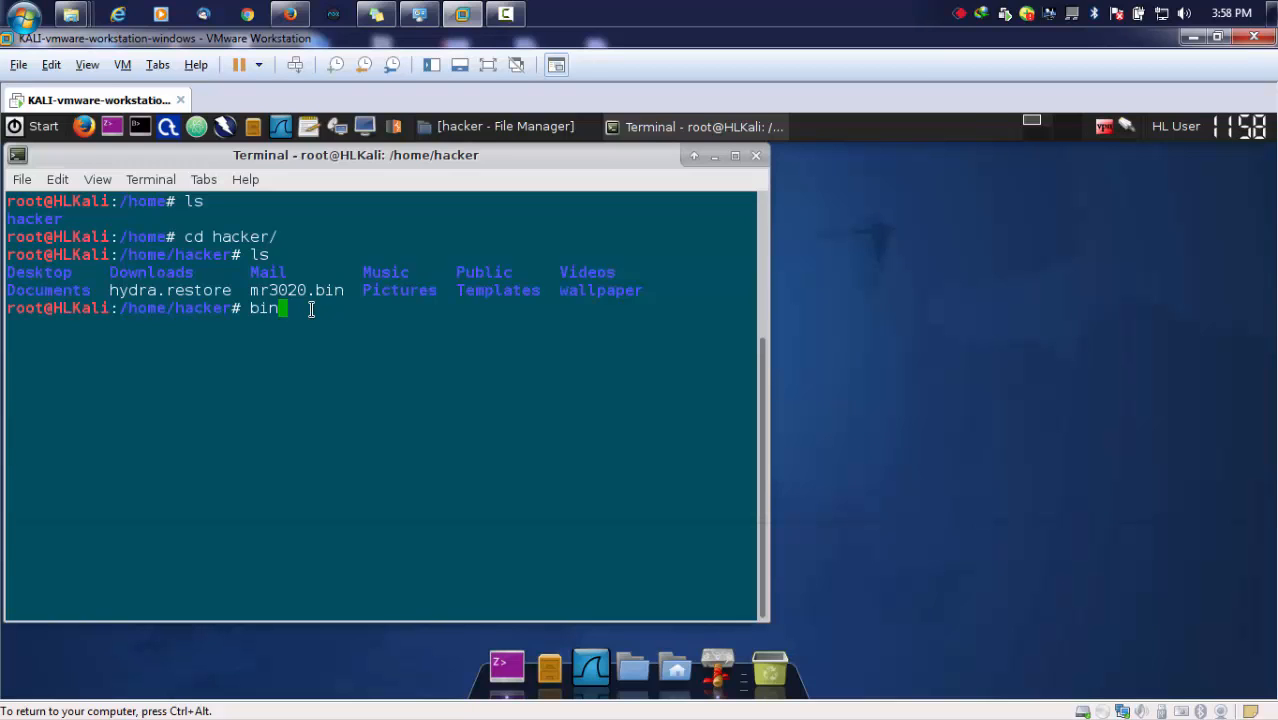
type("walk")
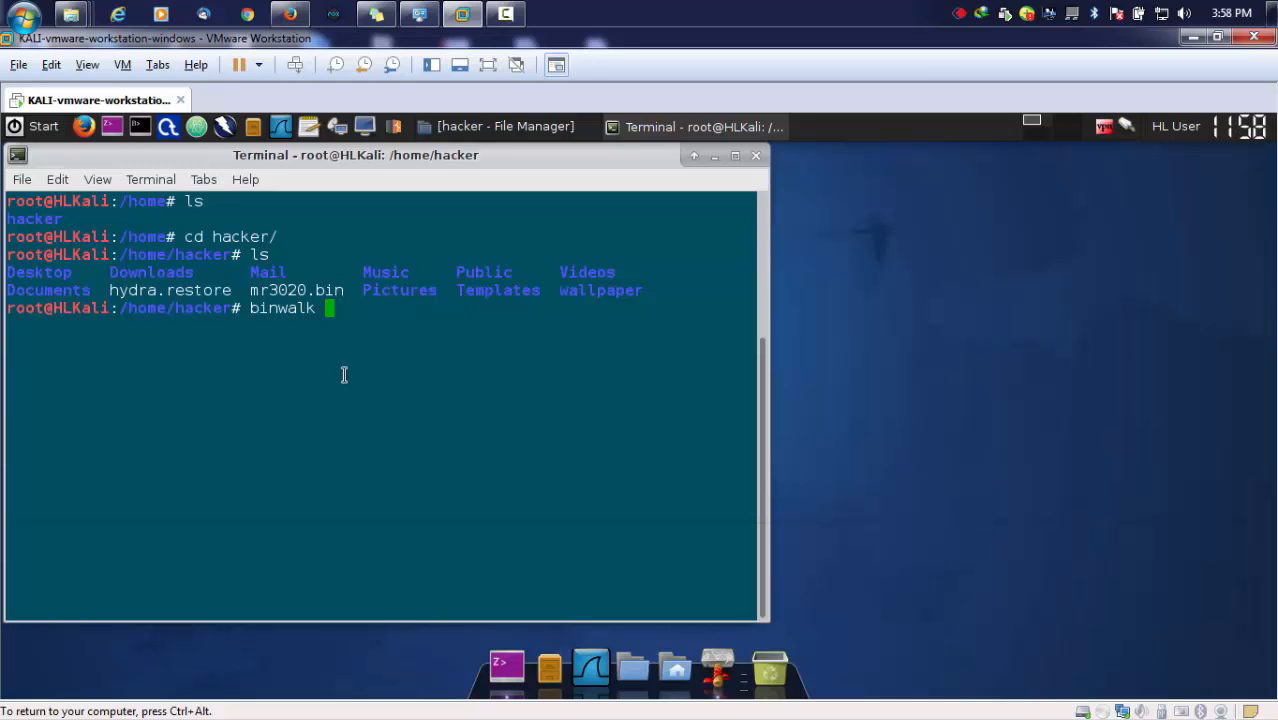
type("-e")
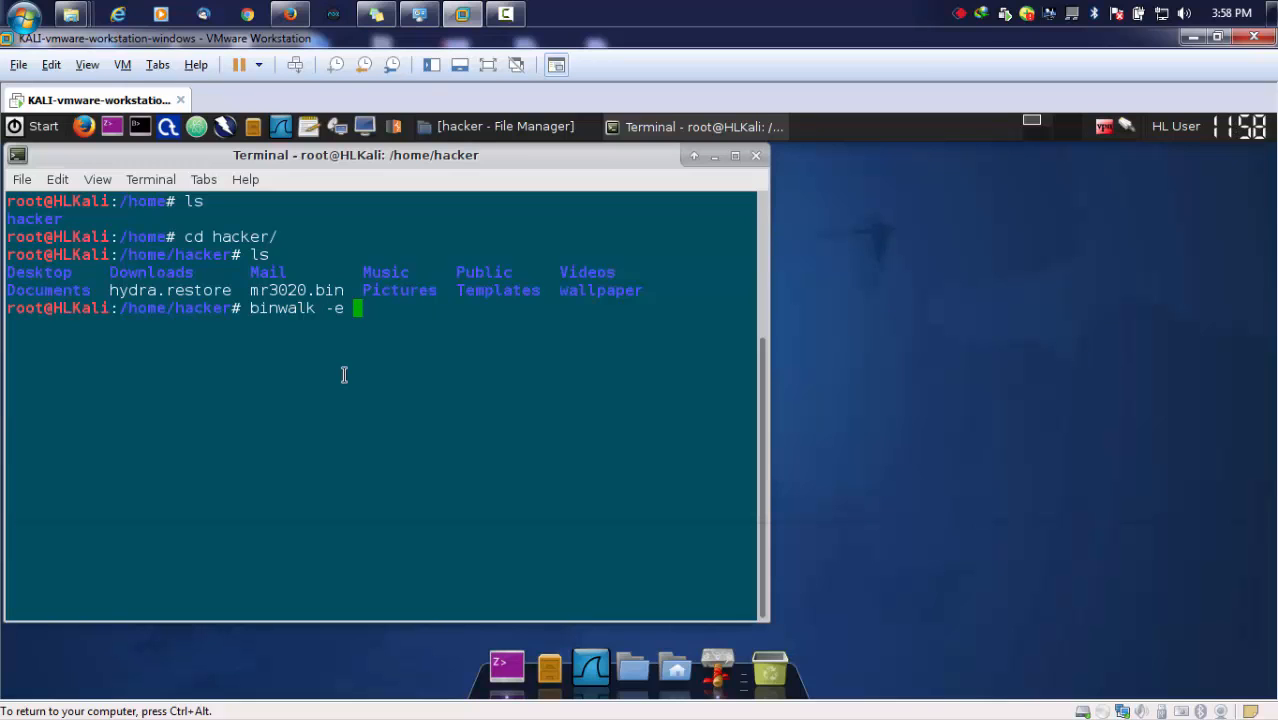
type("mr3020.bin")
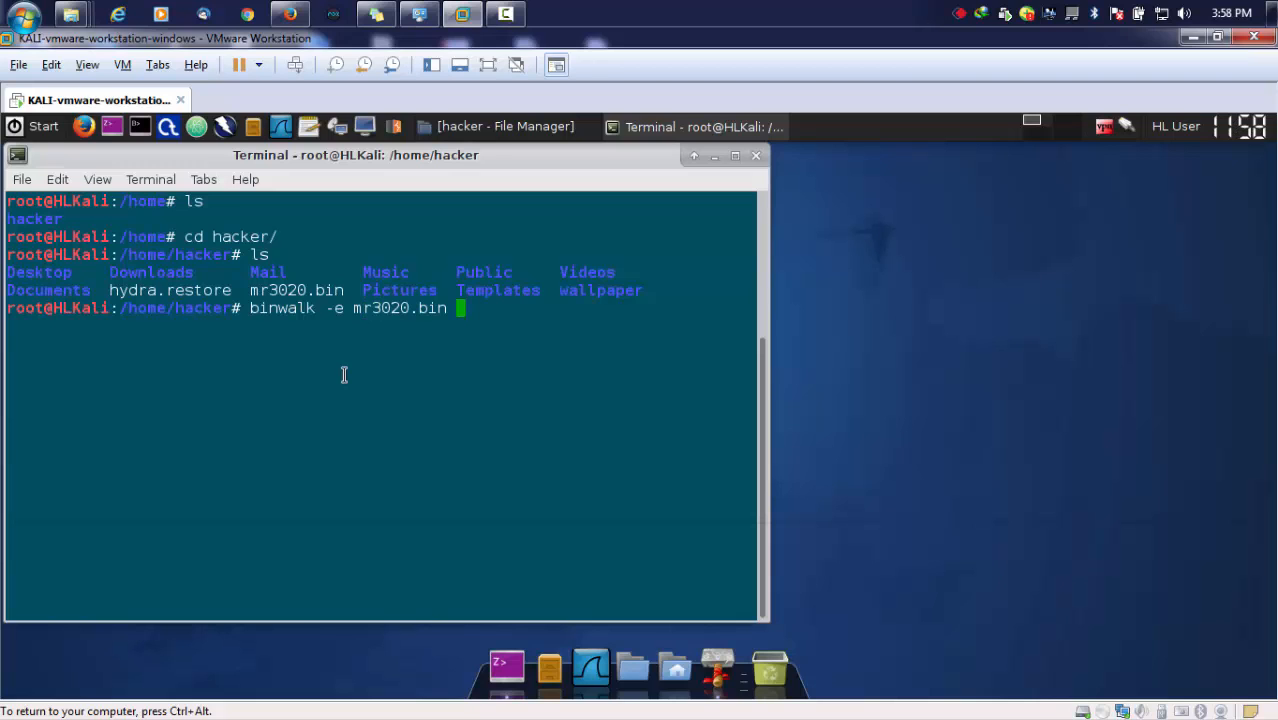
key("Return")
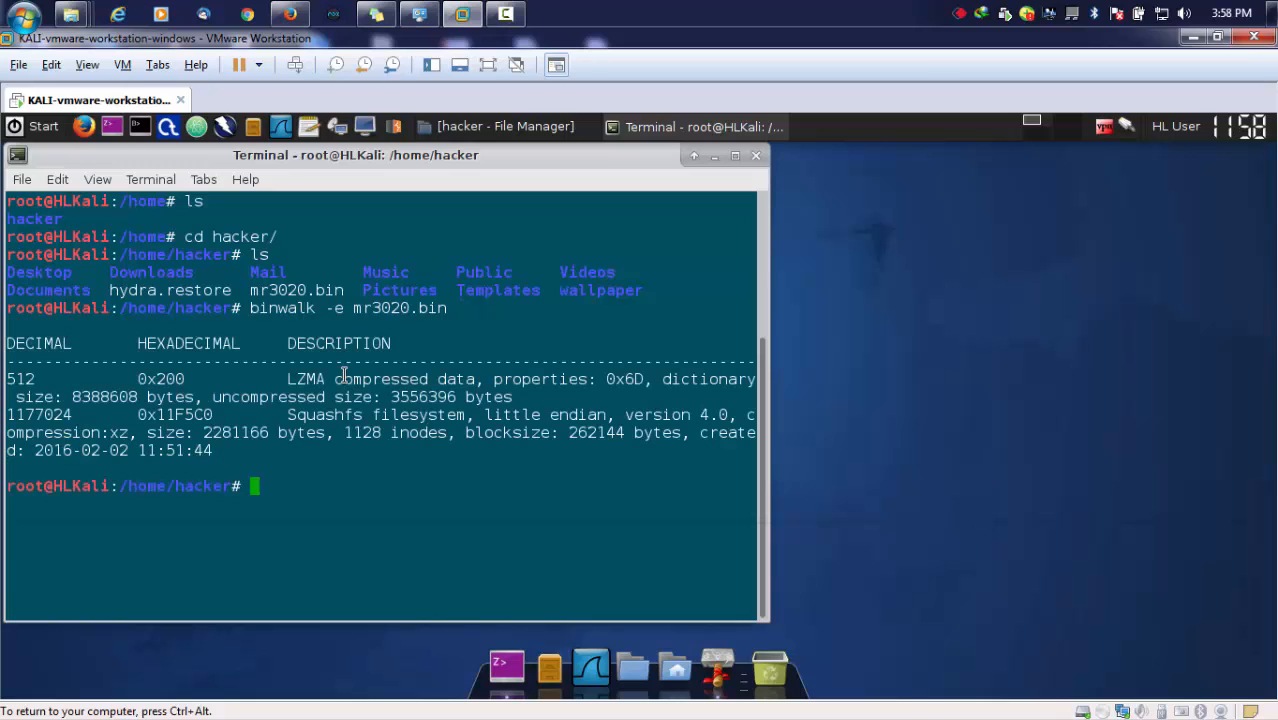
mouse_move(225, 407)
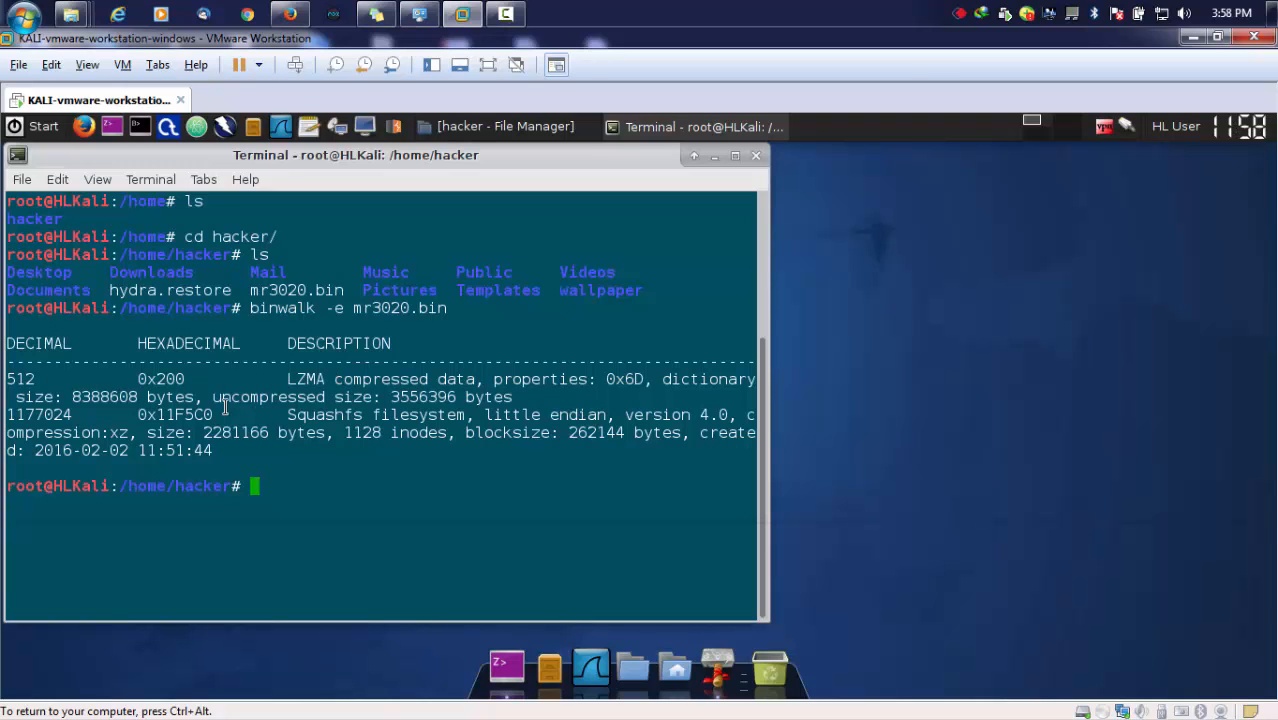
mouse_move(348, 386)
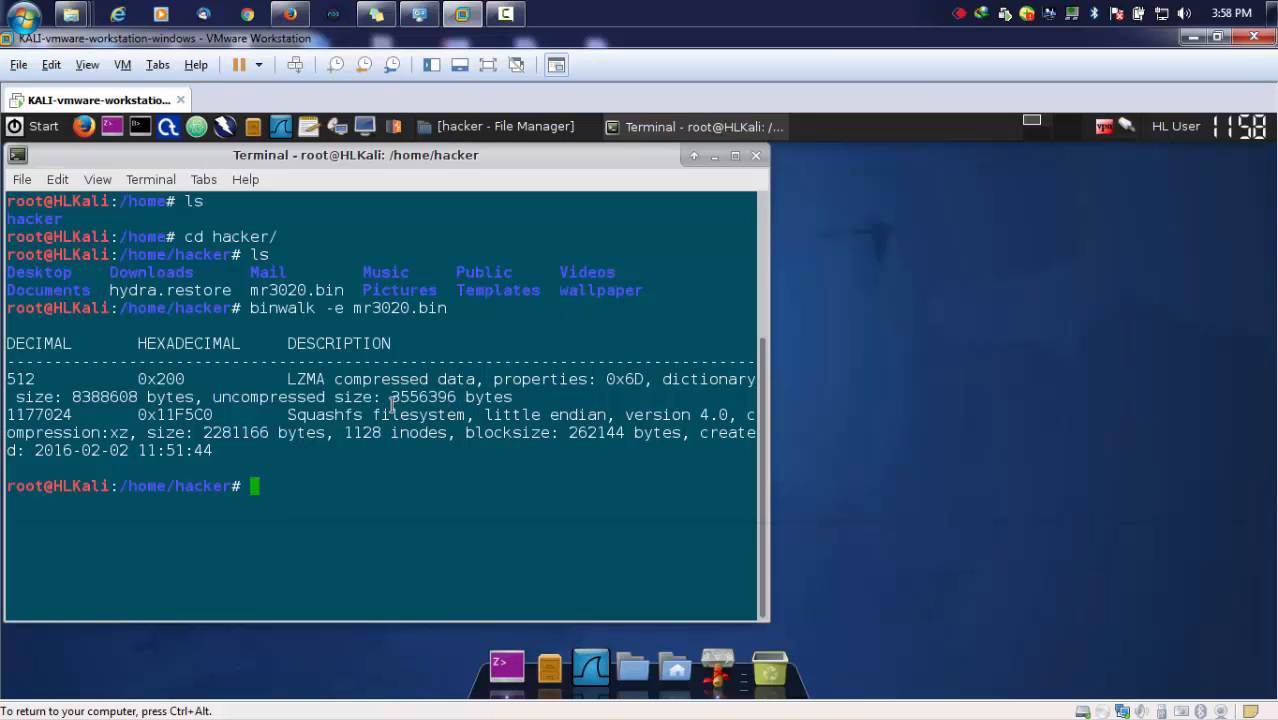
Highlight the 3556396 uncompressed size and Squashfs filesystem entries in the output.
double_click(421, 397)
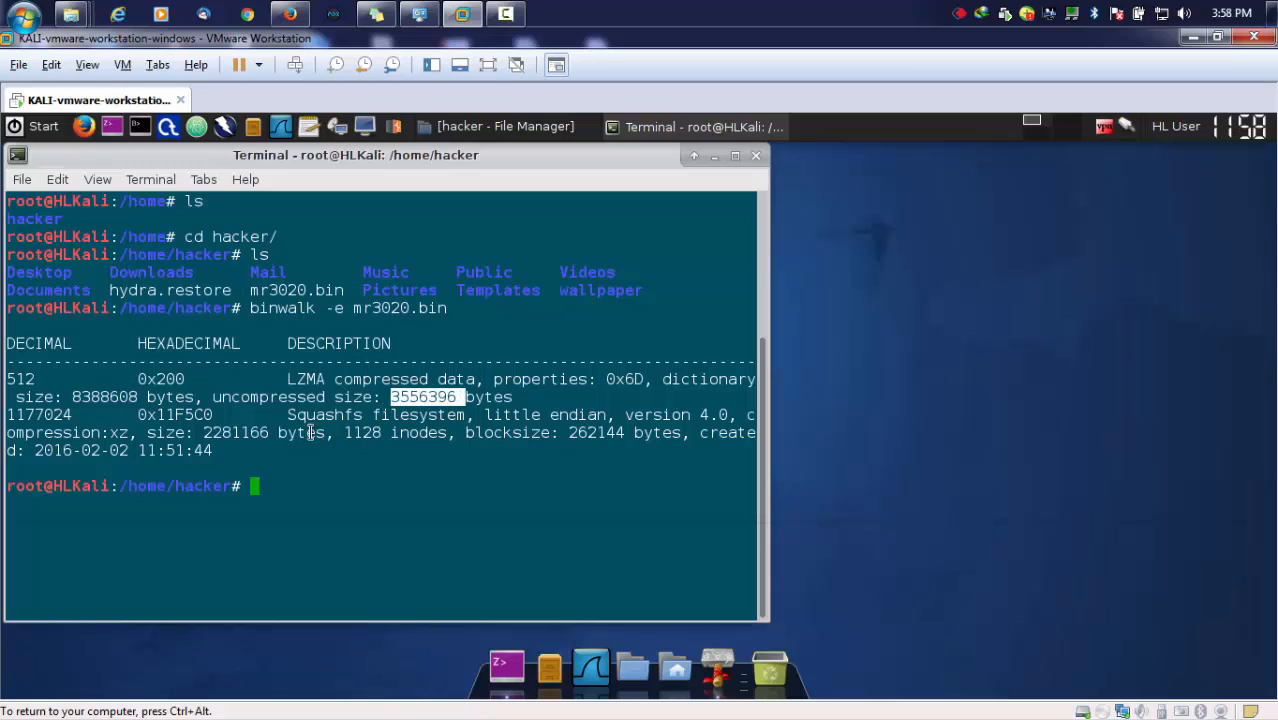
double_click(324, 414)
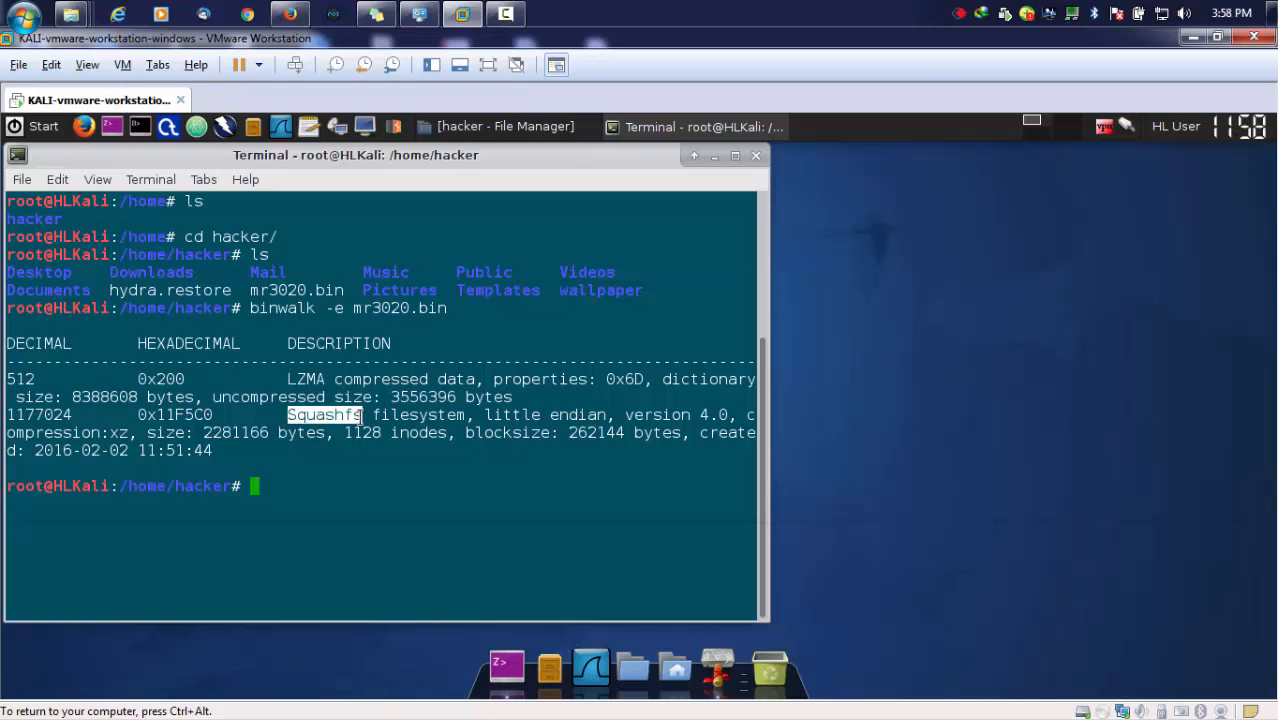
double_click(652, 414)
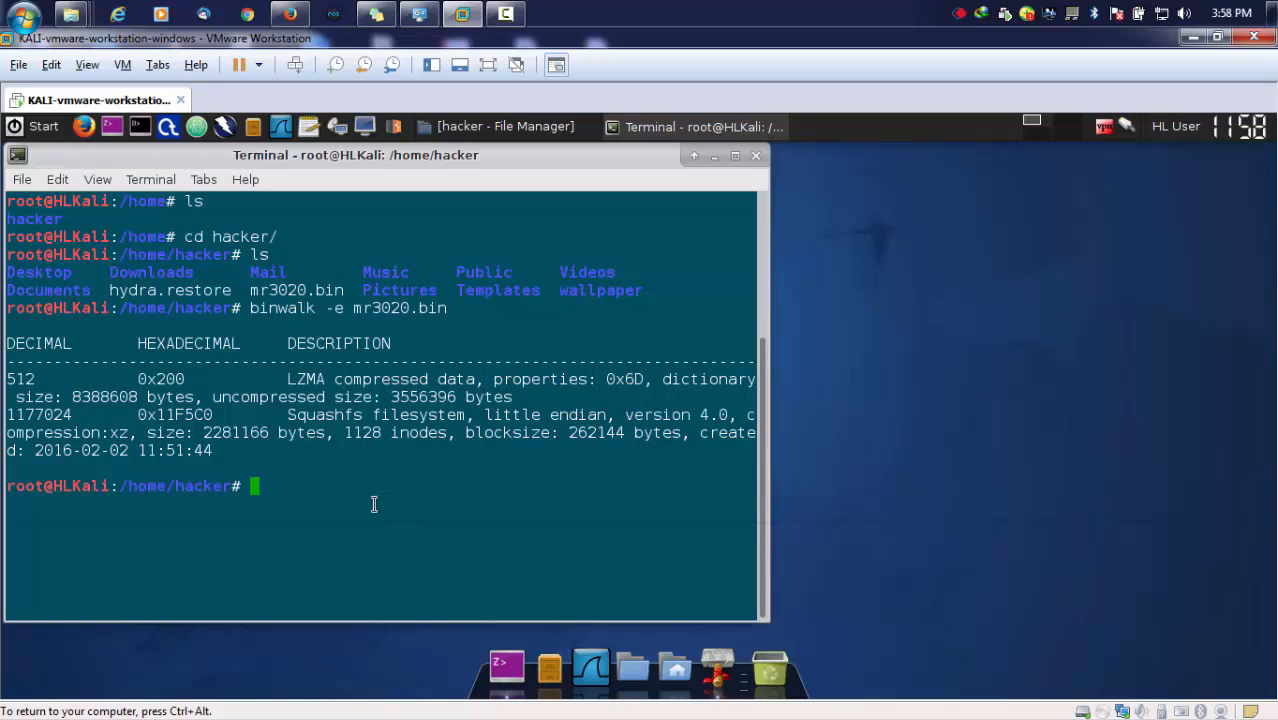
mouse_move(599, 449)
type("ls")
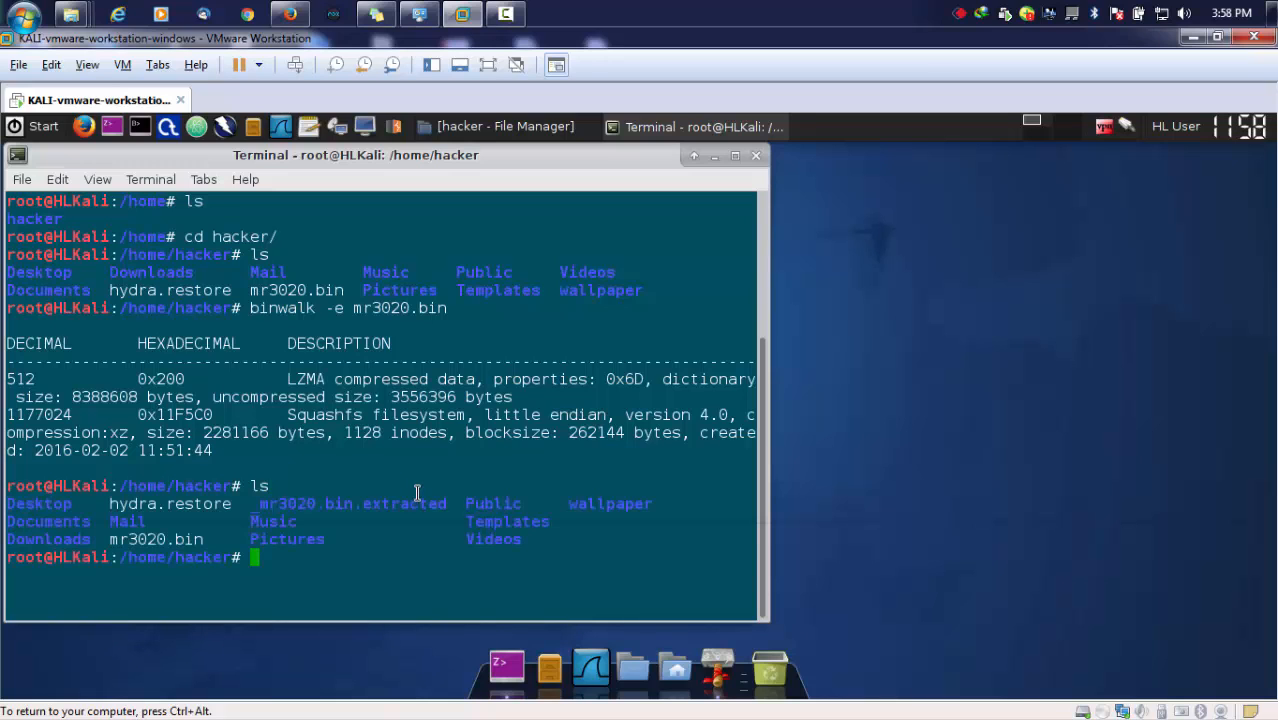
Enter _mr3020.bin.extracted and scroll through its long listing of extracted firmware files.
double_click(348, 503)
type("cd _mr3020.bin.extracted/")
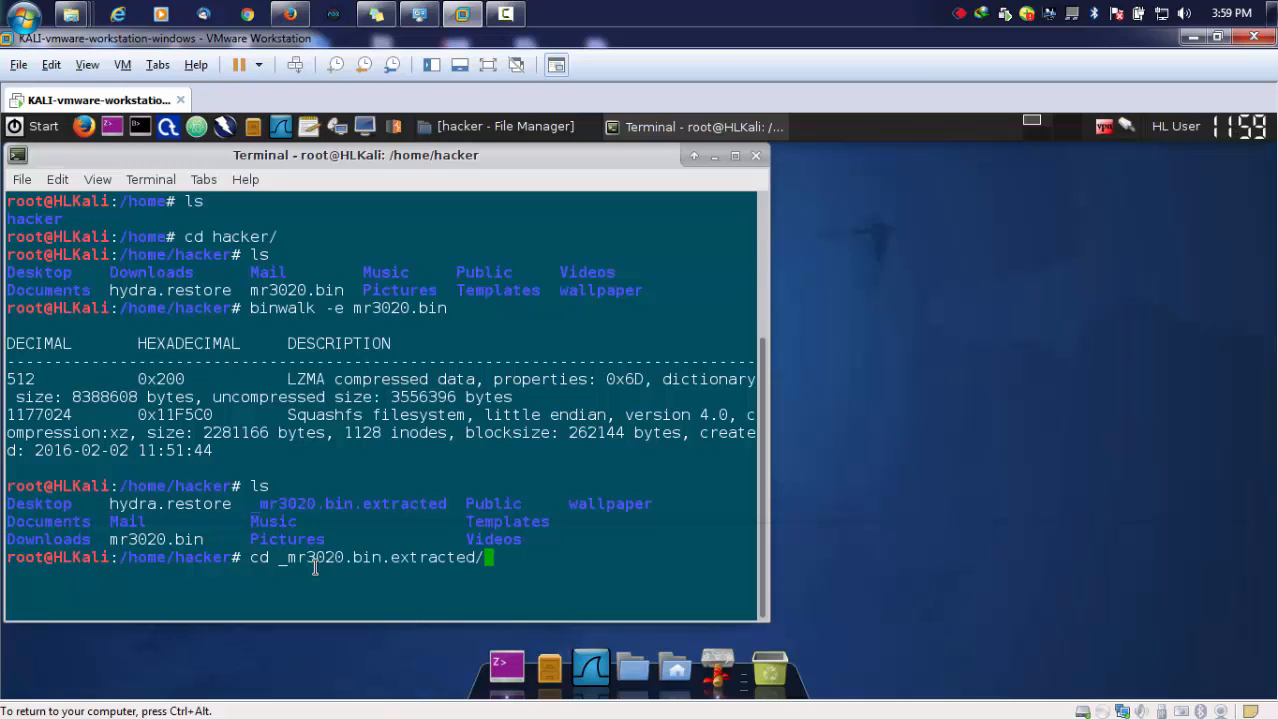
key("Return")
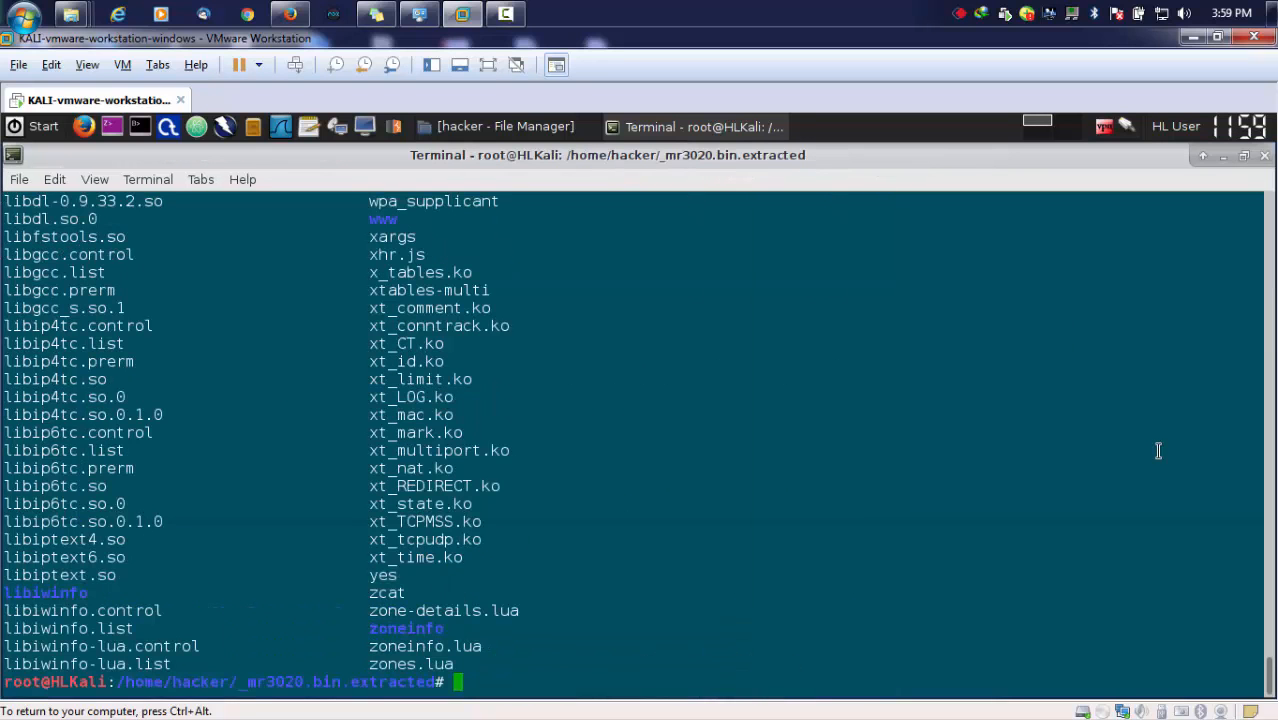
scroll("up", 3)
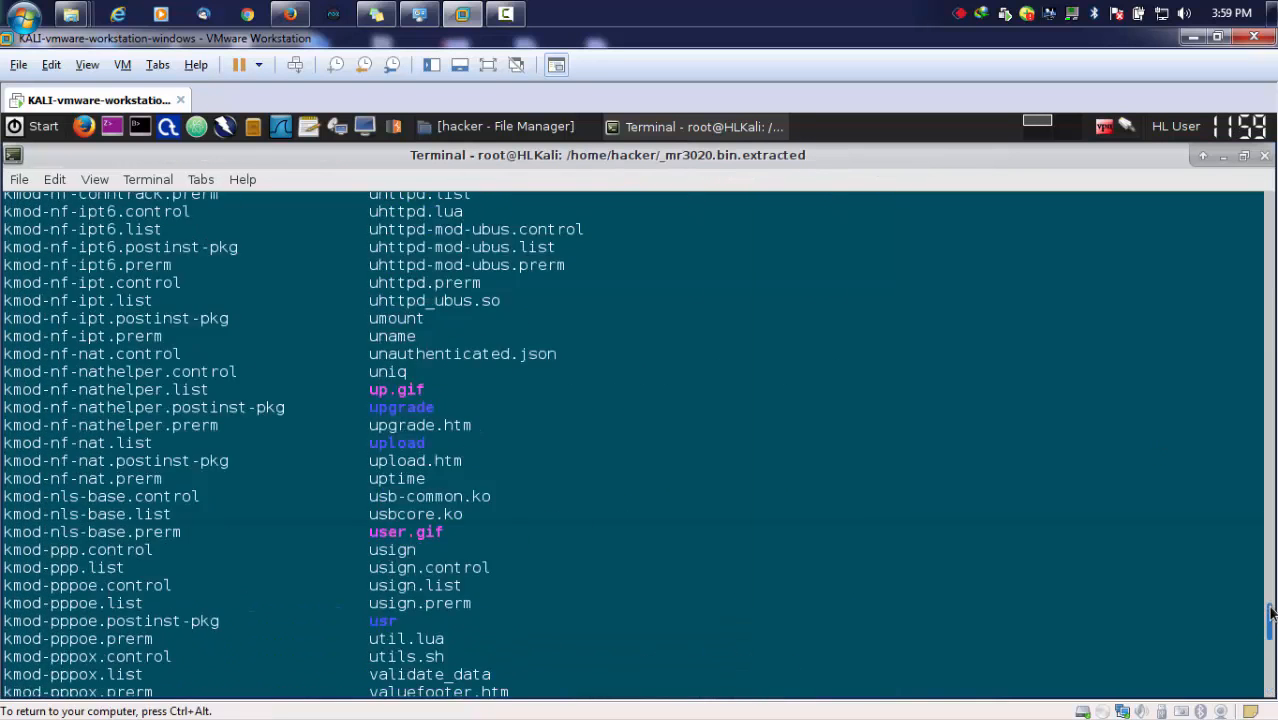
scroll("up", 3)
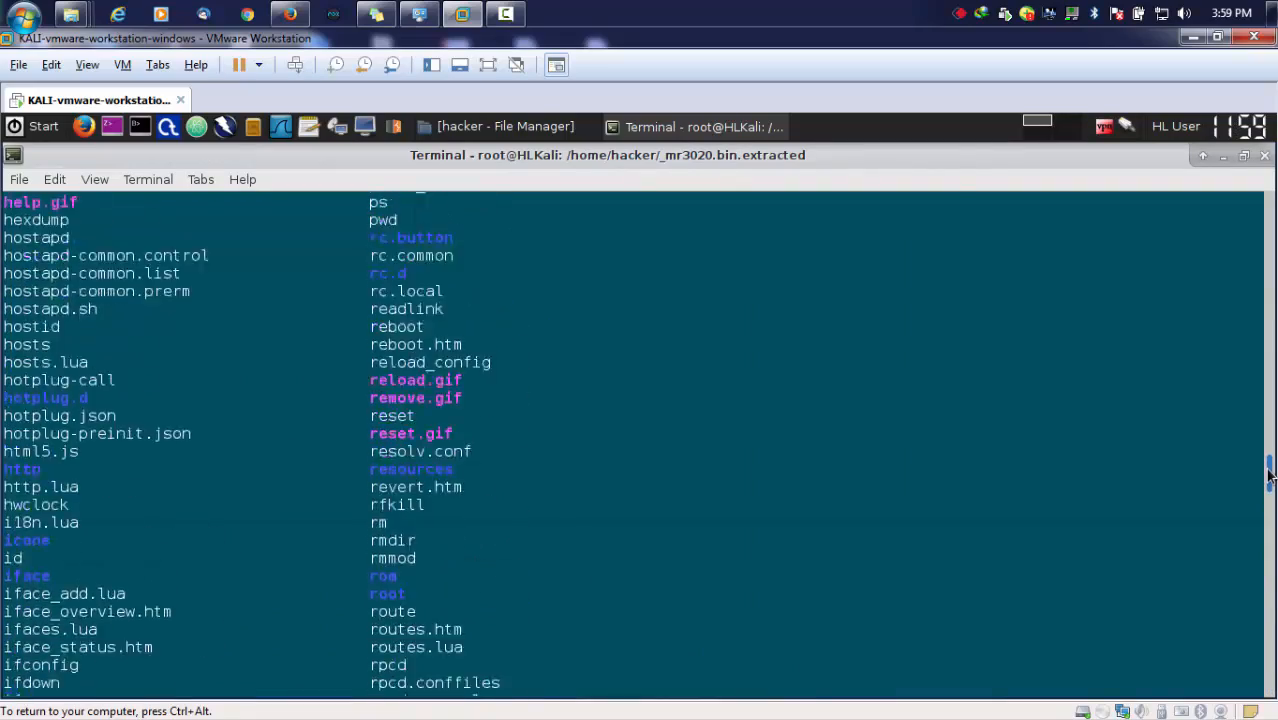
scroll("up", 3)
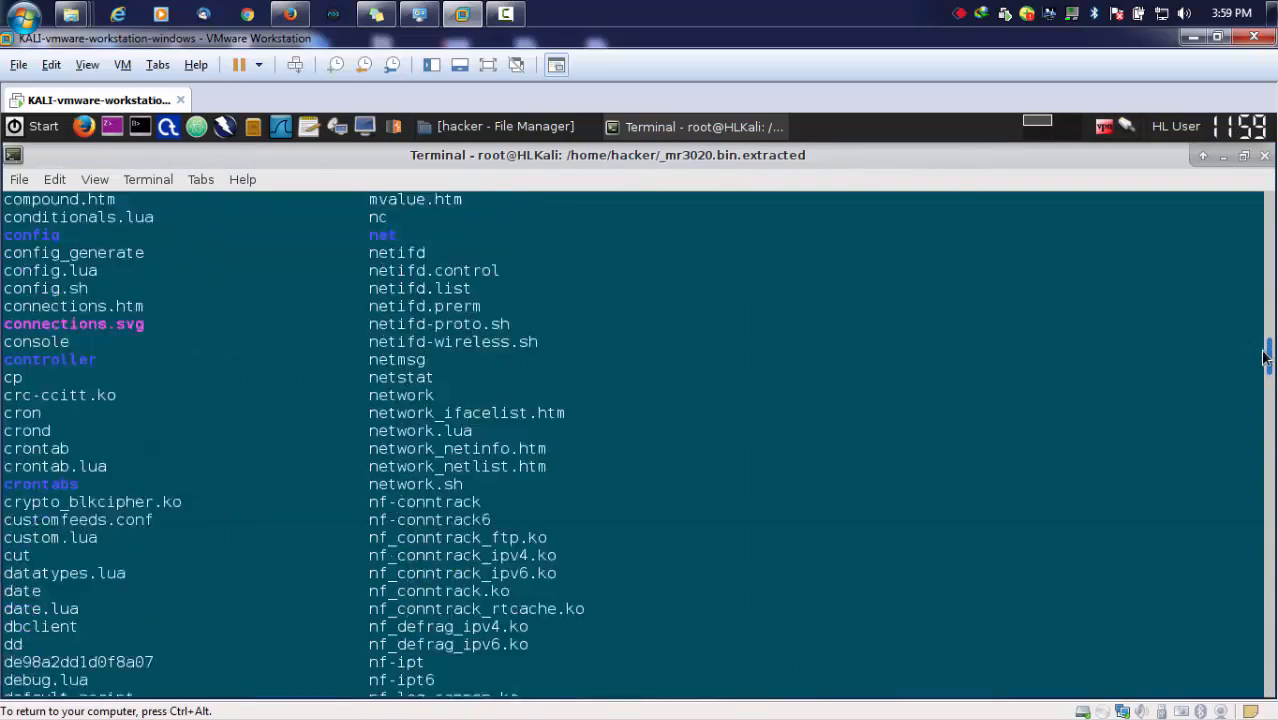
scroll("up", 3)
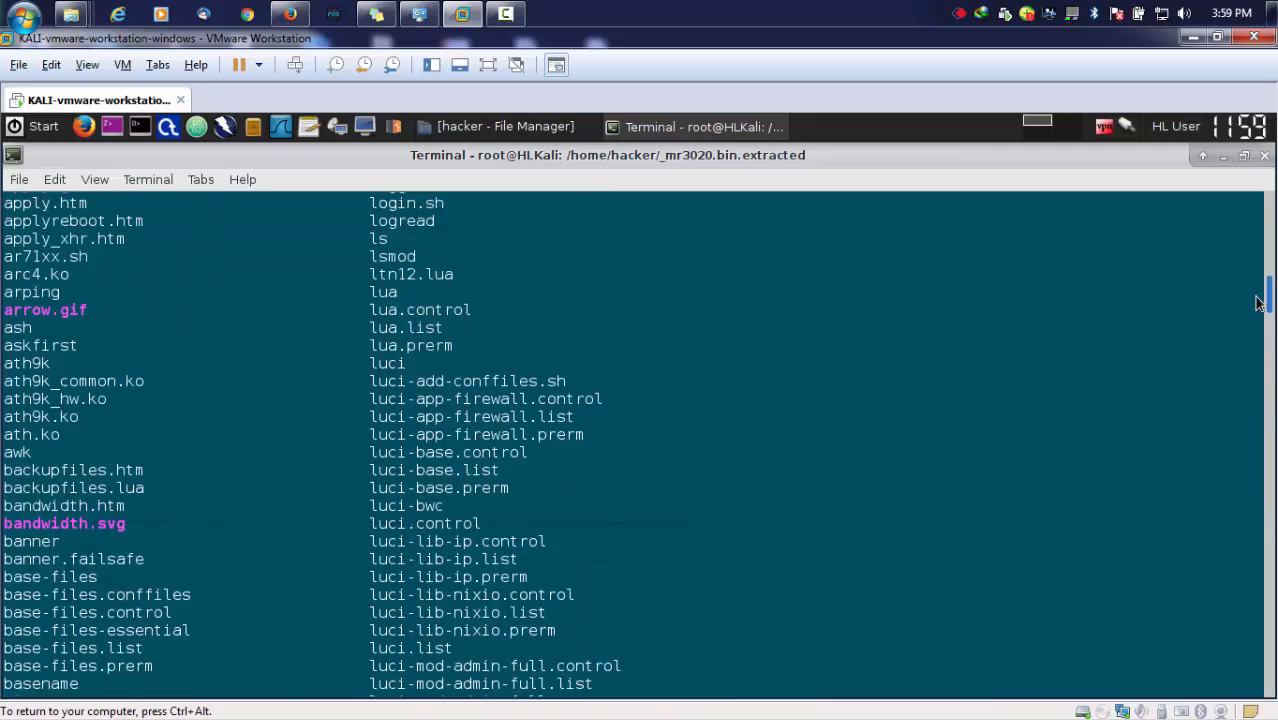
scroll("up", 3)
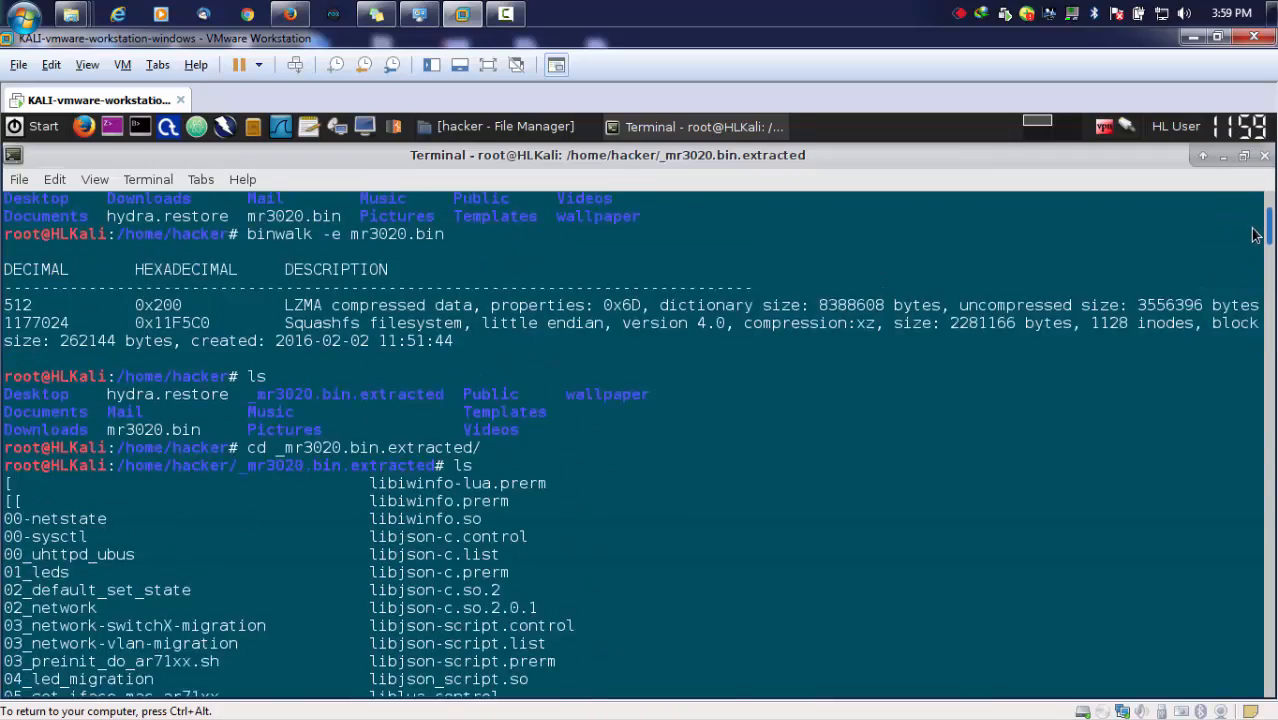
scroll("down", 3)
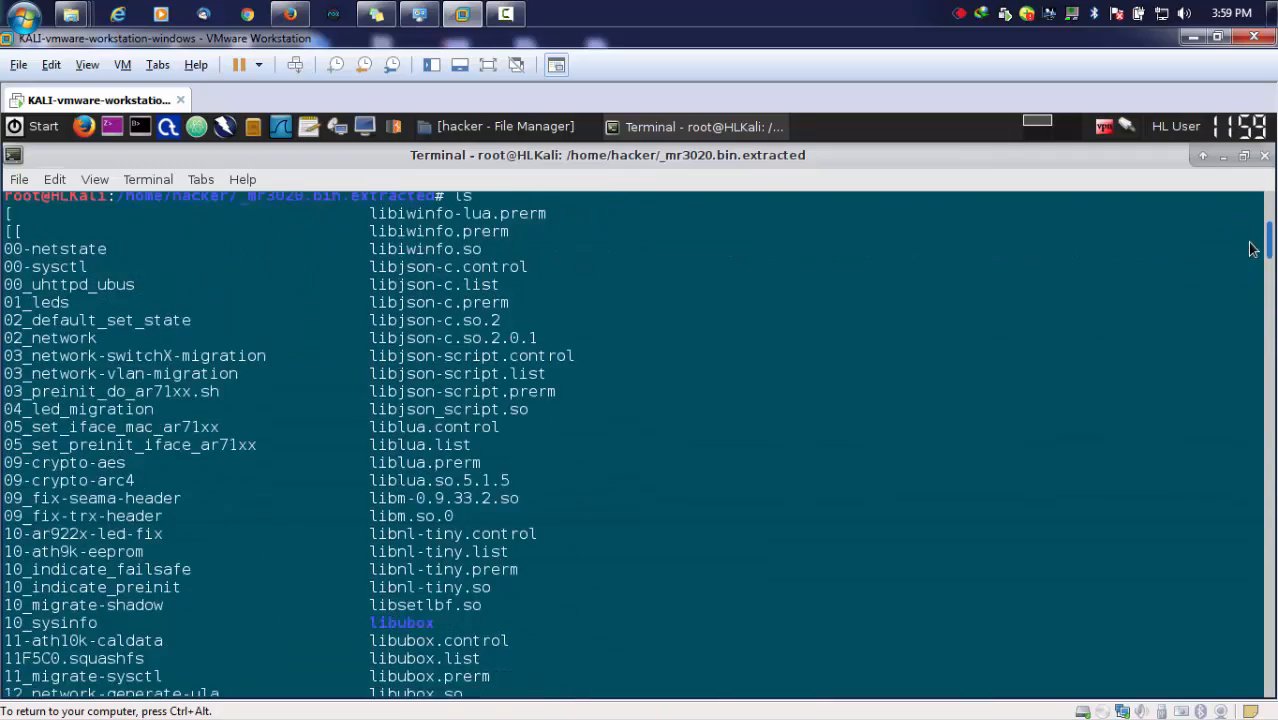
scroll("down", 3)
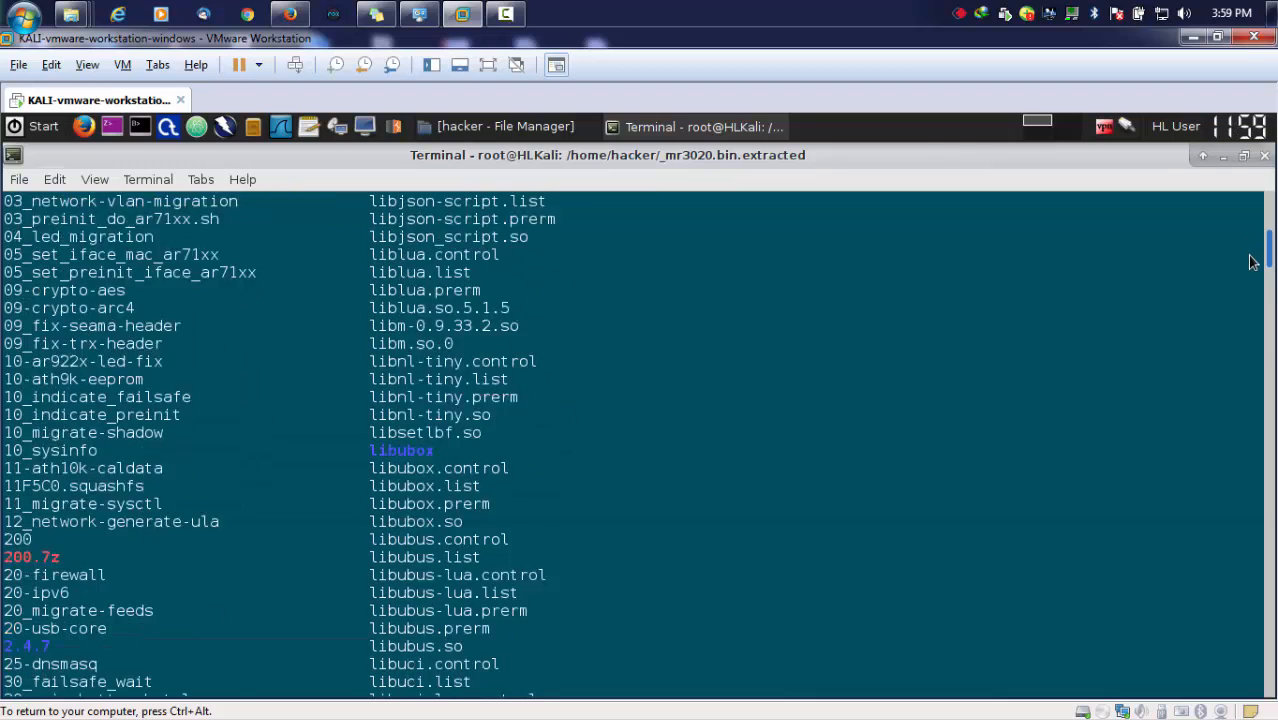
scroll("down", 3)
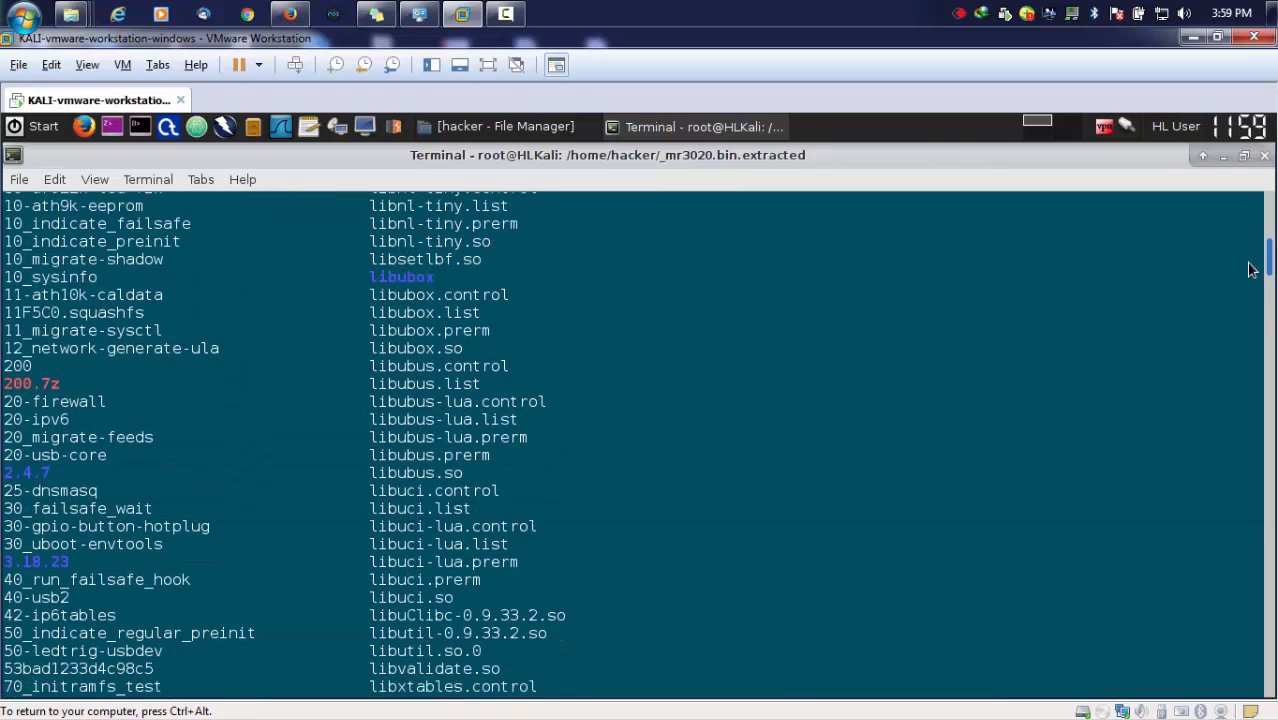
scroll("down", 3)
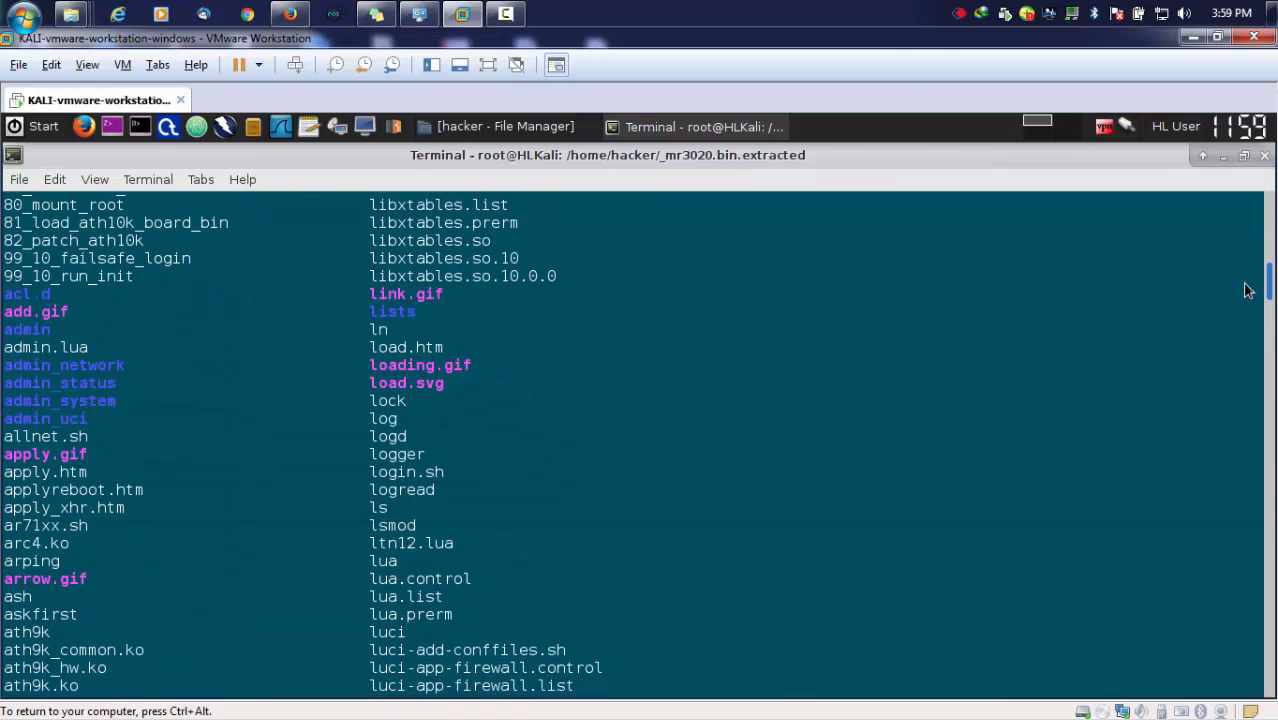
scroll("down", 3)
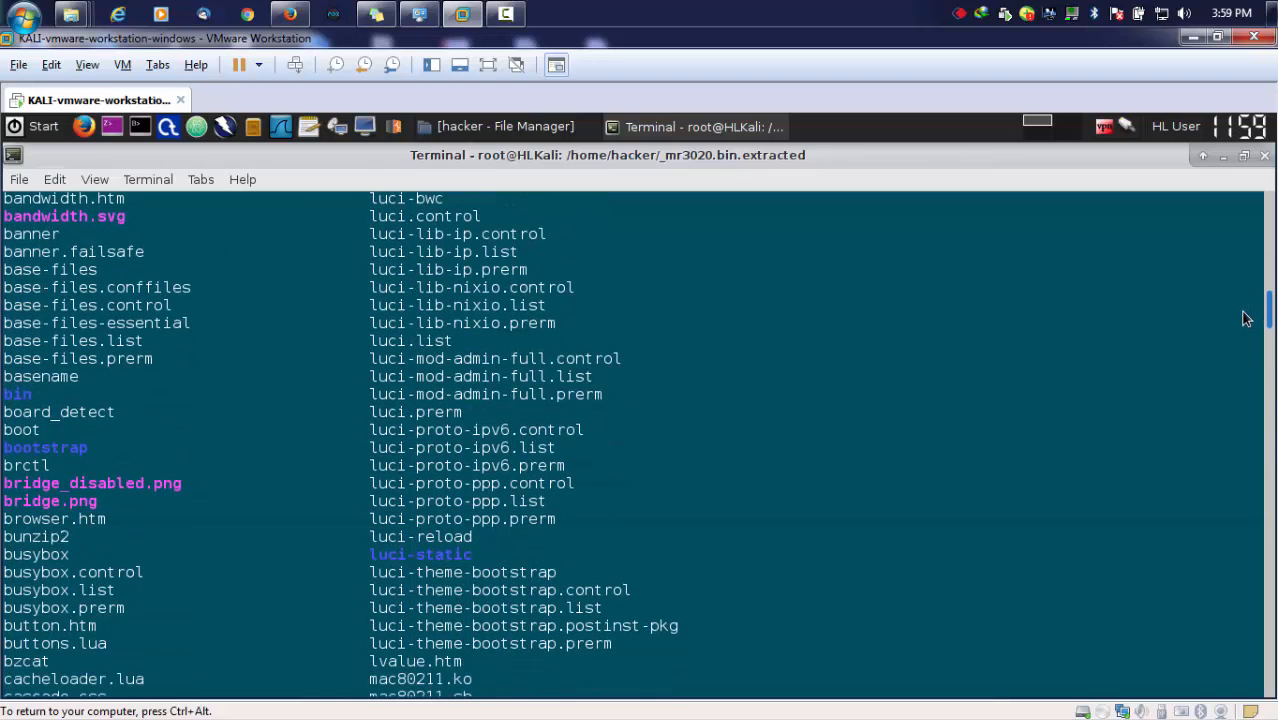
scroll("down", 3)
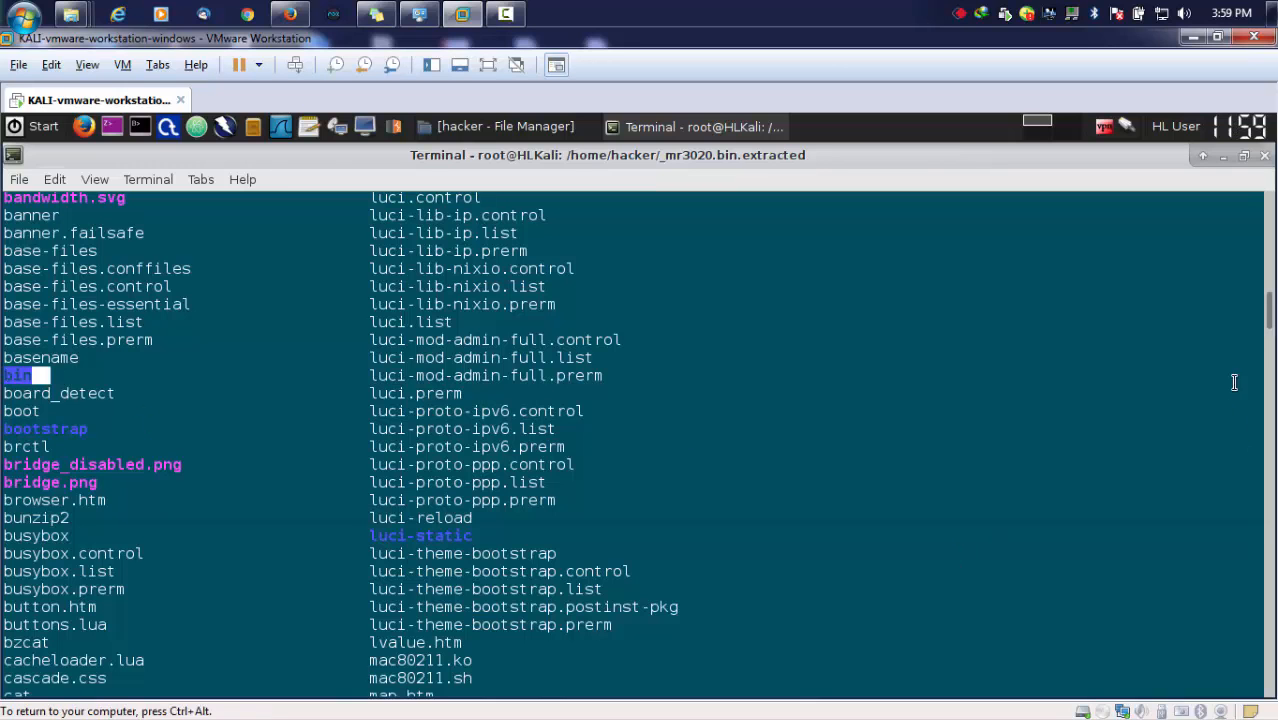
scroll("down", 3)
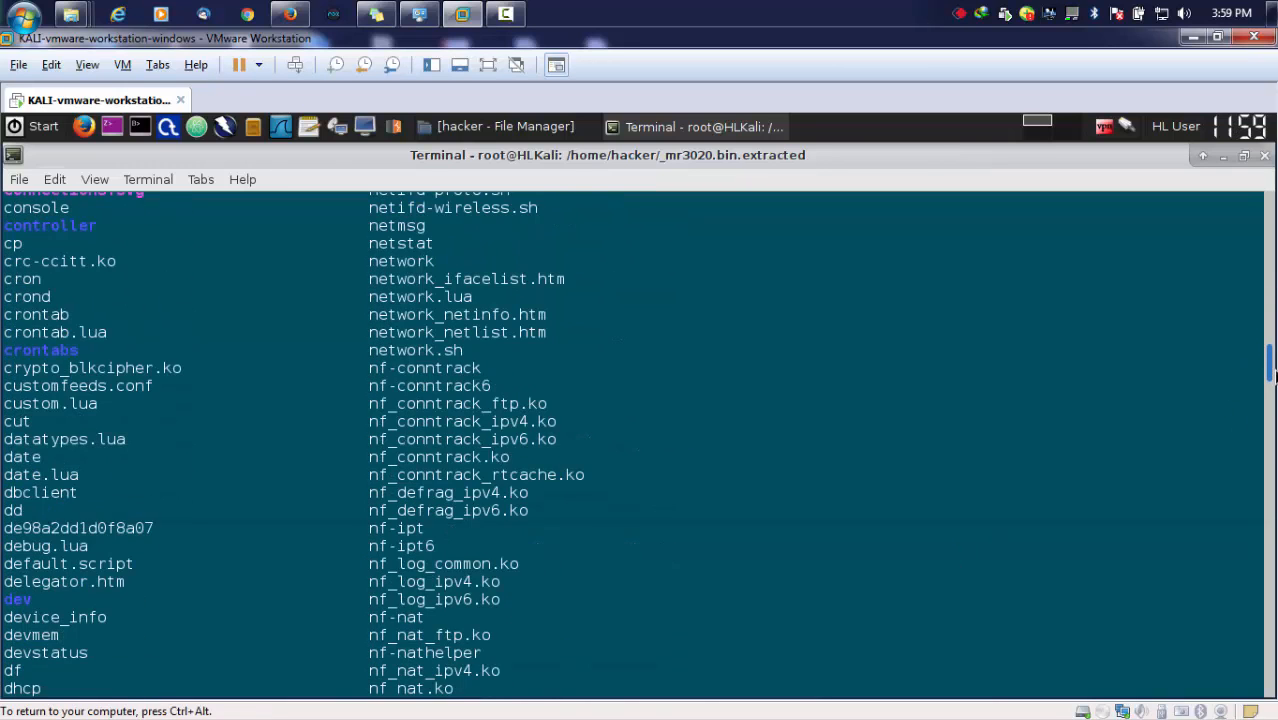
scroll("down", 3)
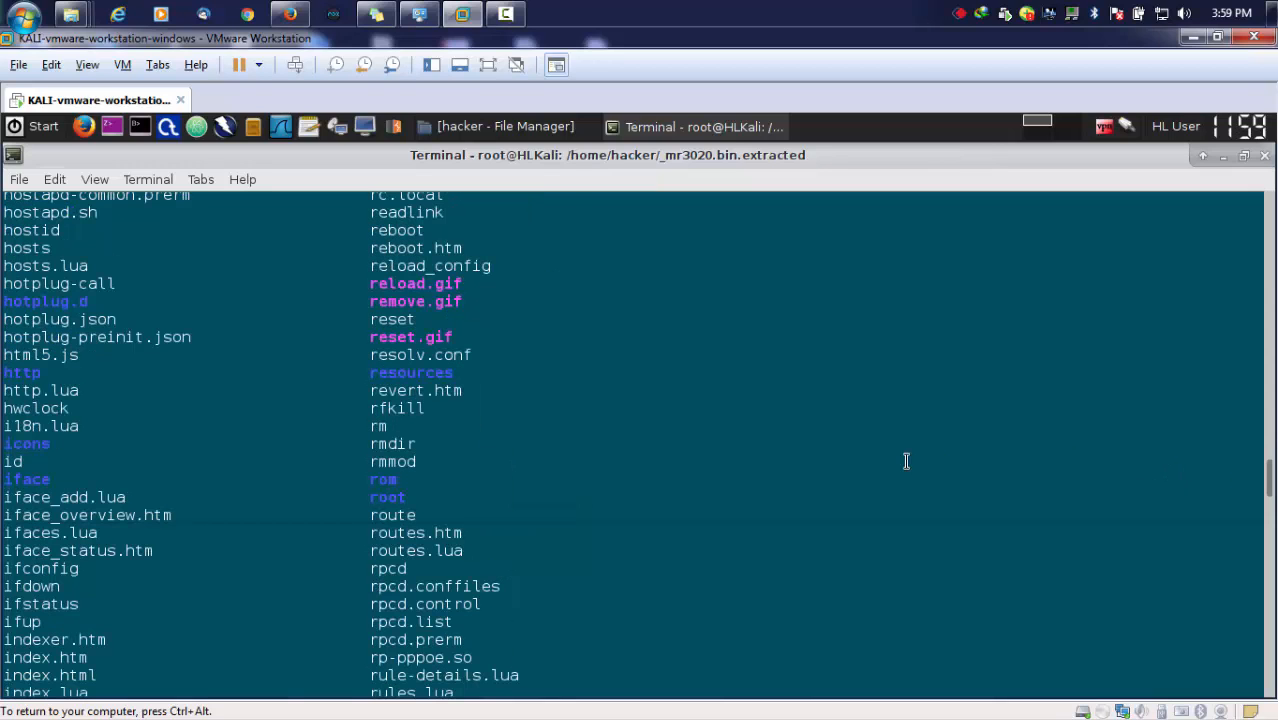
mouse_move(45, 373)
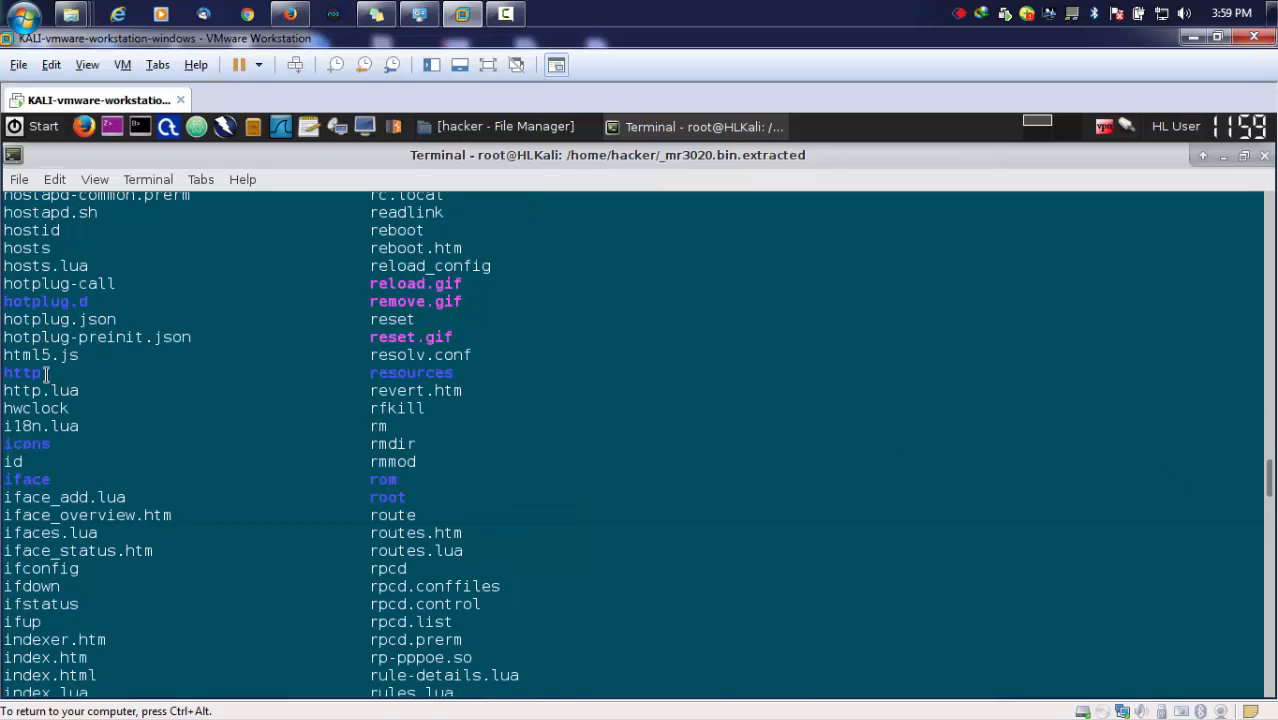
mouse_move(540, 498)
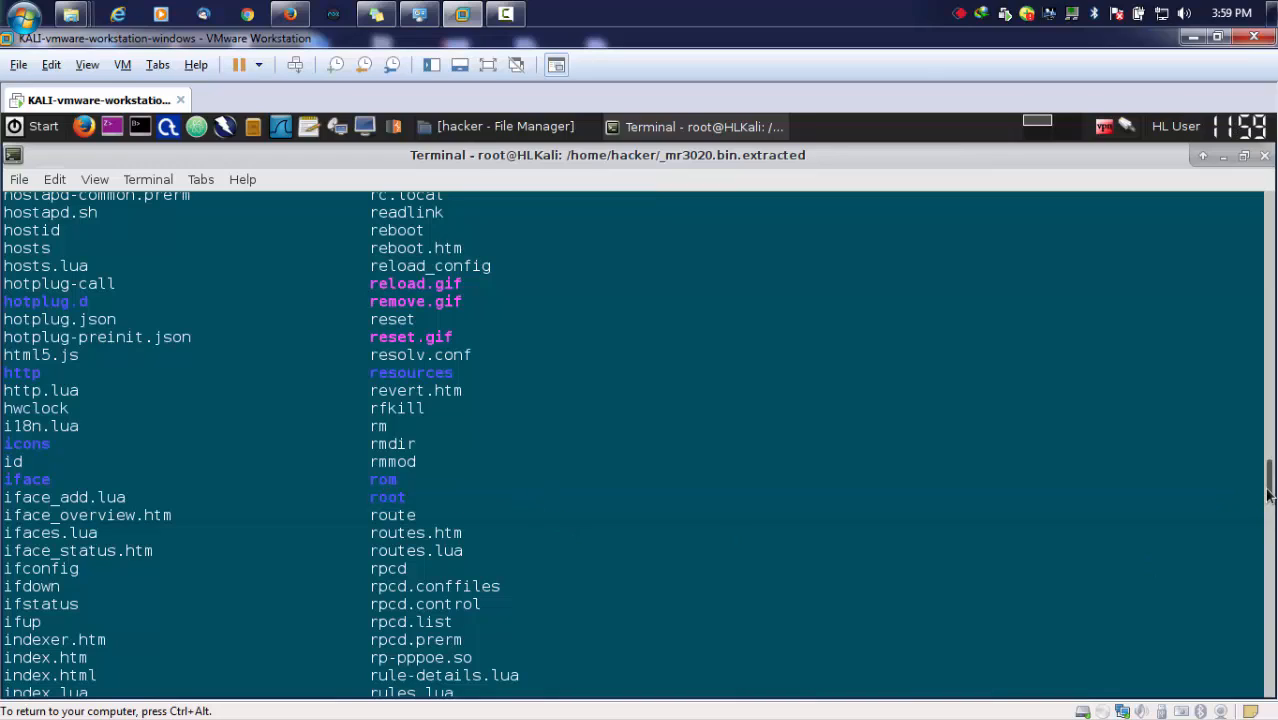
scroll("down", 3)
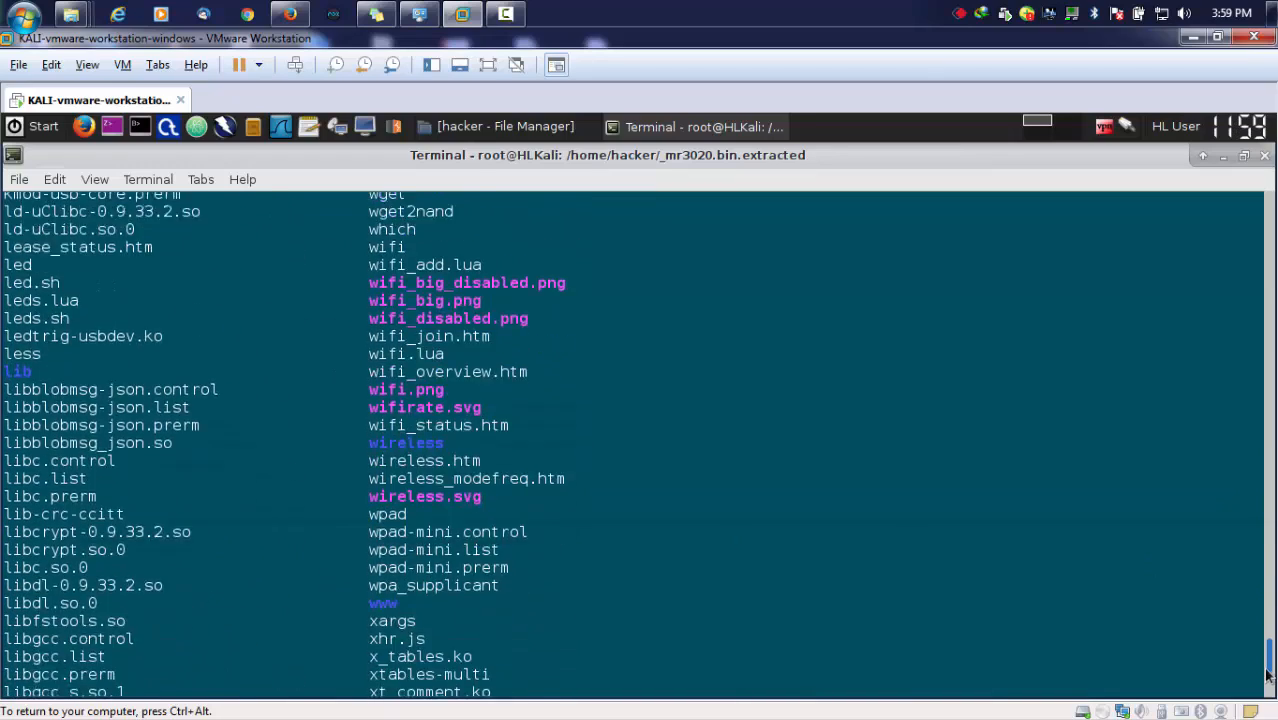
scroll("down", 3)
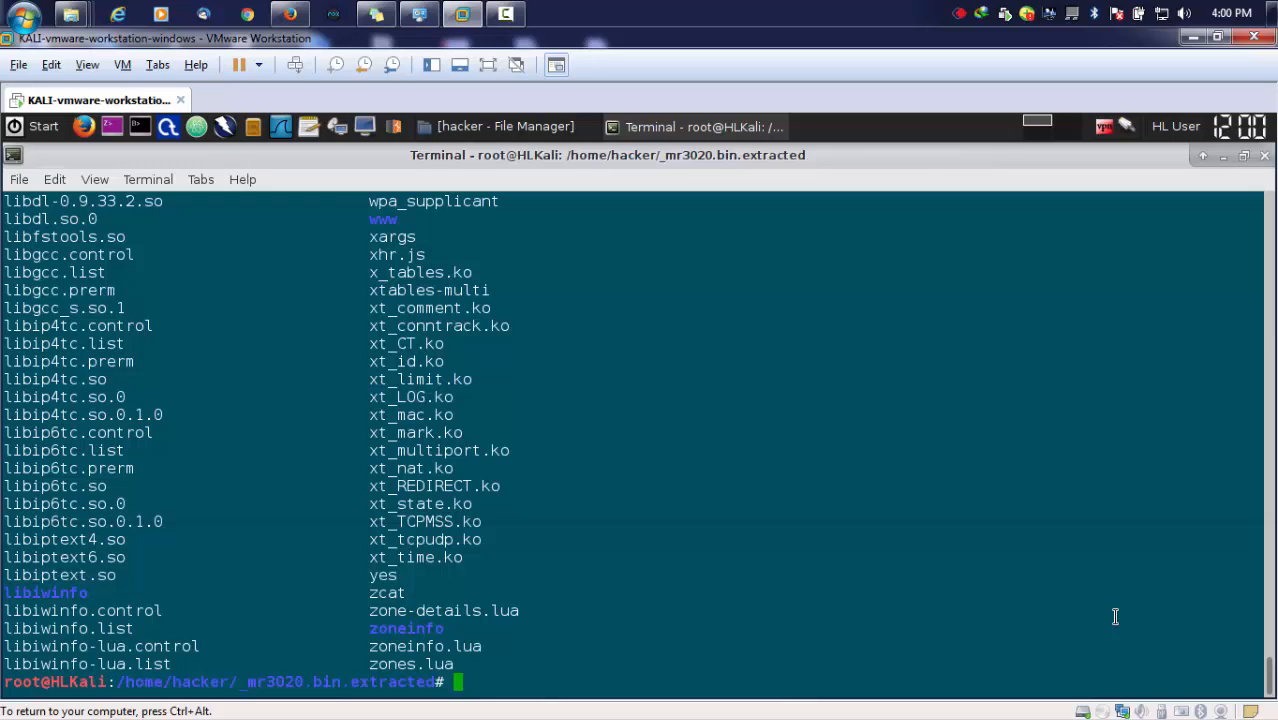
Browse squashfs-root and its www folder, then return to _mr3020.bin.extracted.
type("cd bin/")
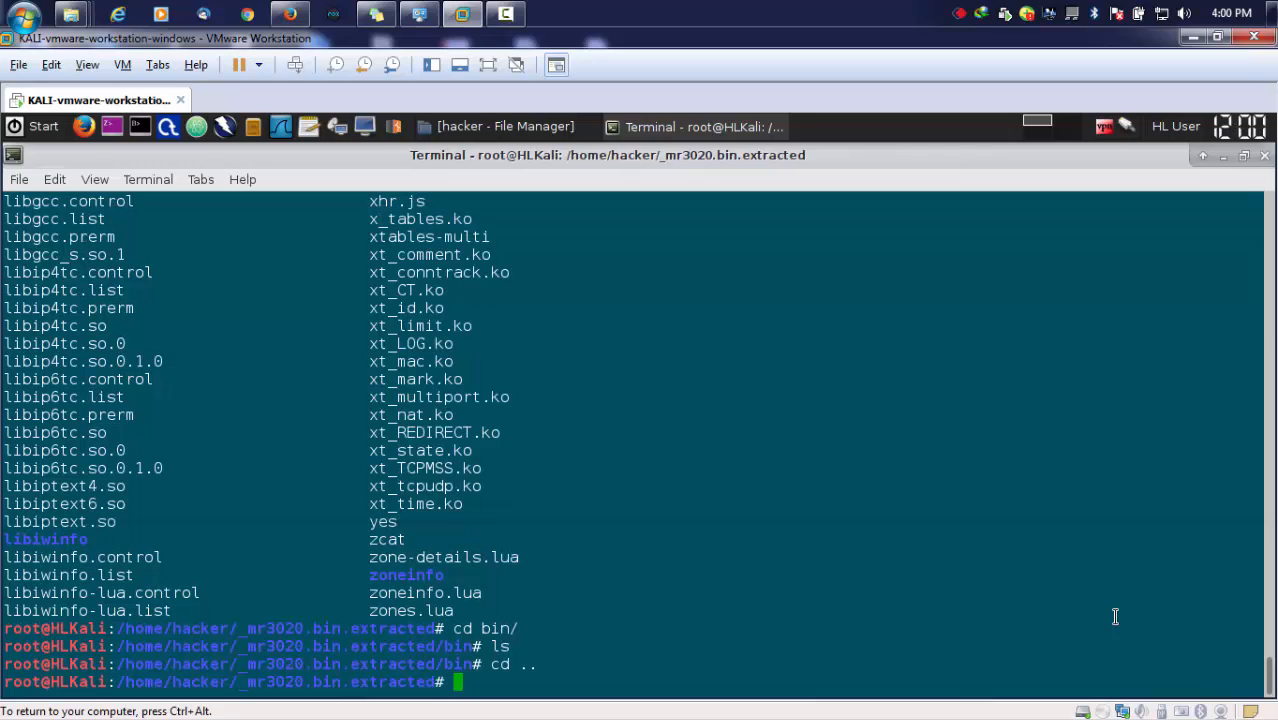
type("cd squashfs-root/")
type("ls")
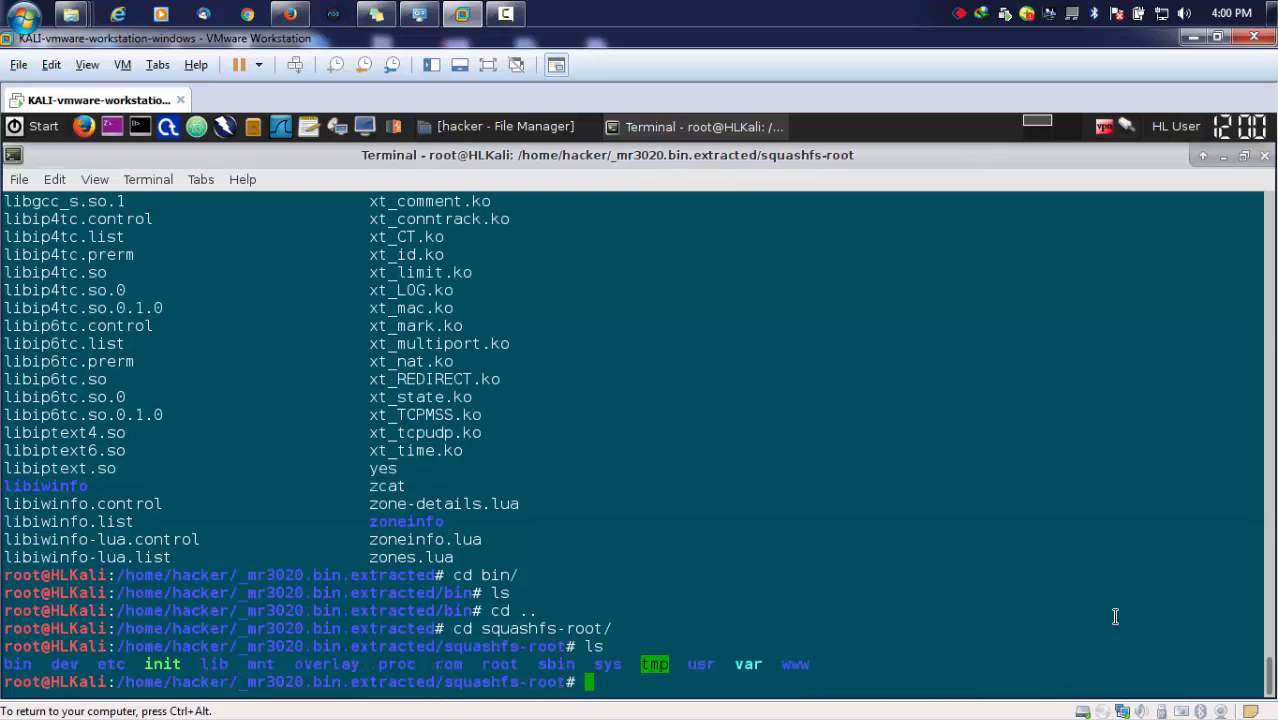
type("cd bi")
type("ls")
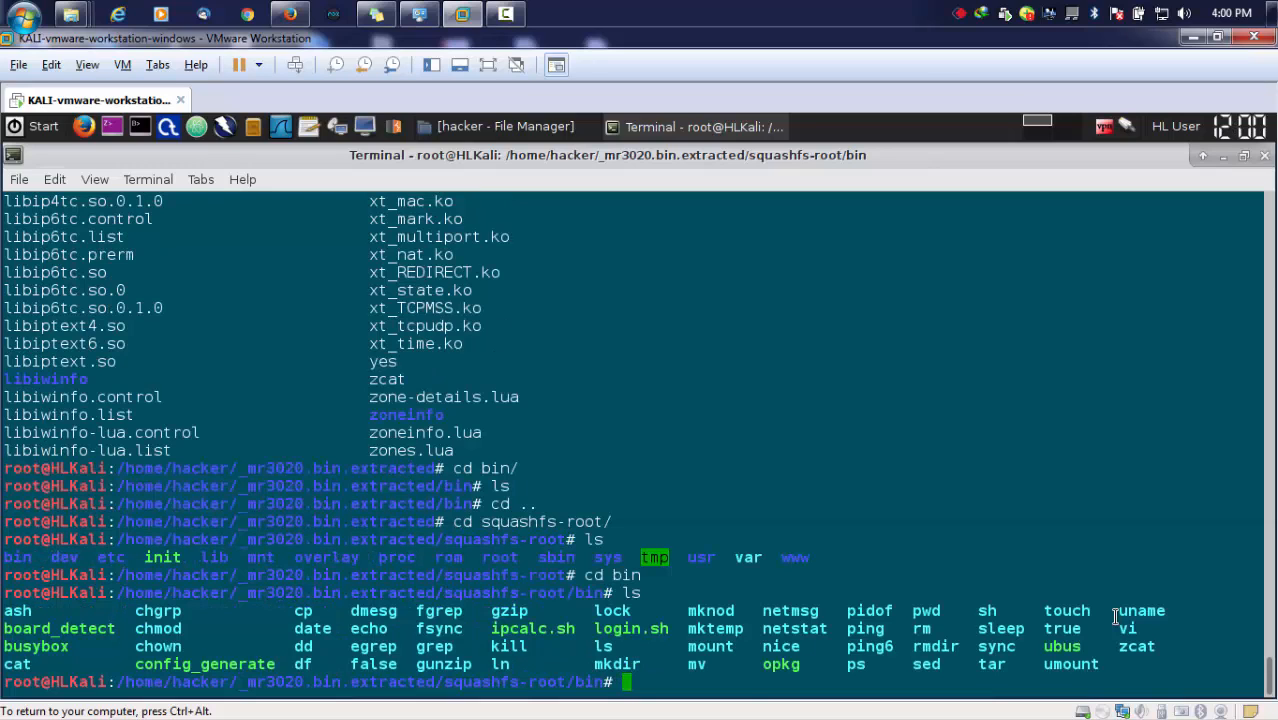
type("nn")
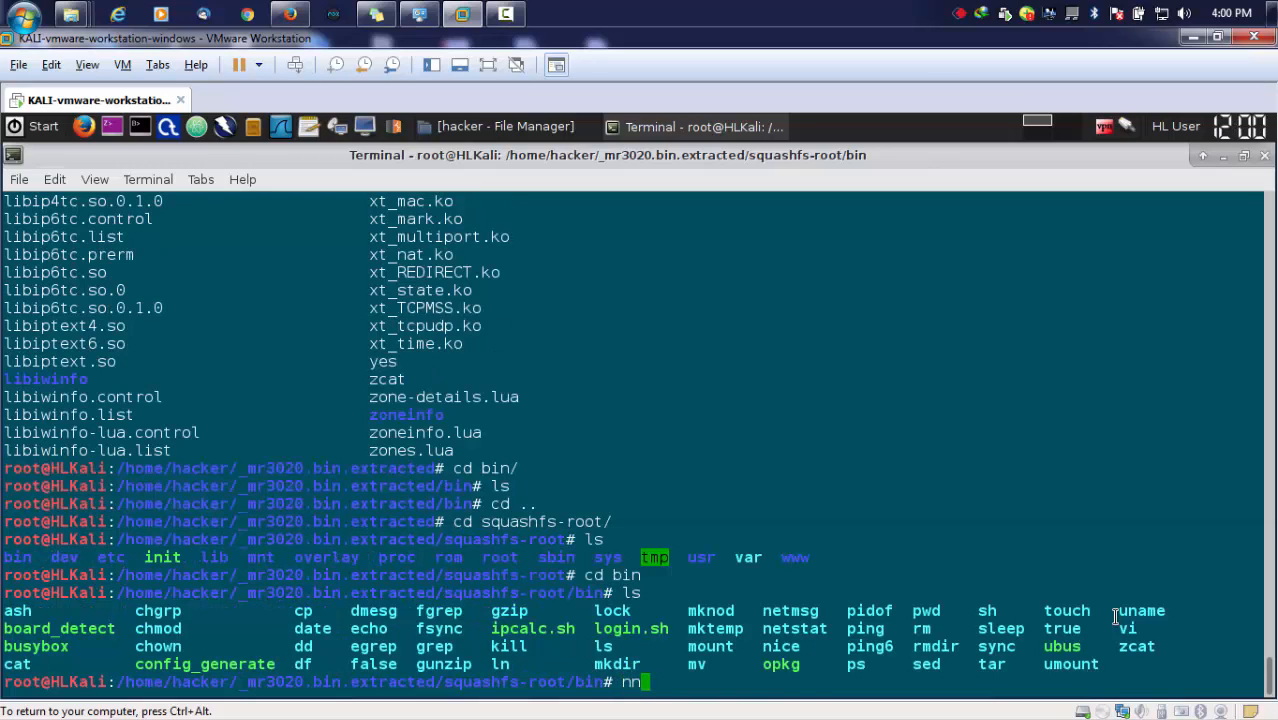
key("BackSpace")
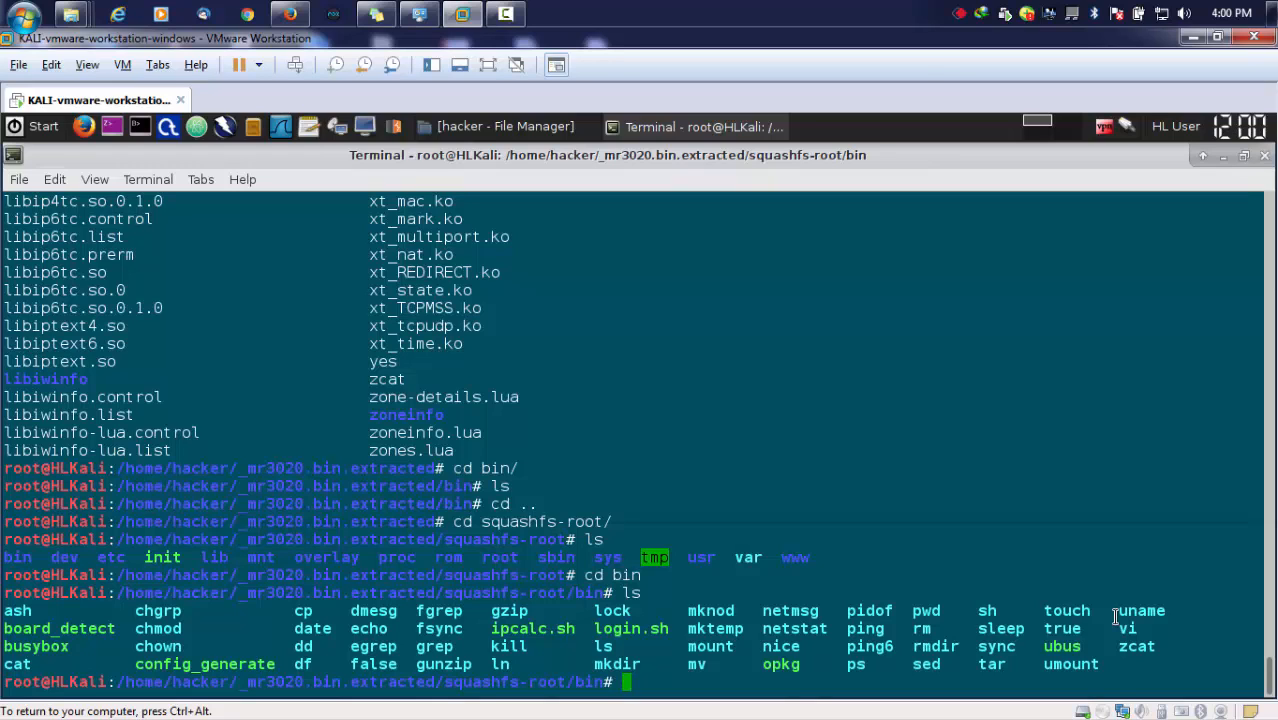
type("cd ..")
type("cd www/")
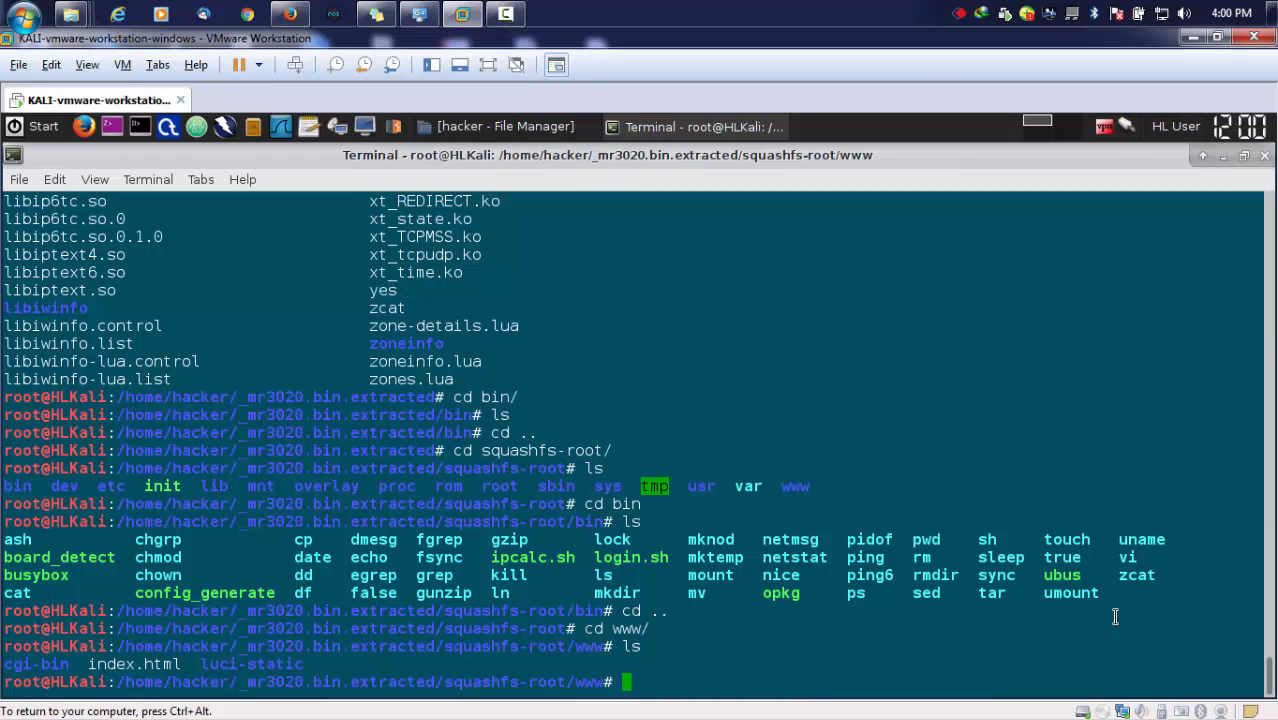
type("cd ..")
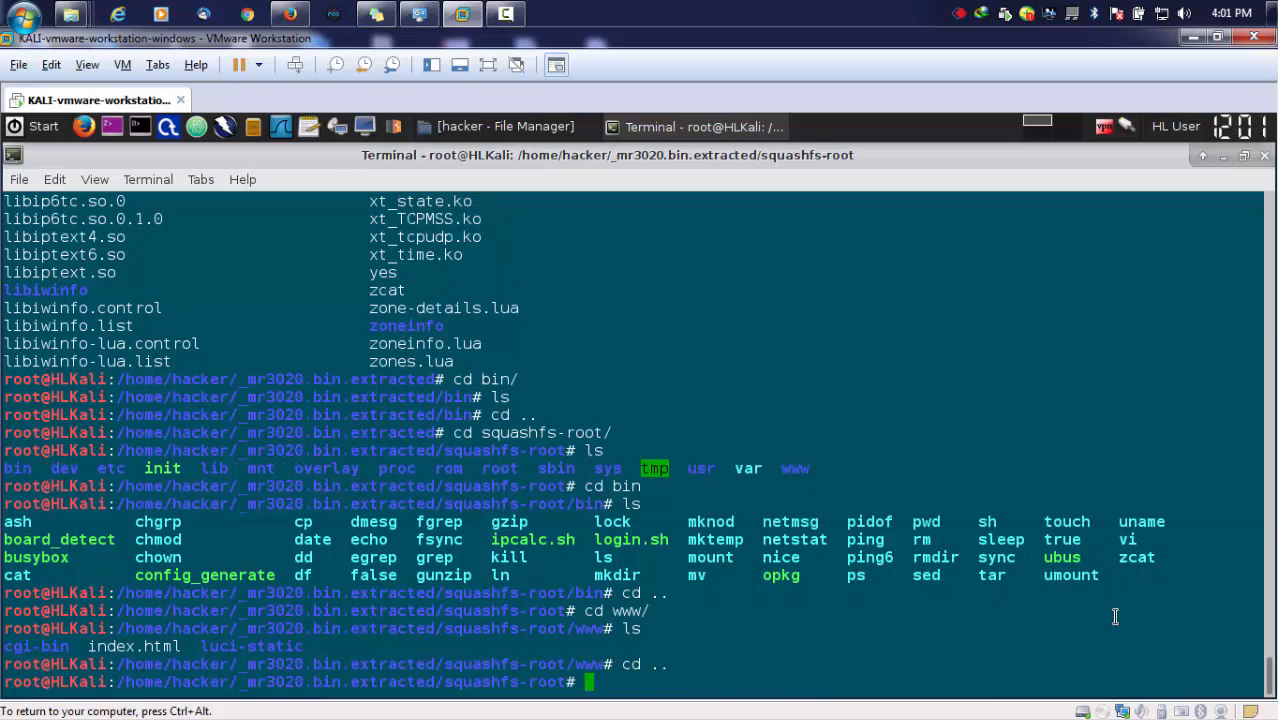
key("Return")
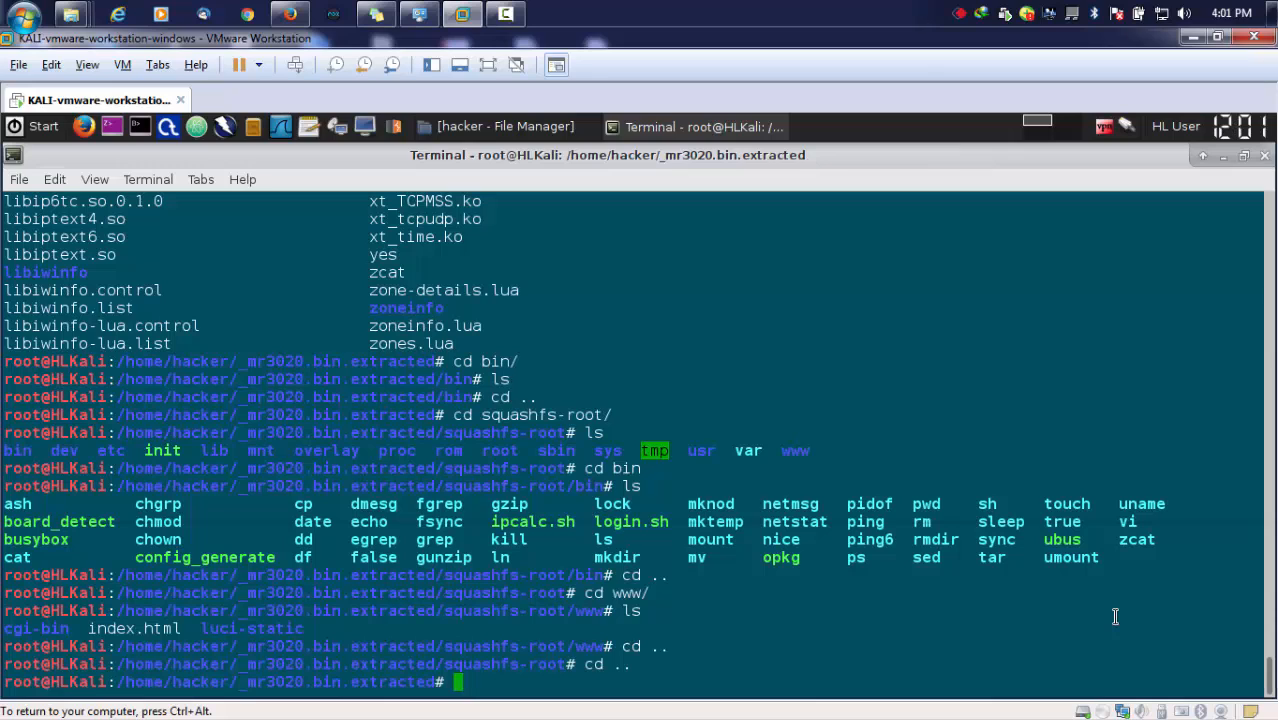
Clear the screen and run grep -iRn 'telnet' across the extracted firmware.
type("cle")
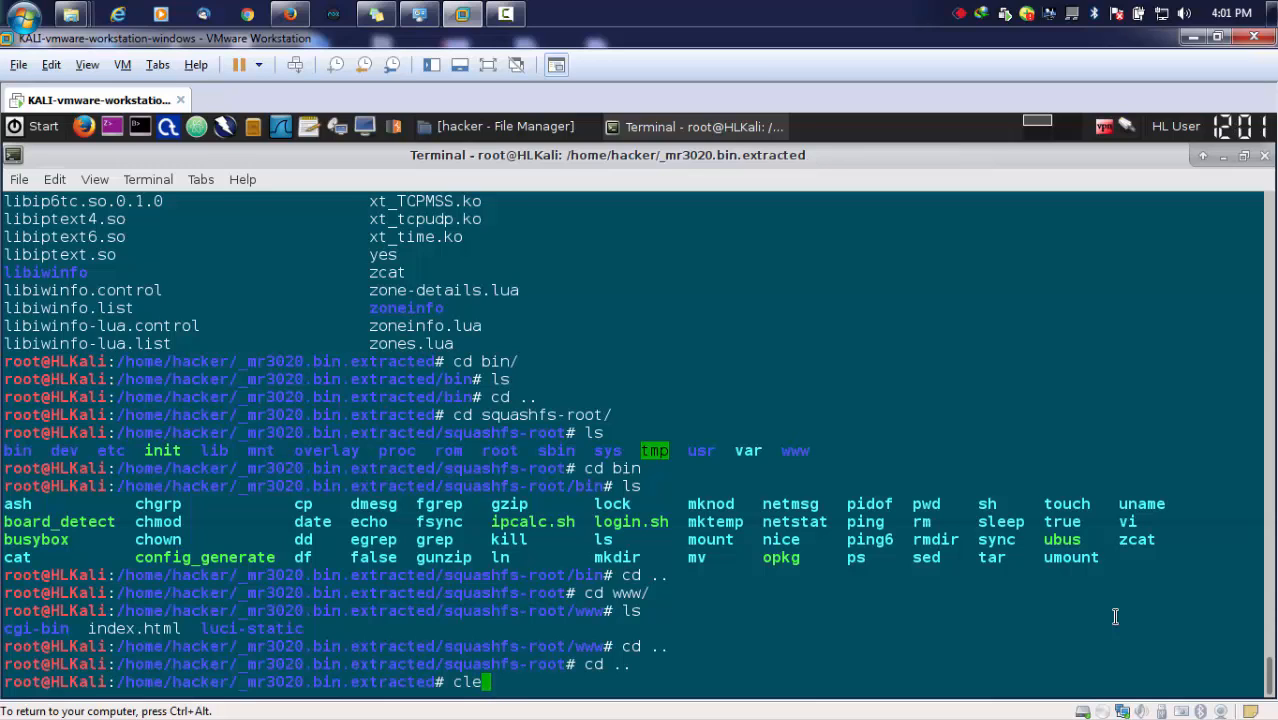
key("Return")
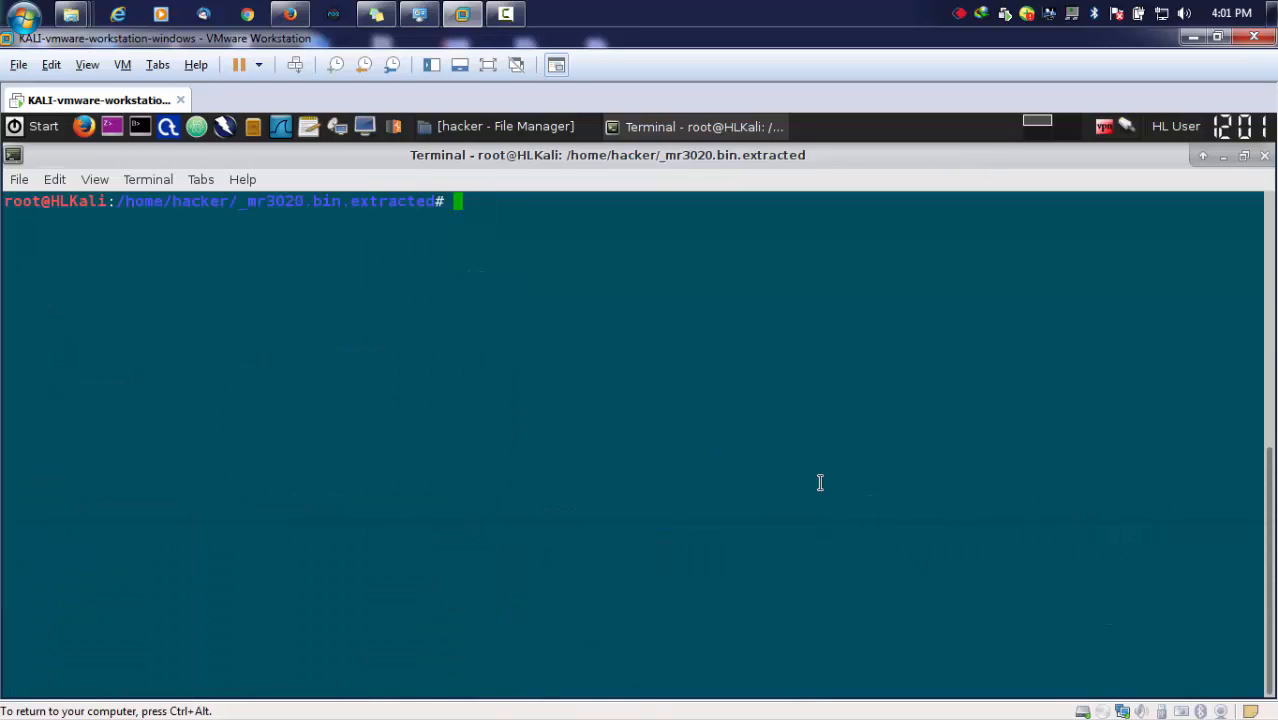
mouse_move(796, 462)
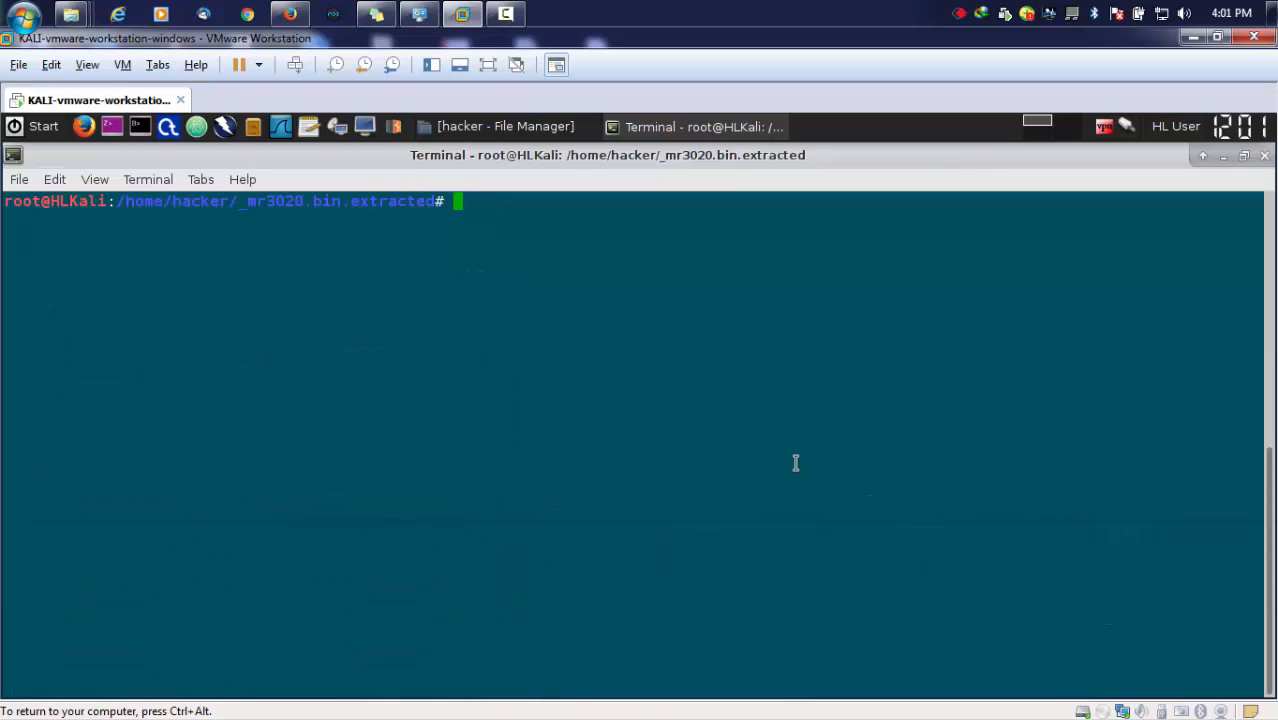
type("grea")
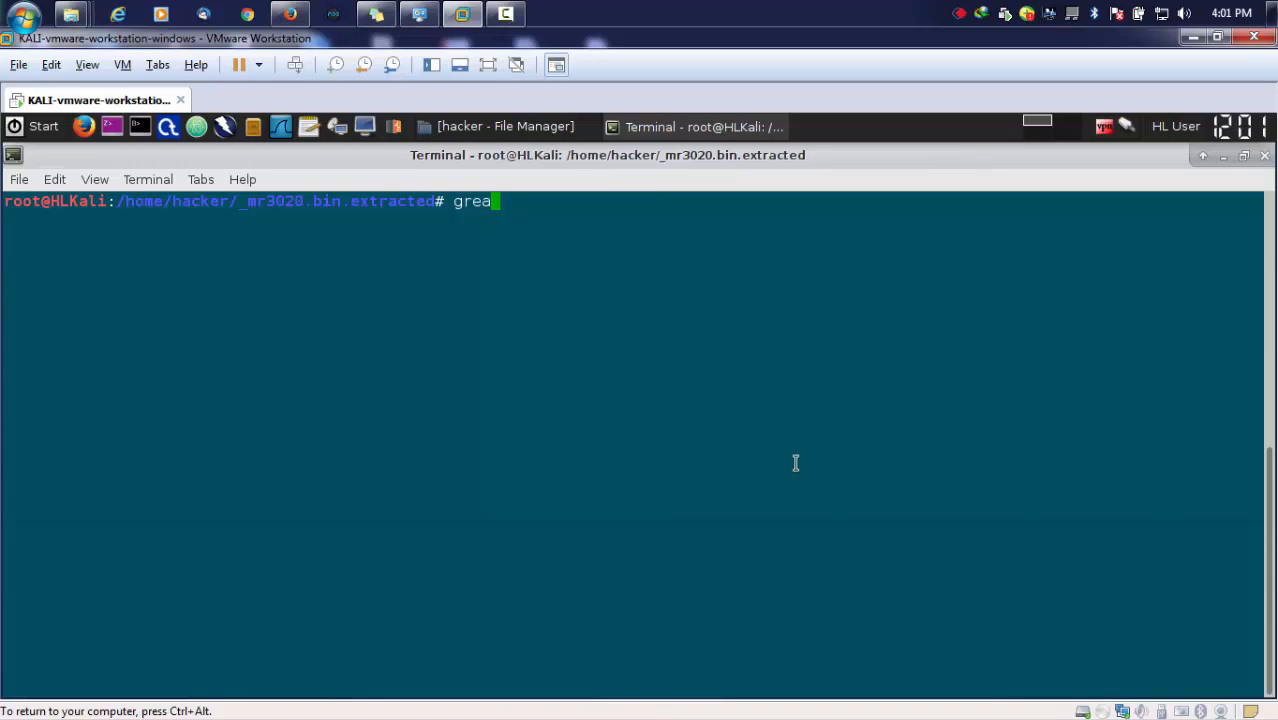
key("BackSpace")
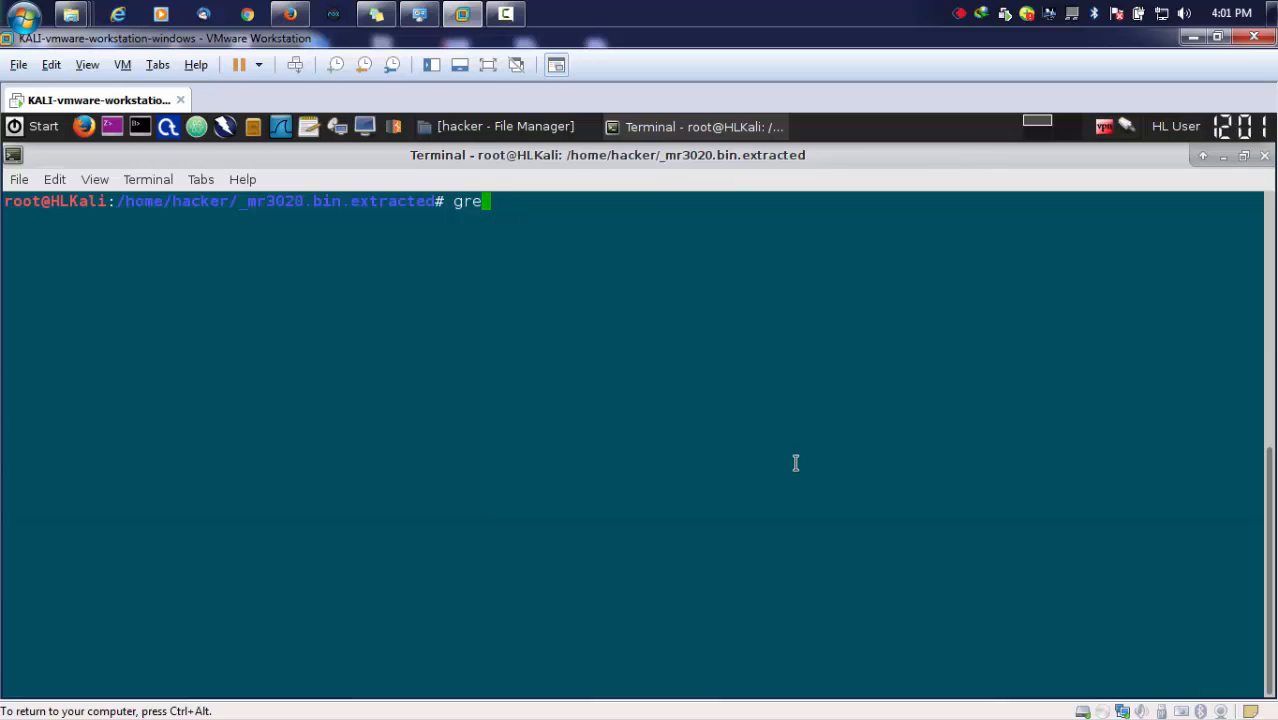
type("p")
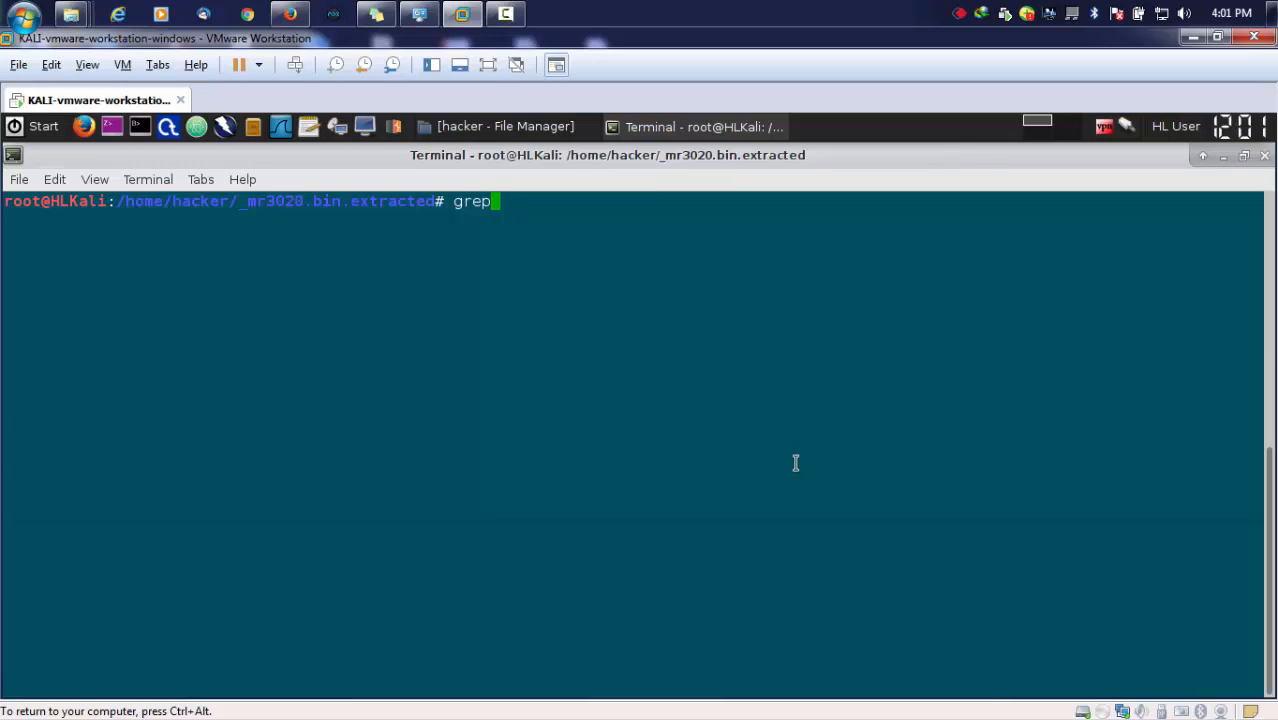
type("-")
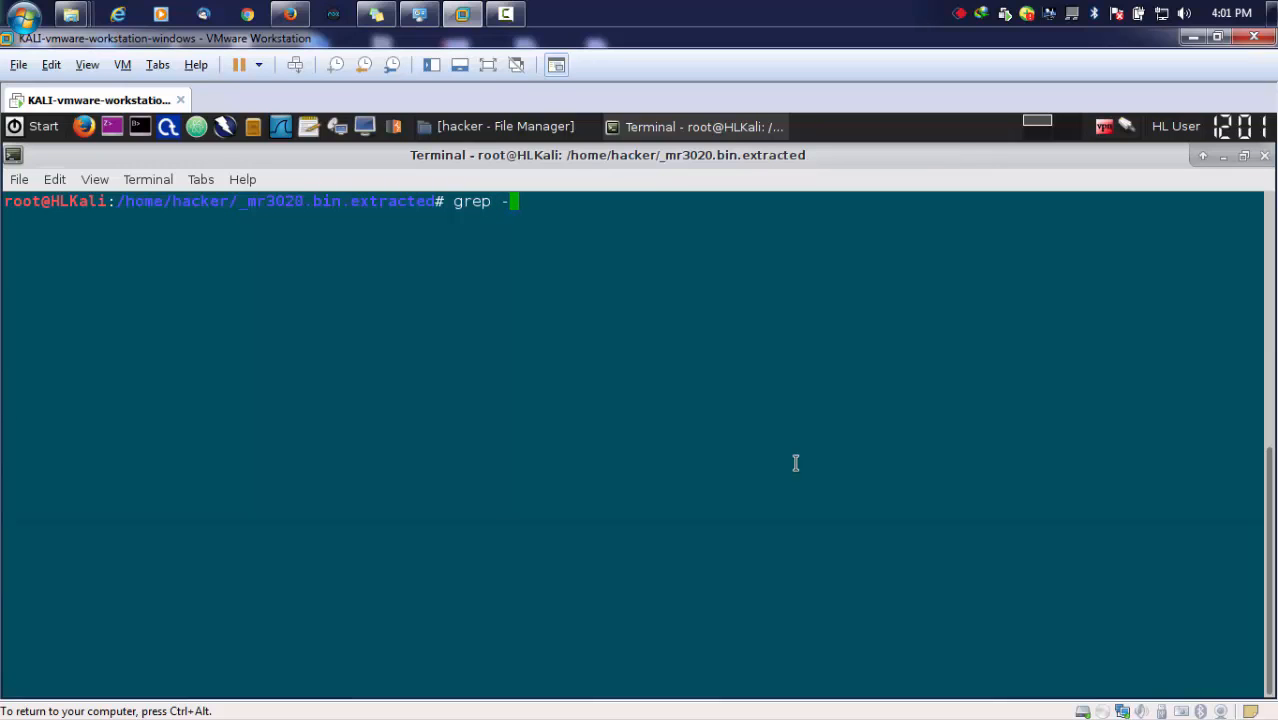
type("iR")
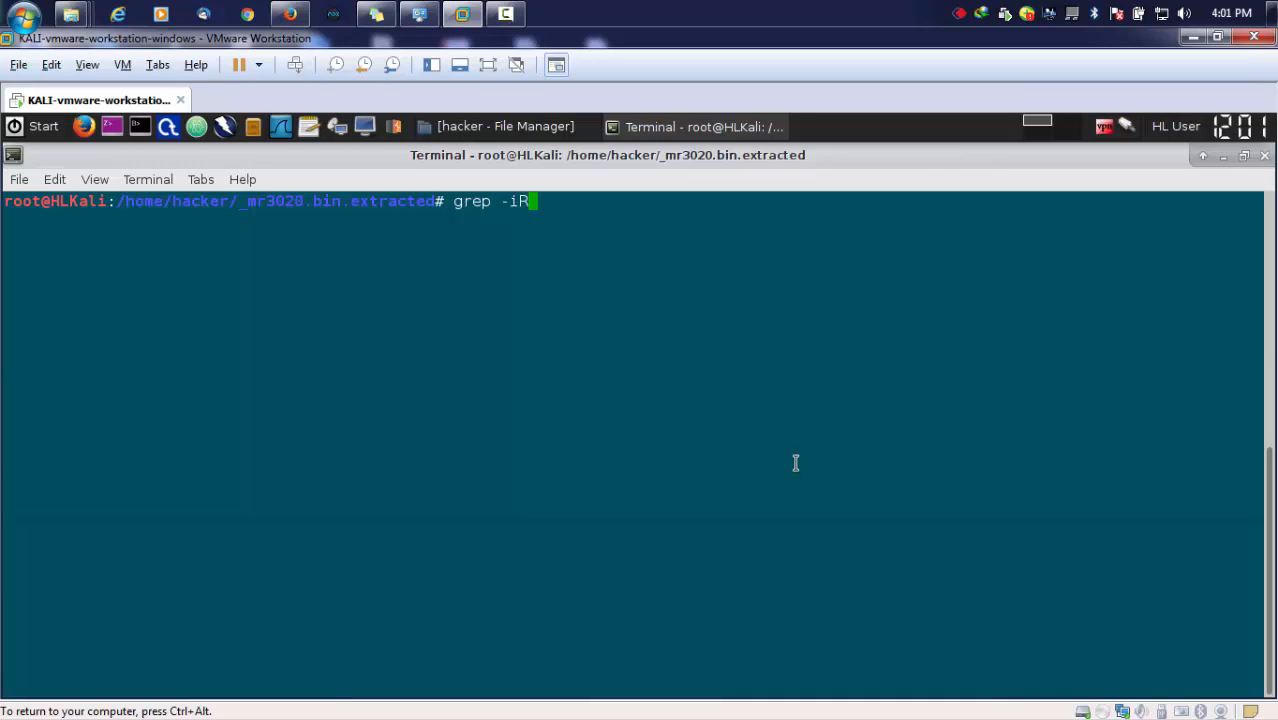
type("n")
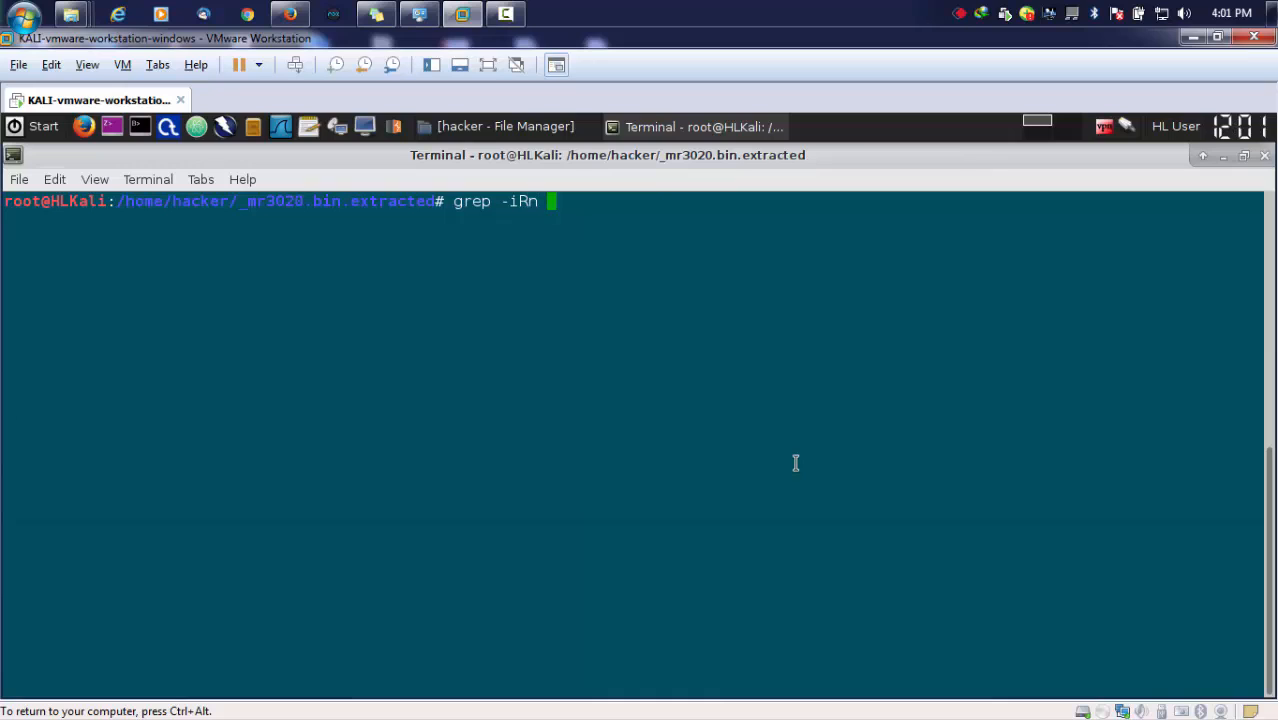
type("'te")
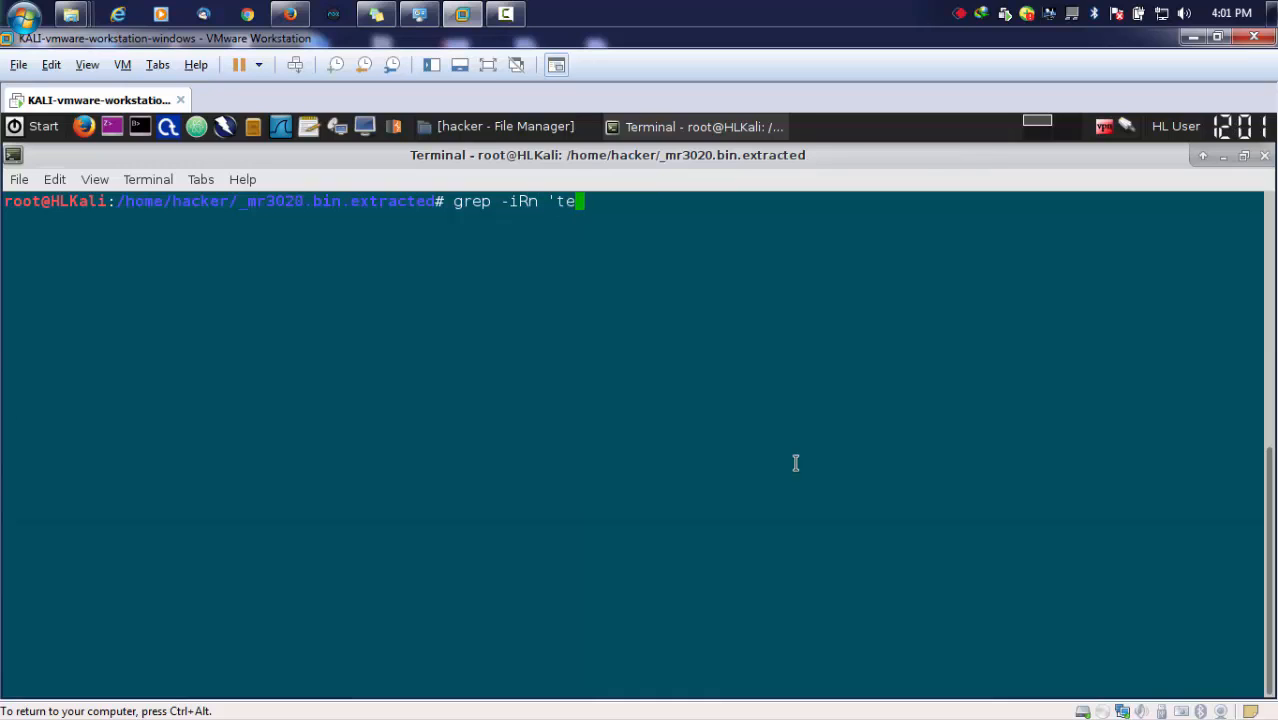
type("ne")
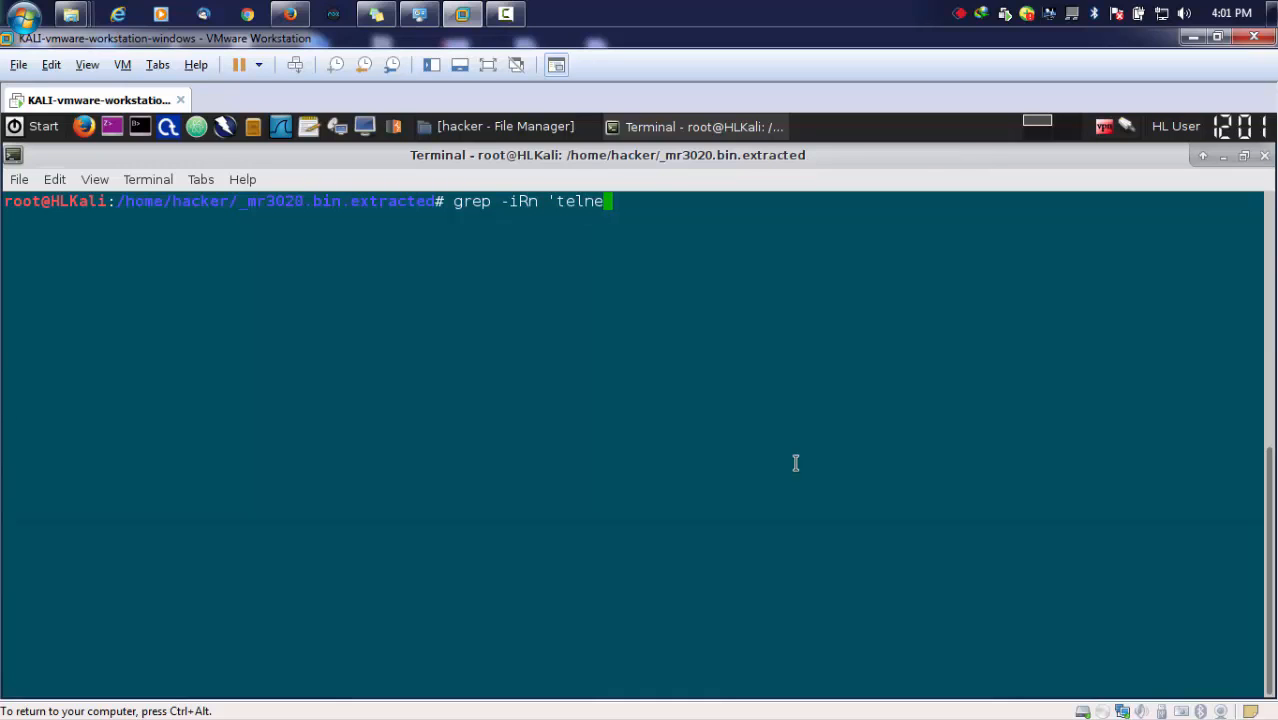
type("'")
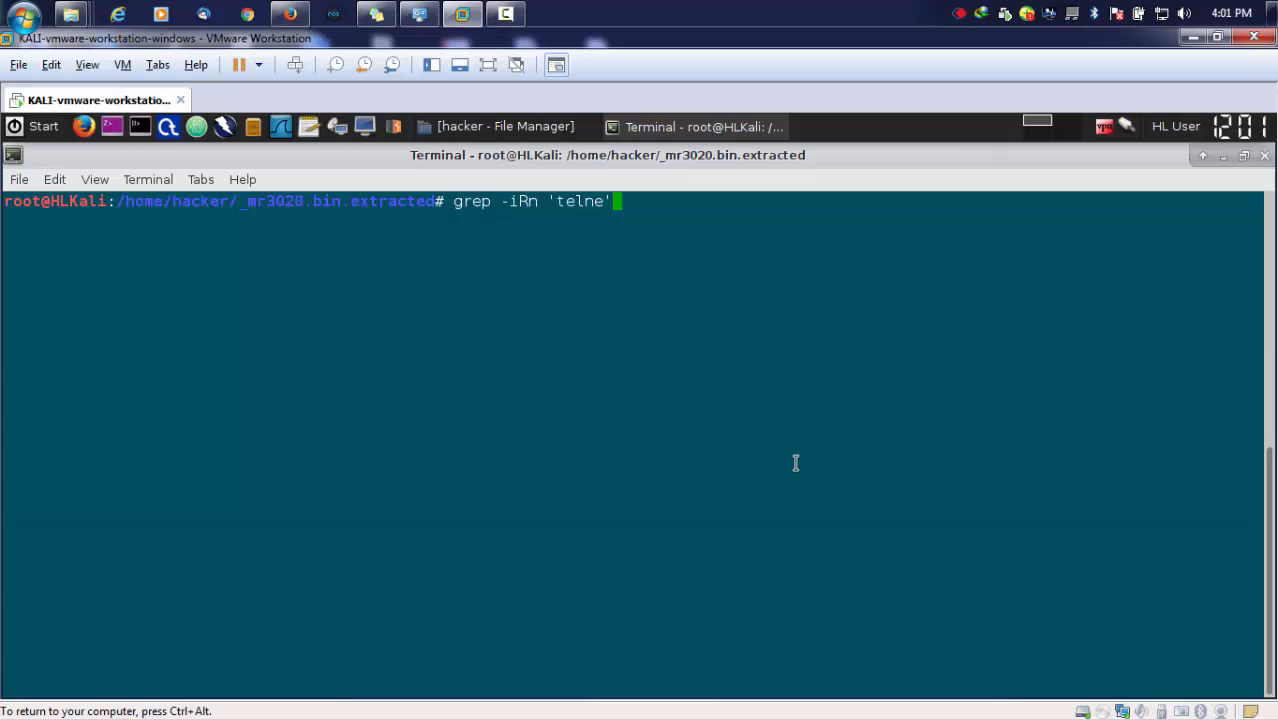
type("t")
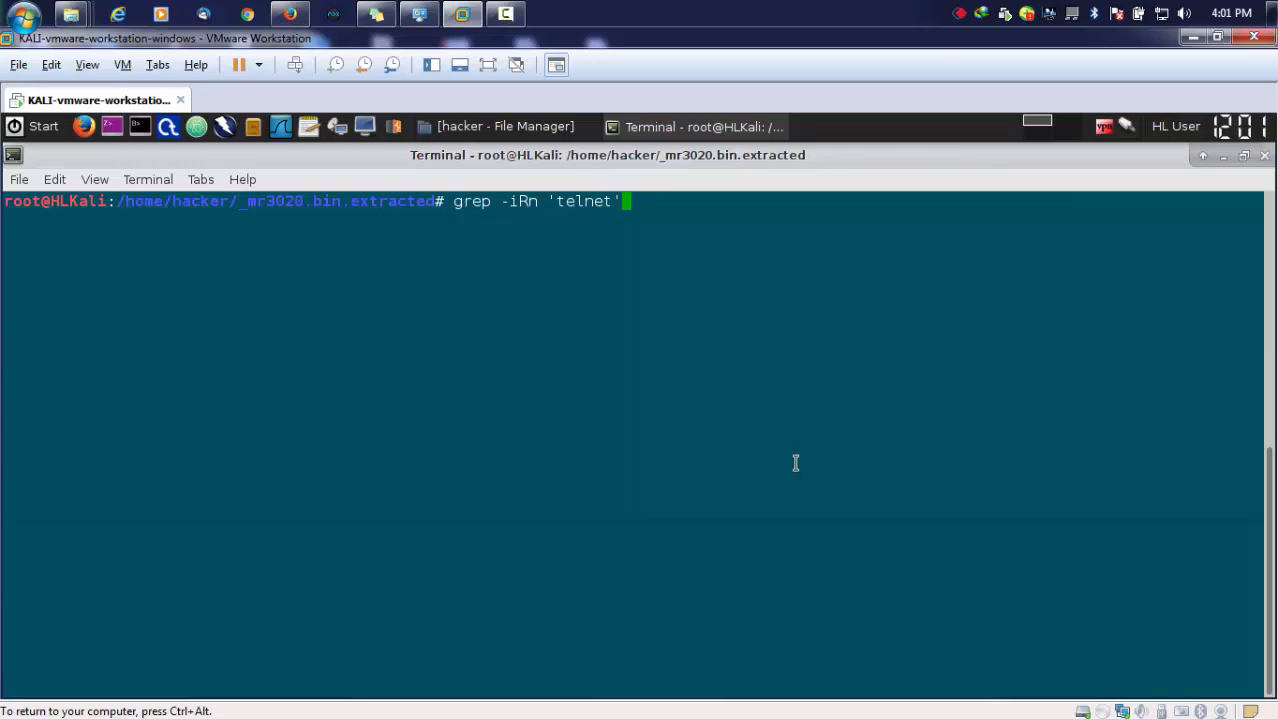
mouse_move(593, 296)
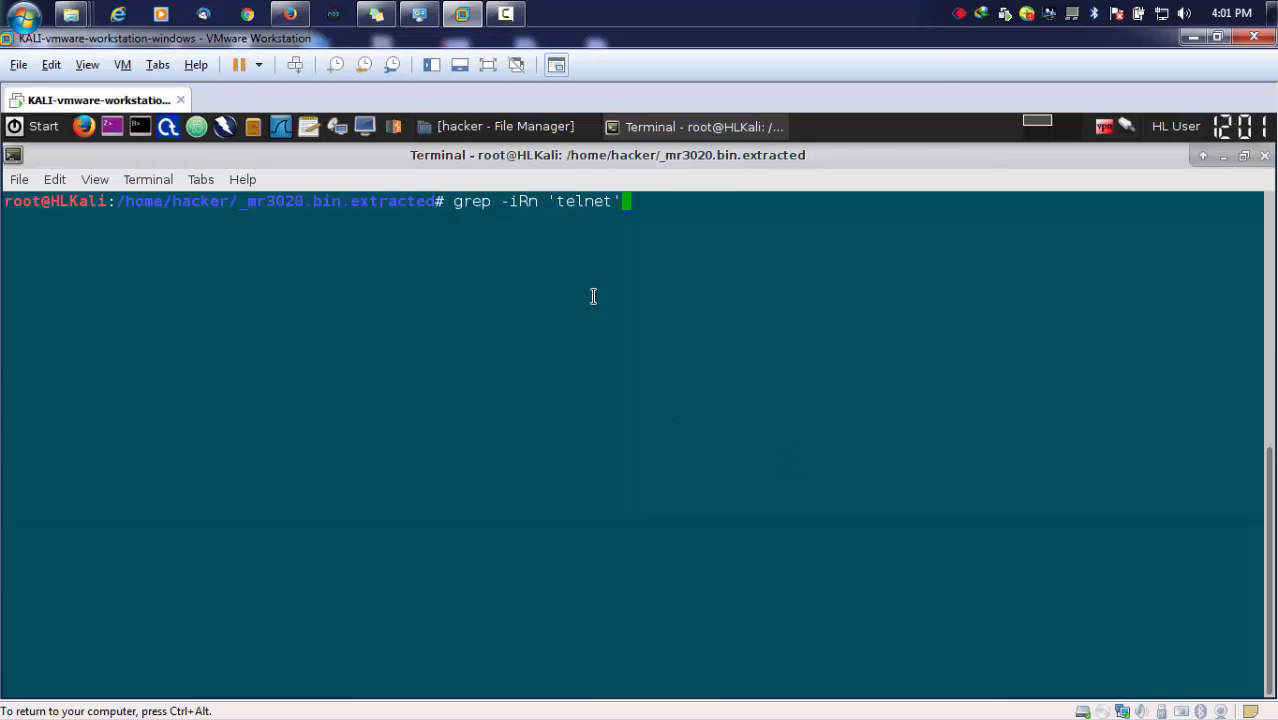
mouse_move(525, 215)
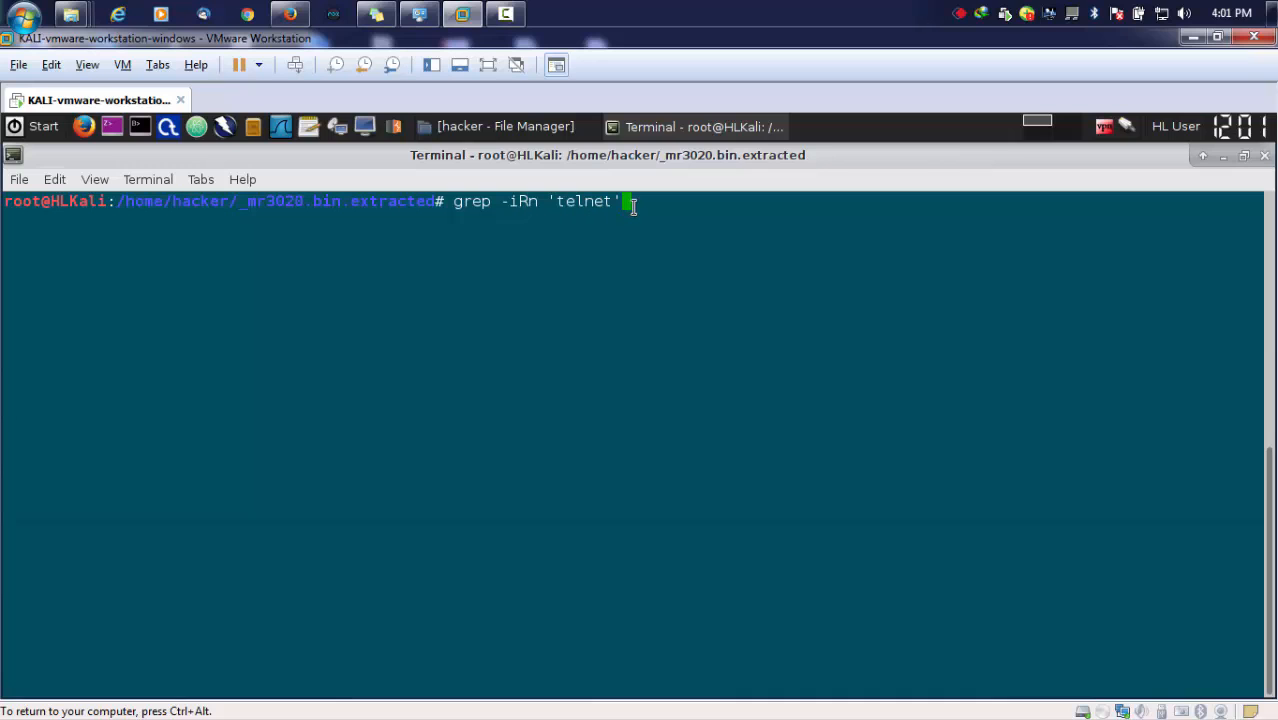
key("Return")
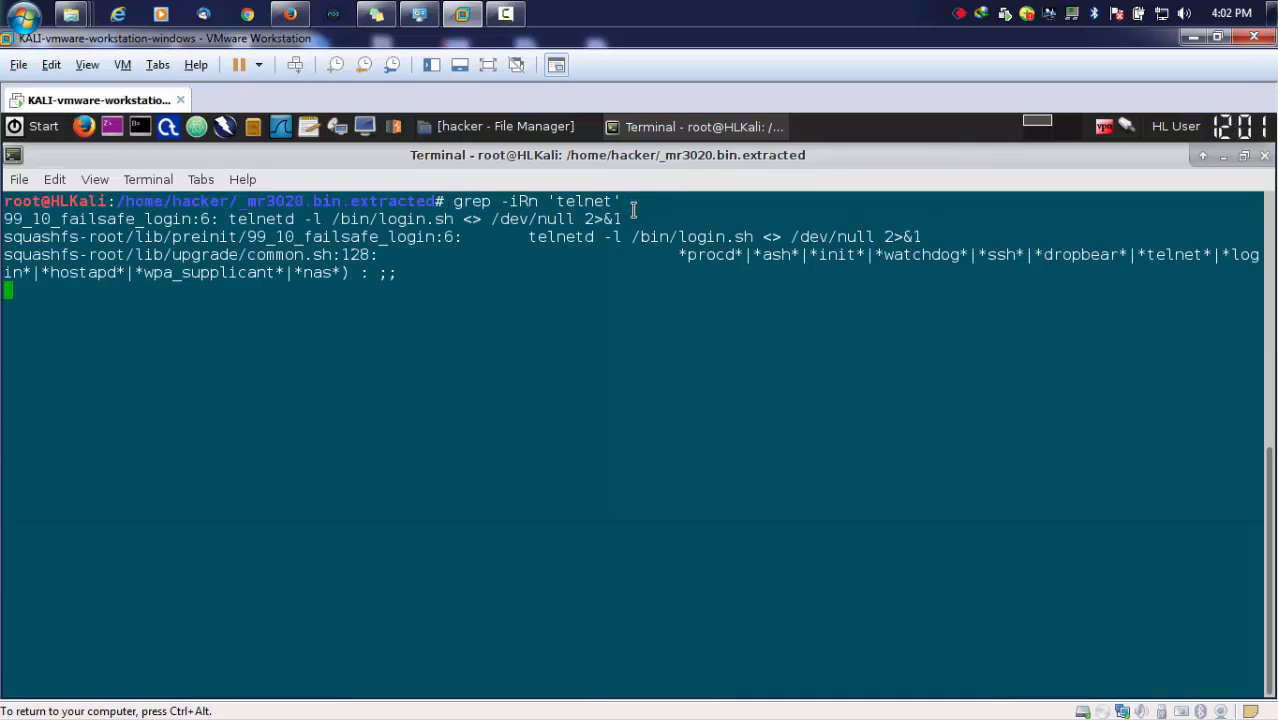
mouse_move(627, 239)
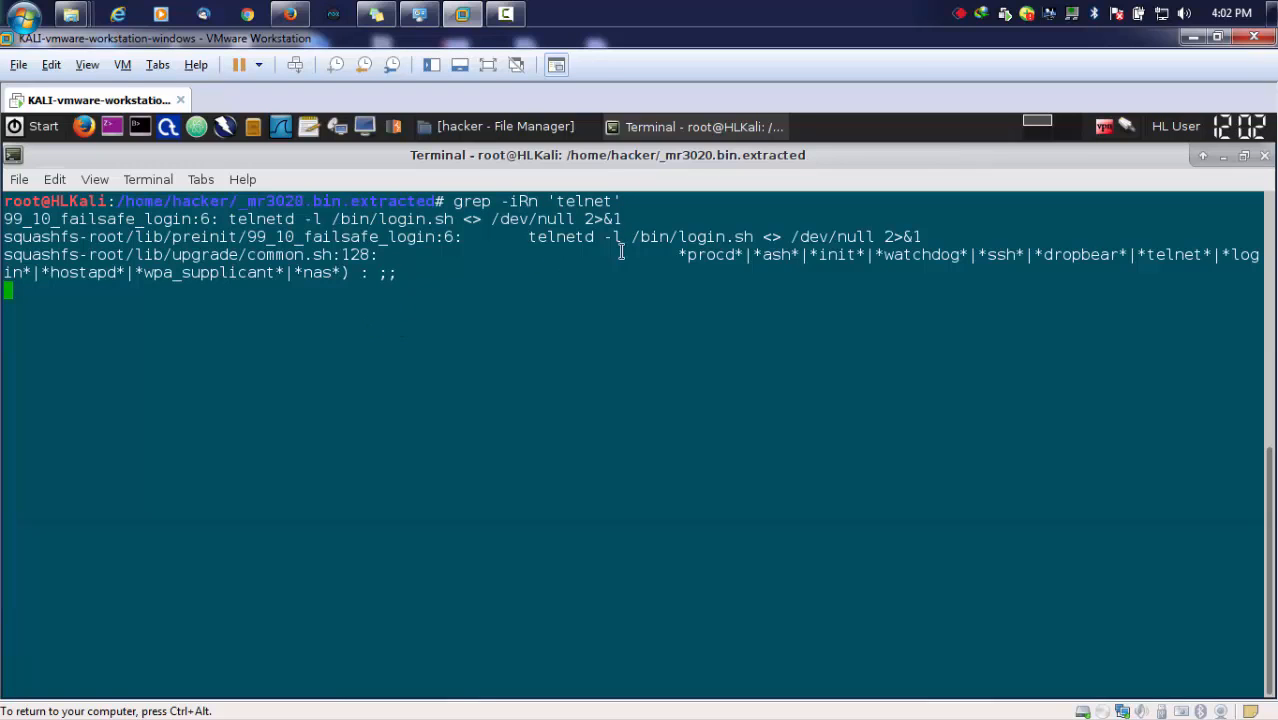
mouse_move(527, 249)
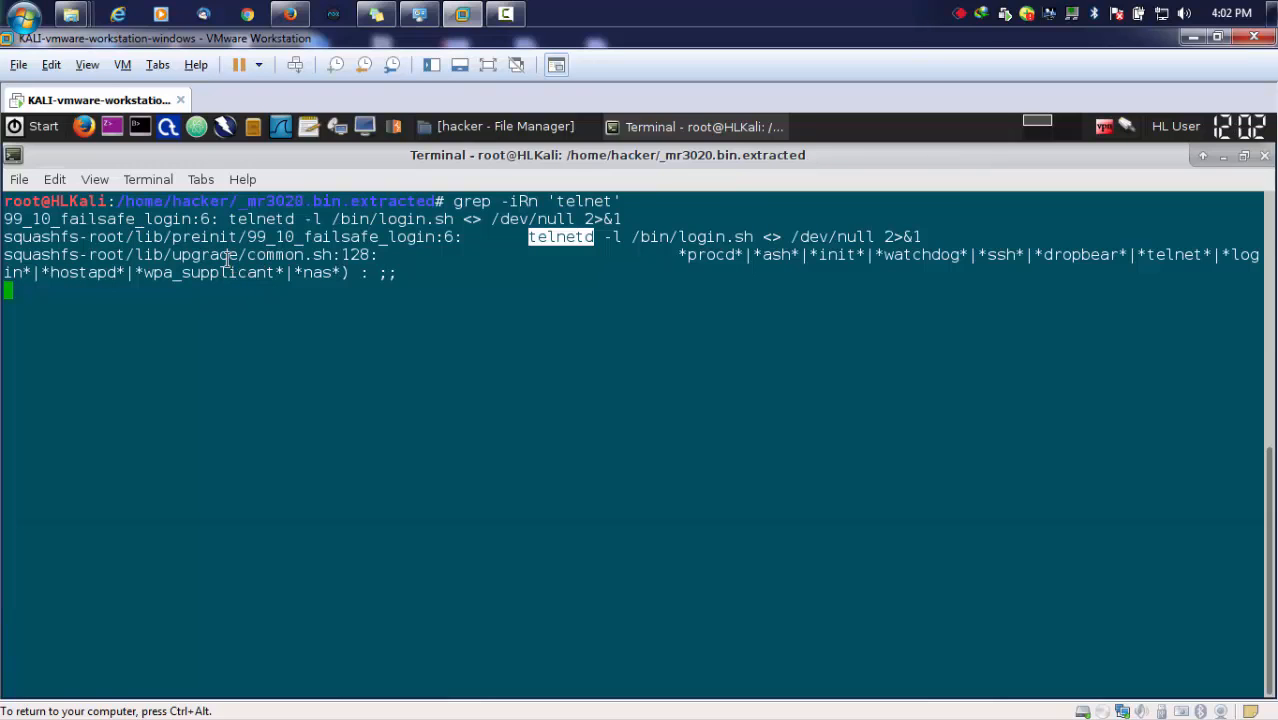
mouse_move(317, 263)
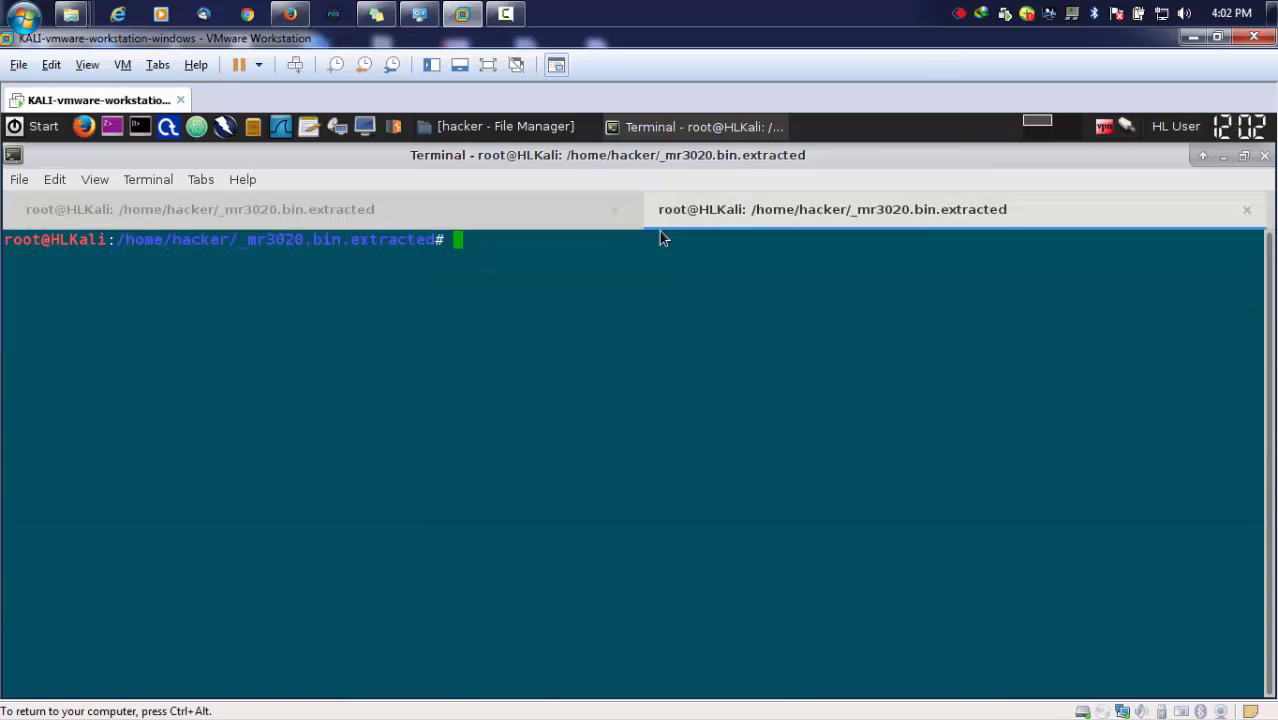
mouse_move(593, 318)
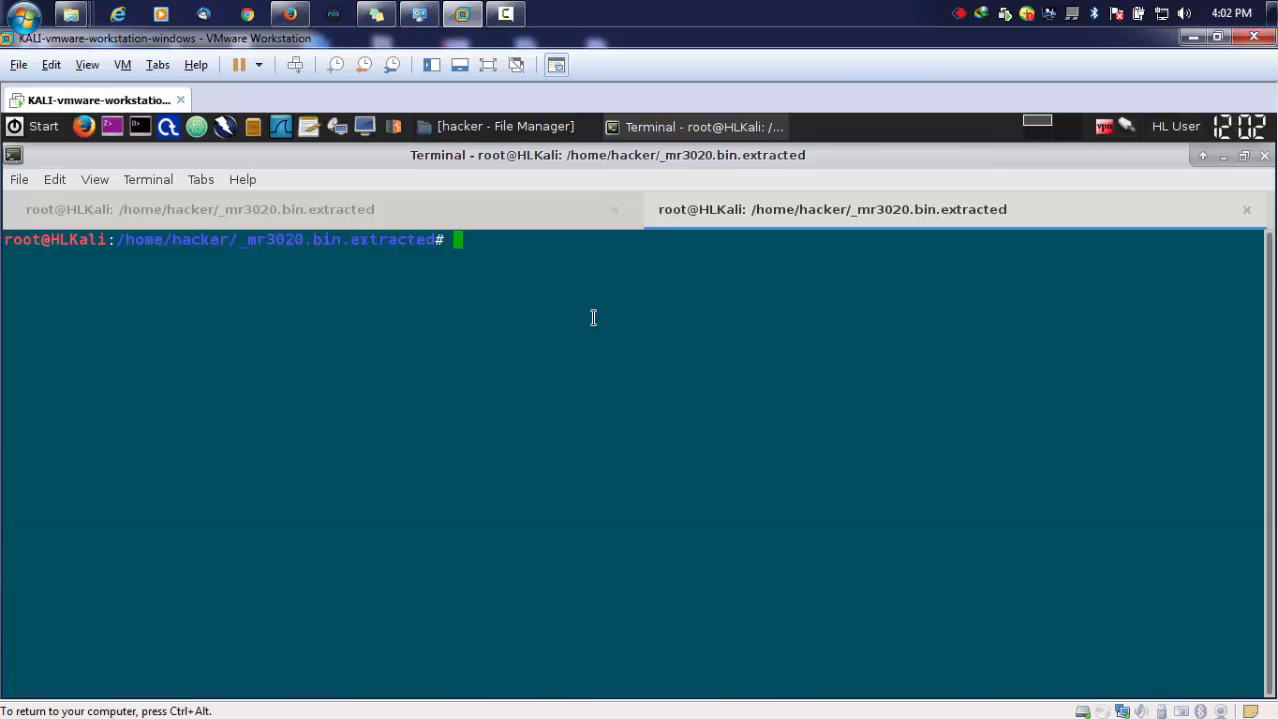
In a second tab, change into squashfs-root and highlight telnetd in the search results.
type("cd")
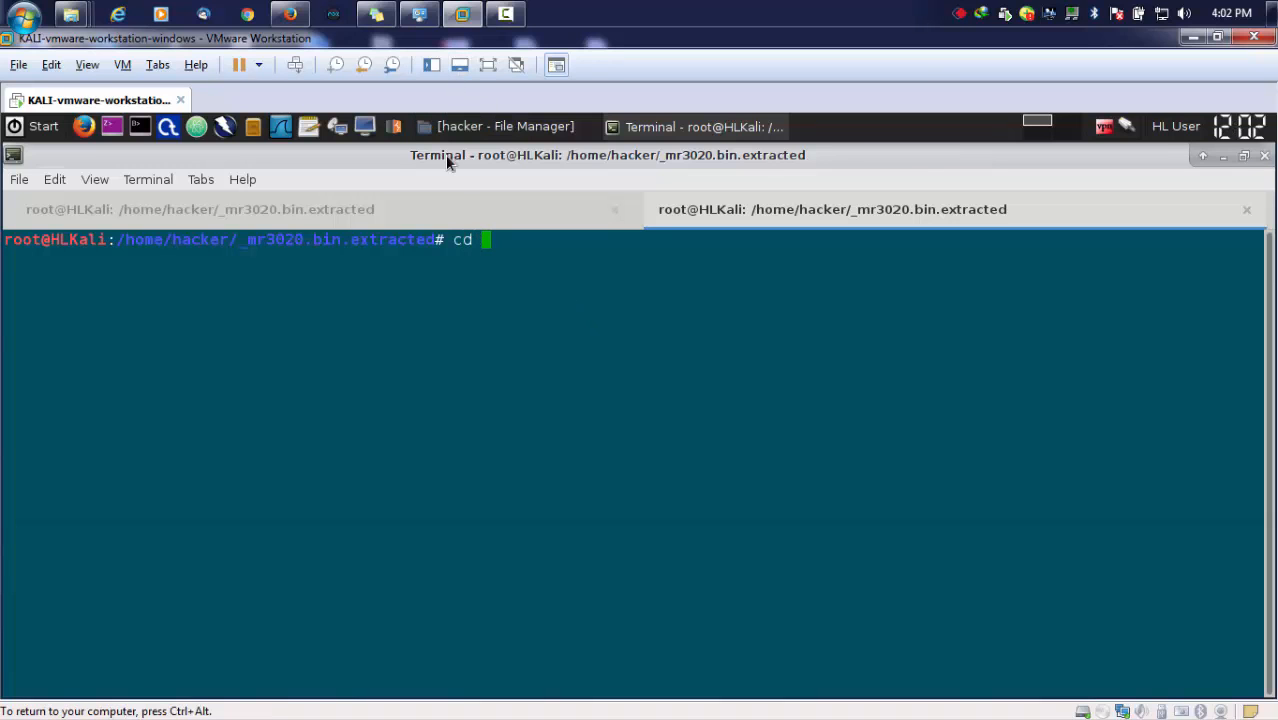
key("Return")
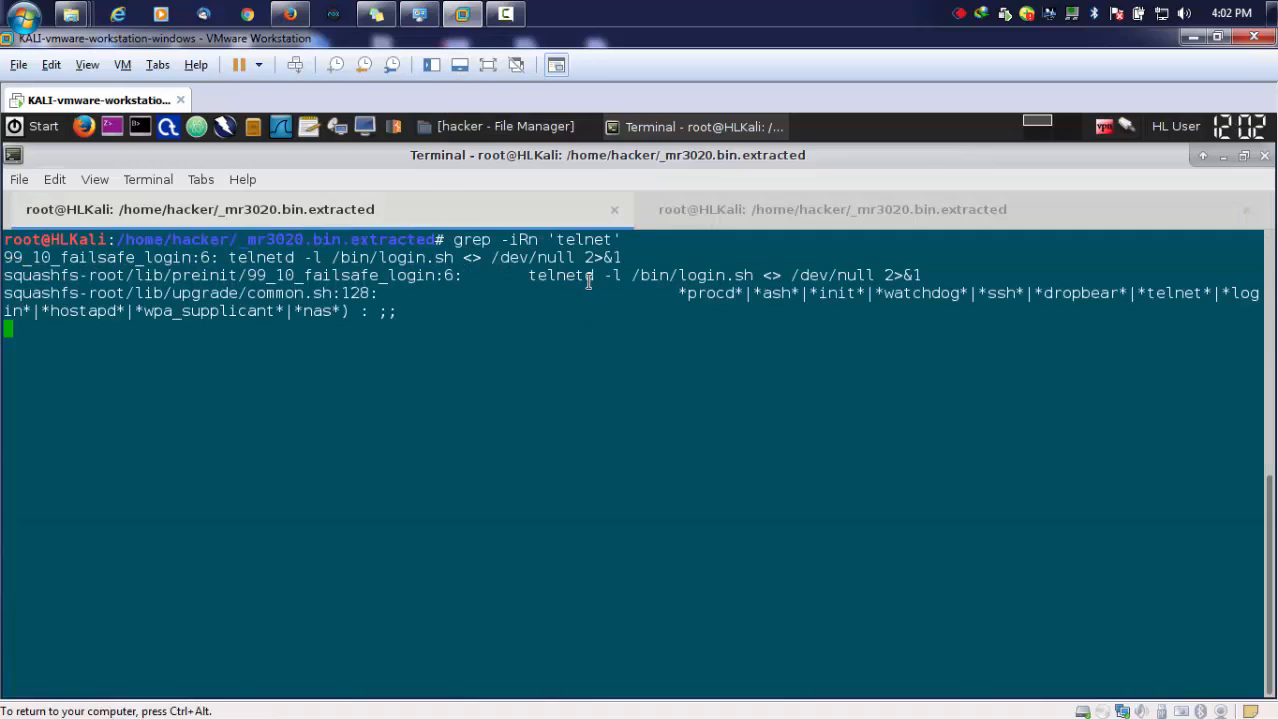
double_click(565, 275)
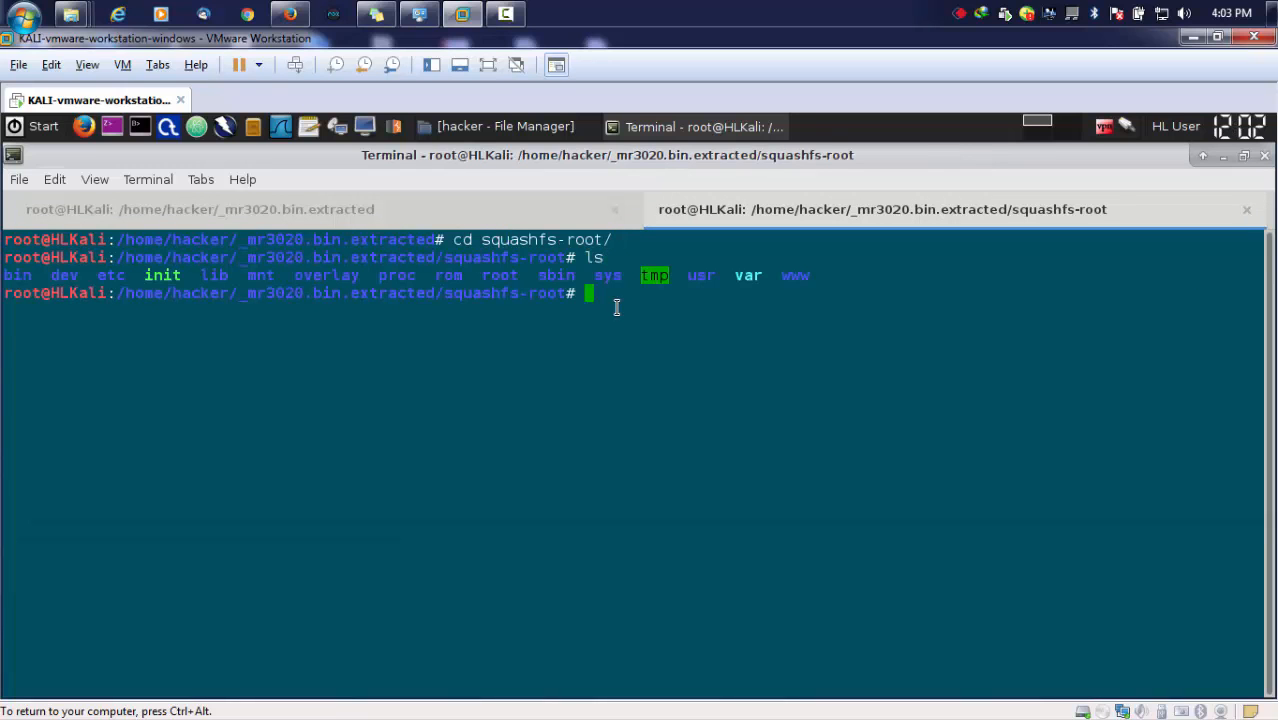
mouse_move(553, 376)
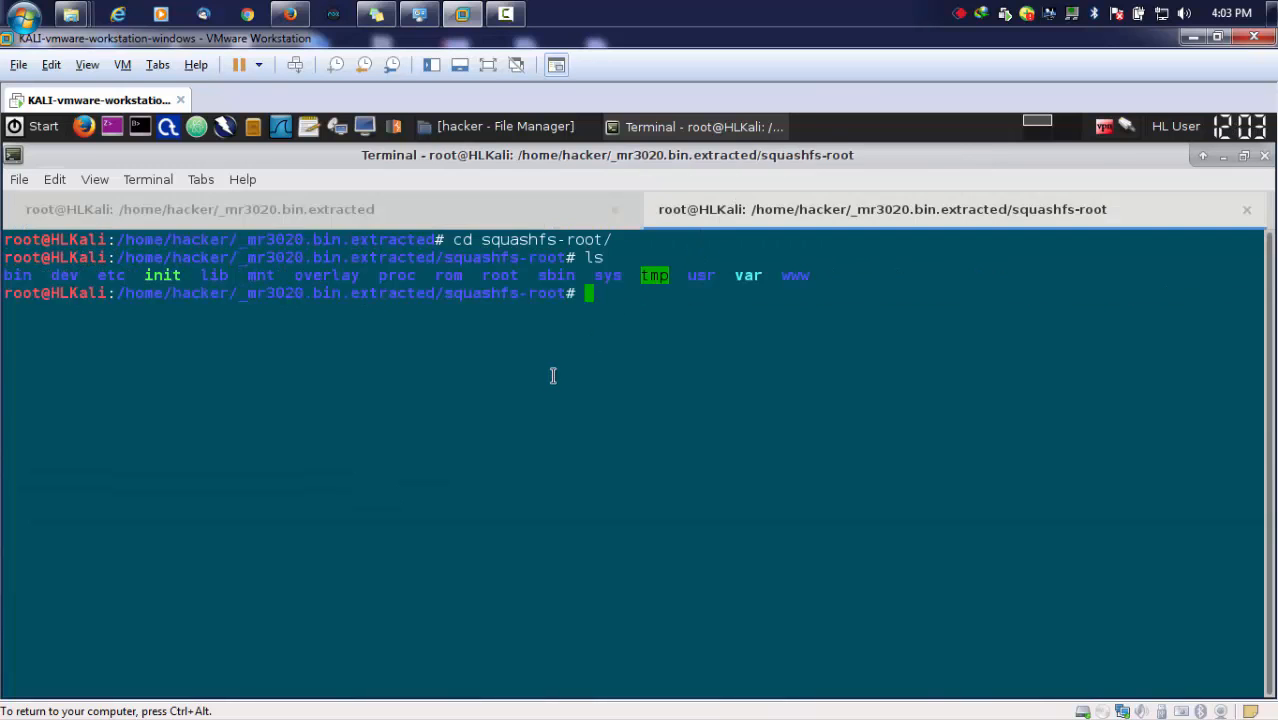
Move into bin, list its files, and highlight login.sh.
type("cd")
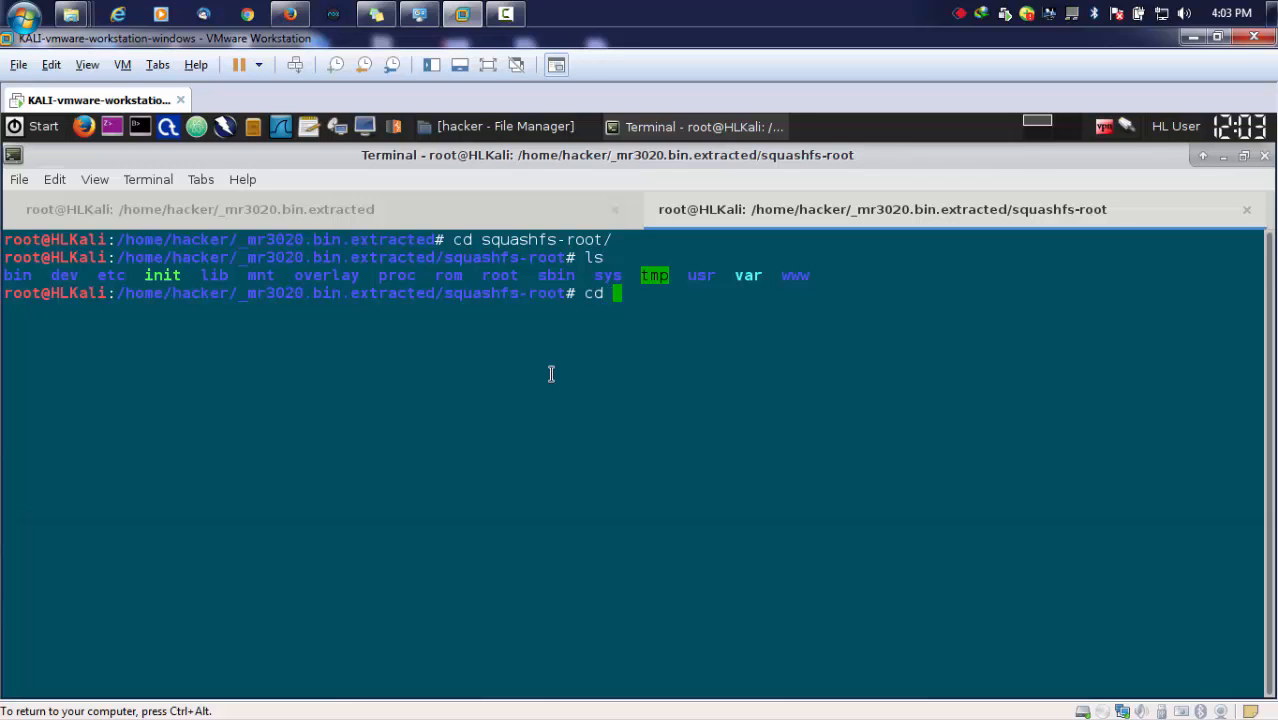
type("bin/")
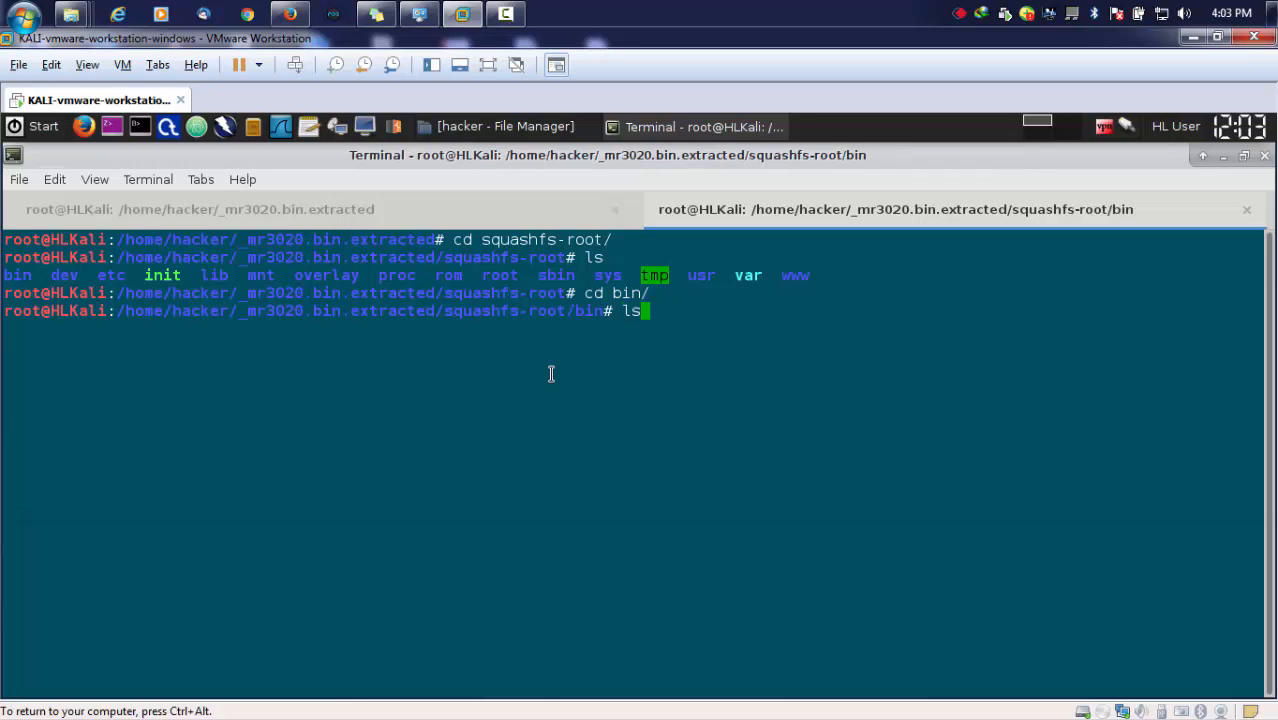
key("Return")
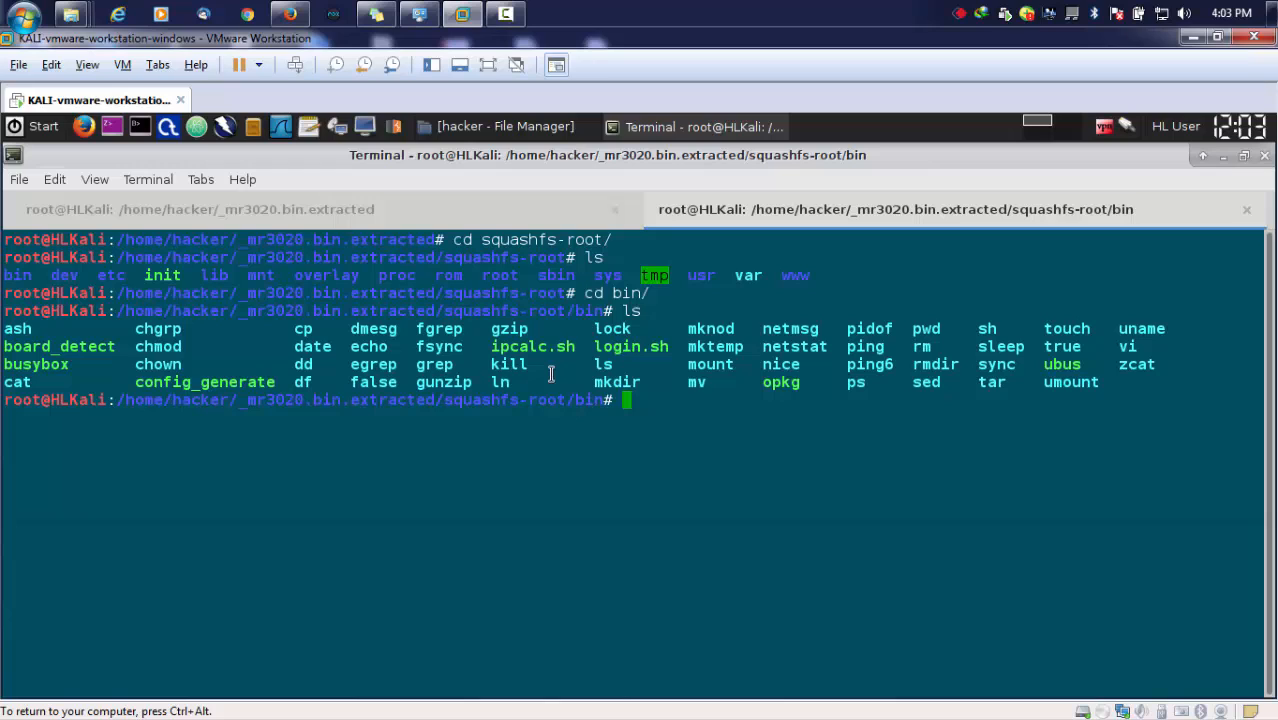
mouse_move(600, 346)
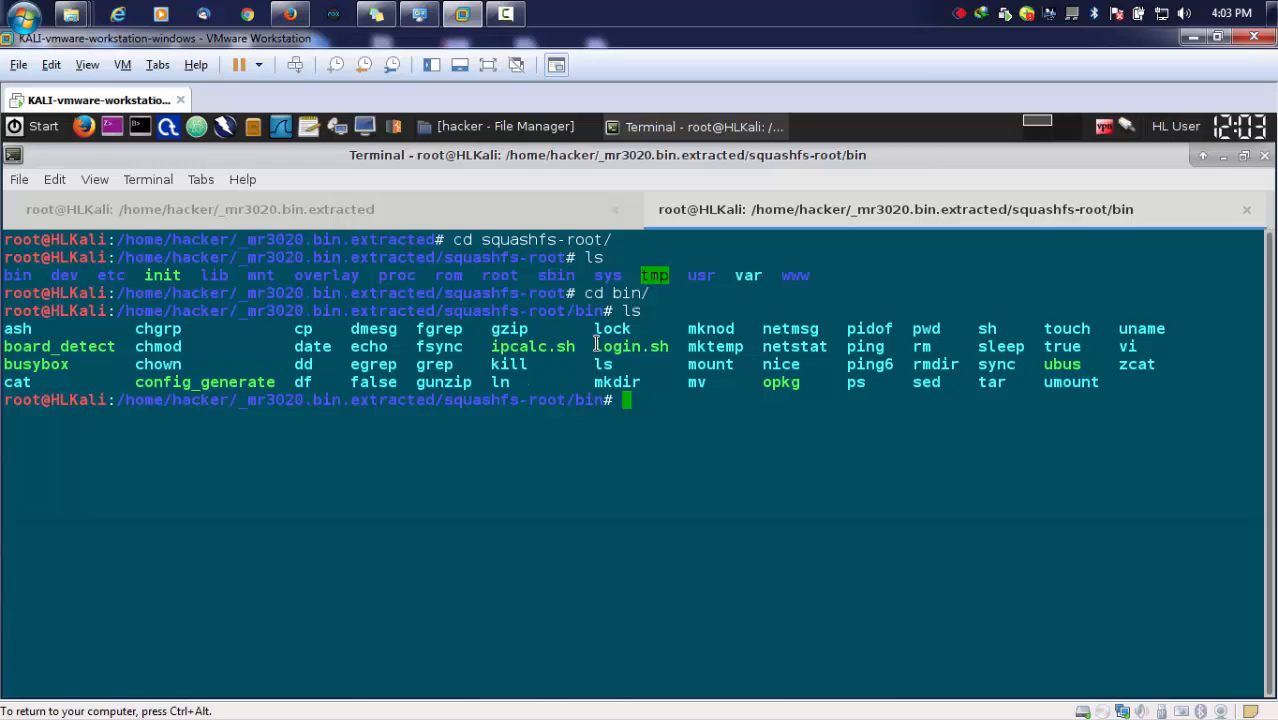
double_click(632, 346)
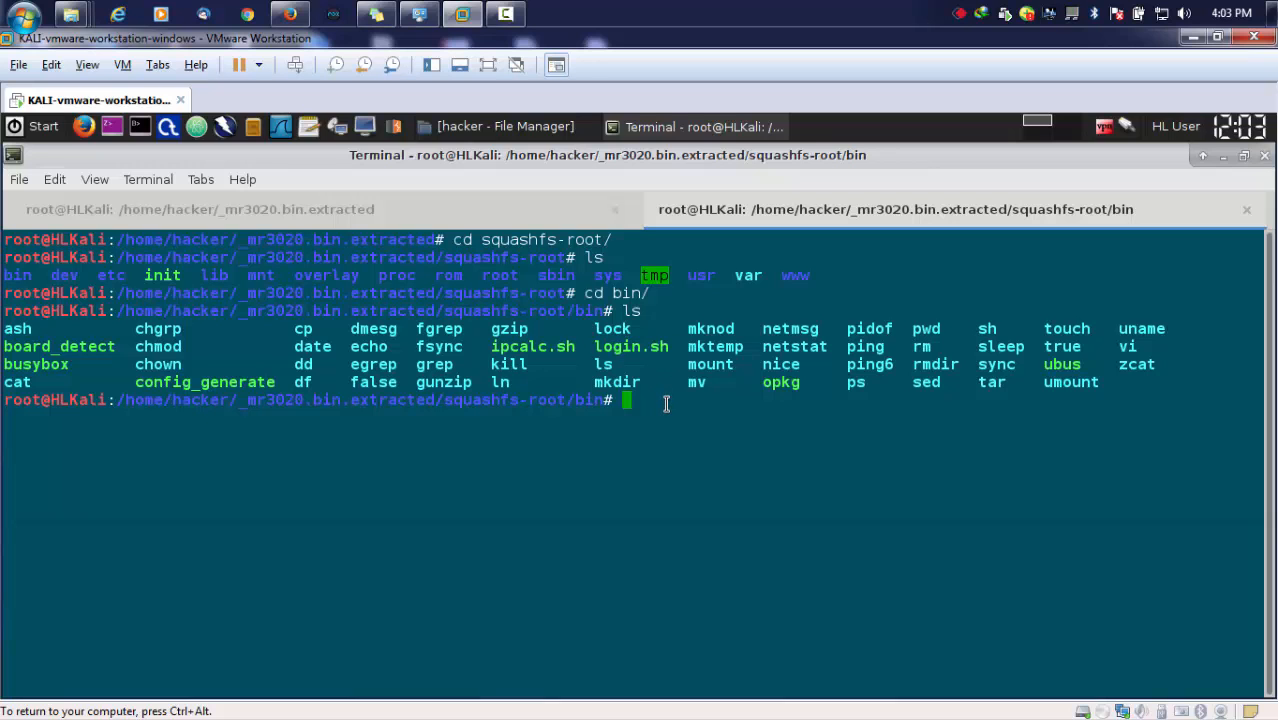
left_click(200, 209)
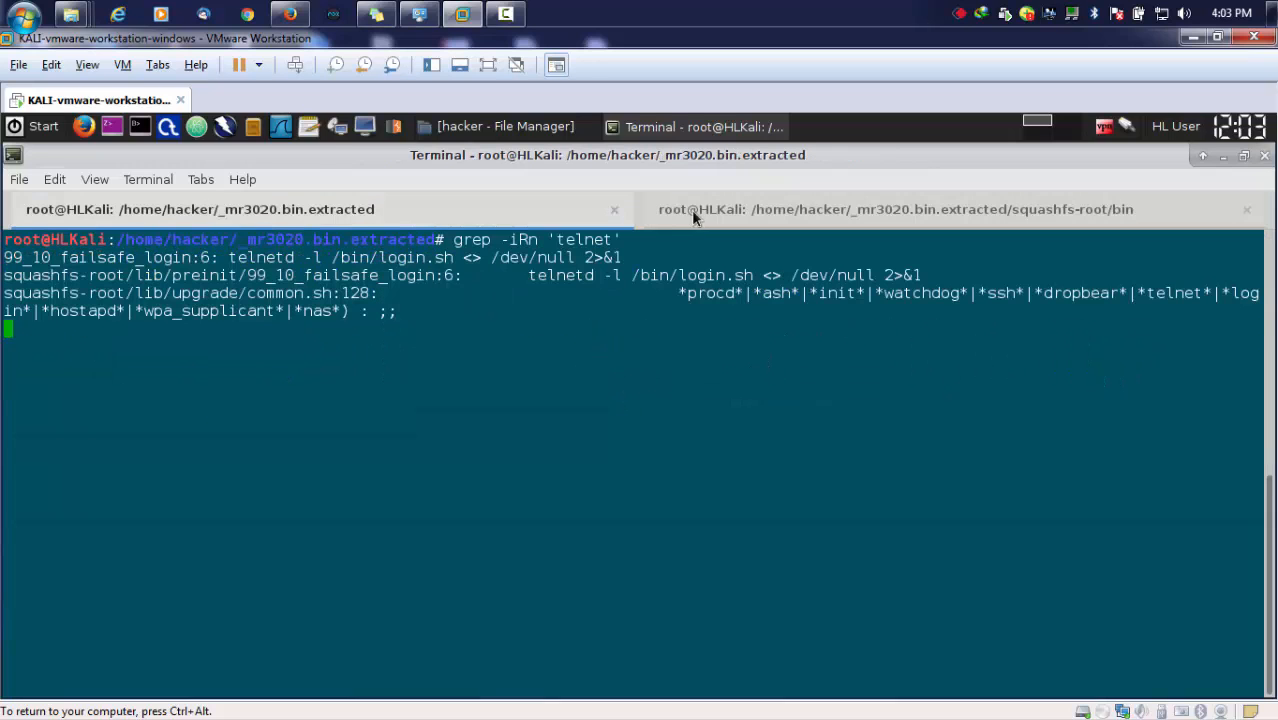
left_click(895, 209)
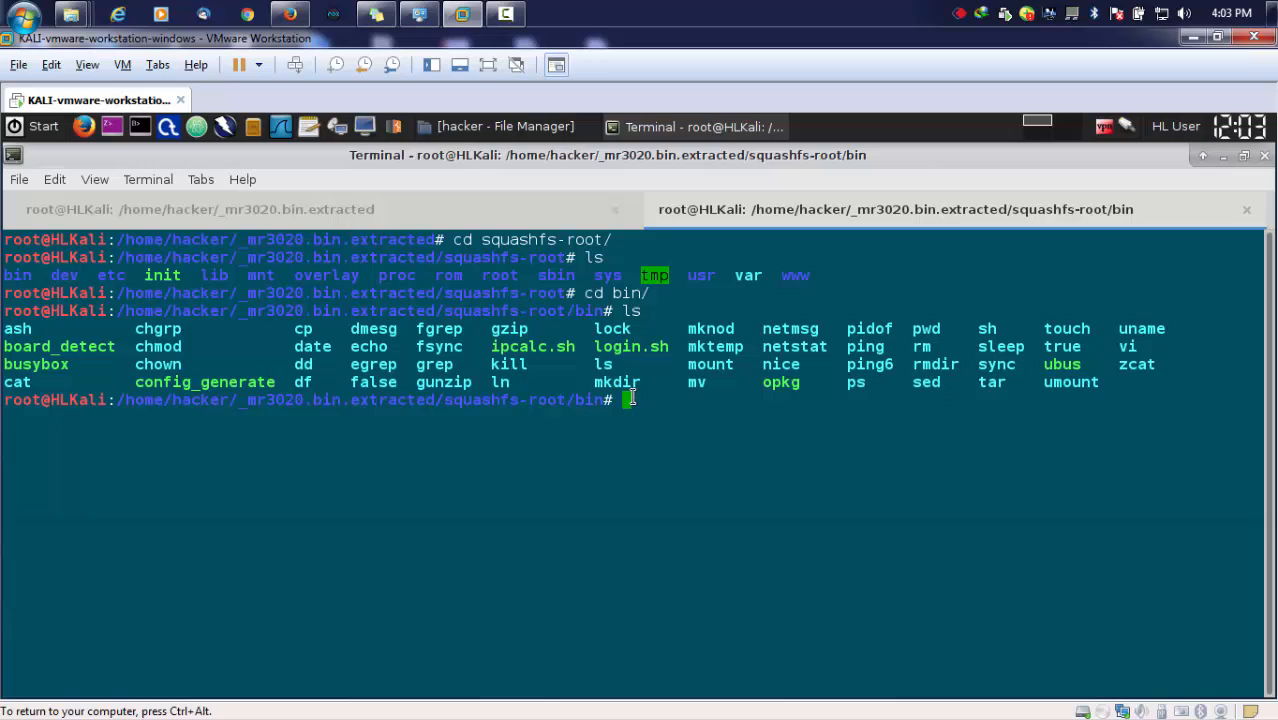
Open login.sh in nano and highlight 'passwd' in its telnet-disabling notice.
type("nano")
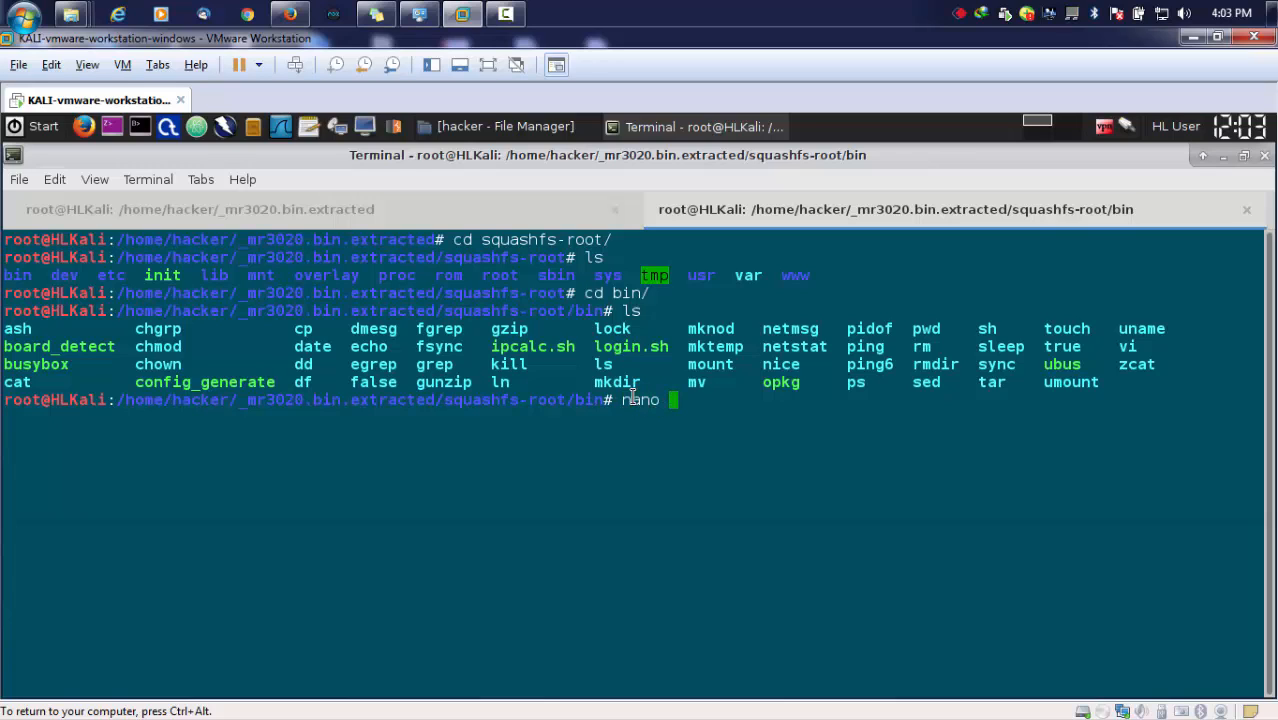
type("log")
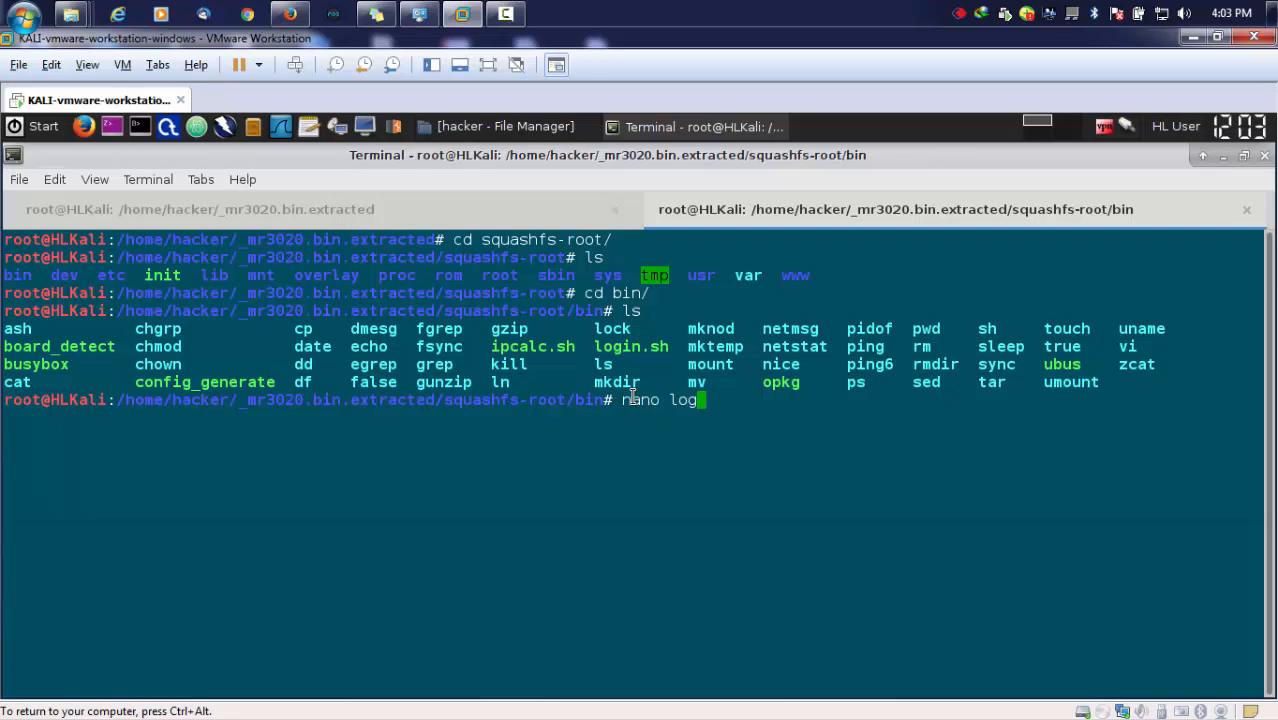
key("Return")
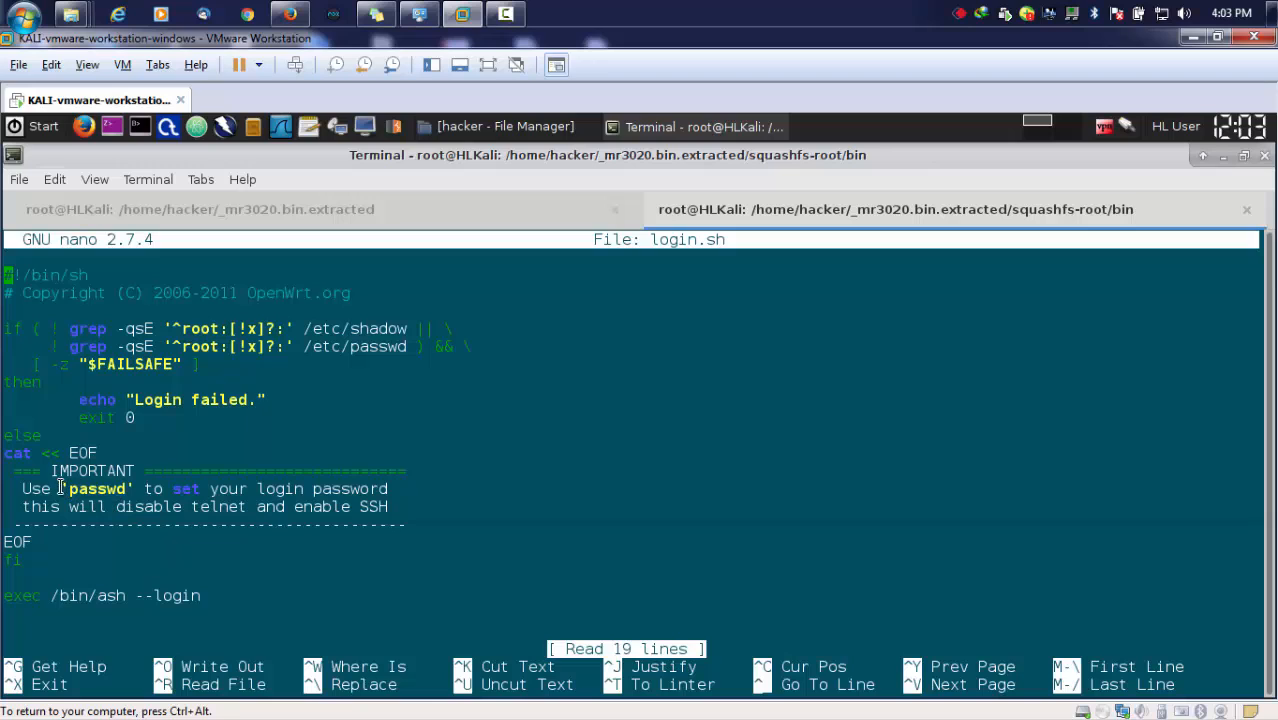
mouse_move(50, 488)
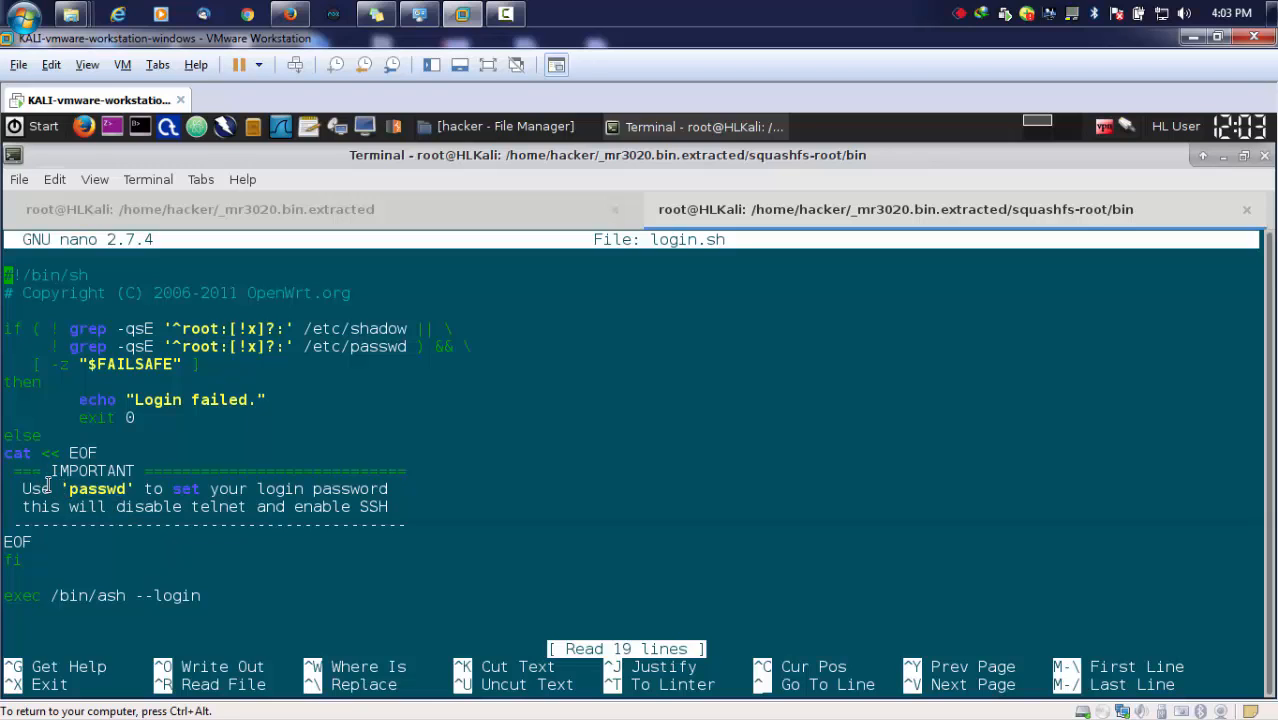
double_click(185, 488)
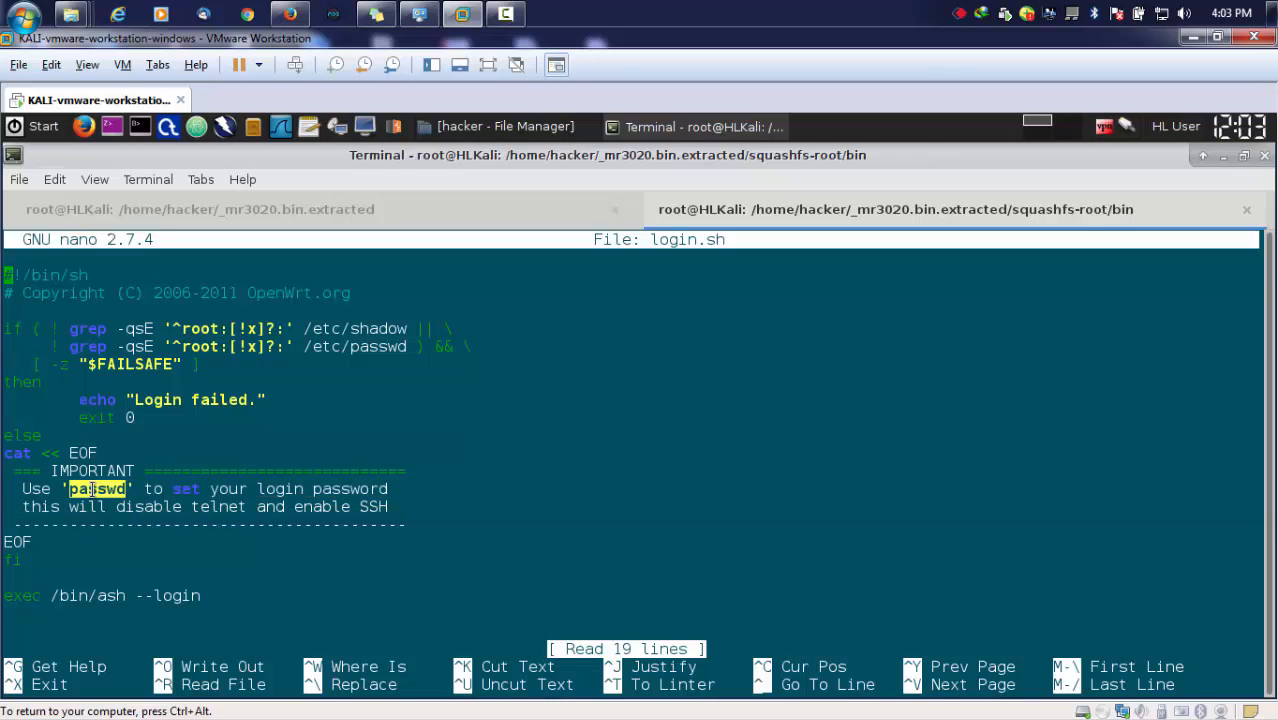
mouse_move(148, 500)
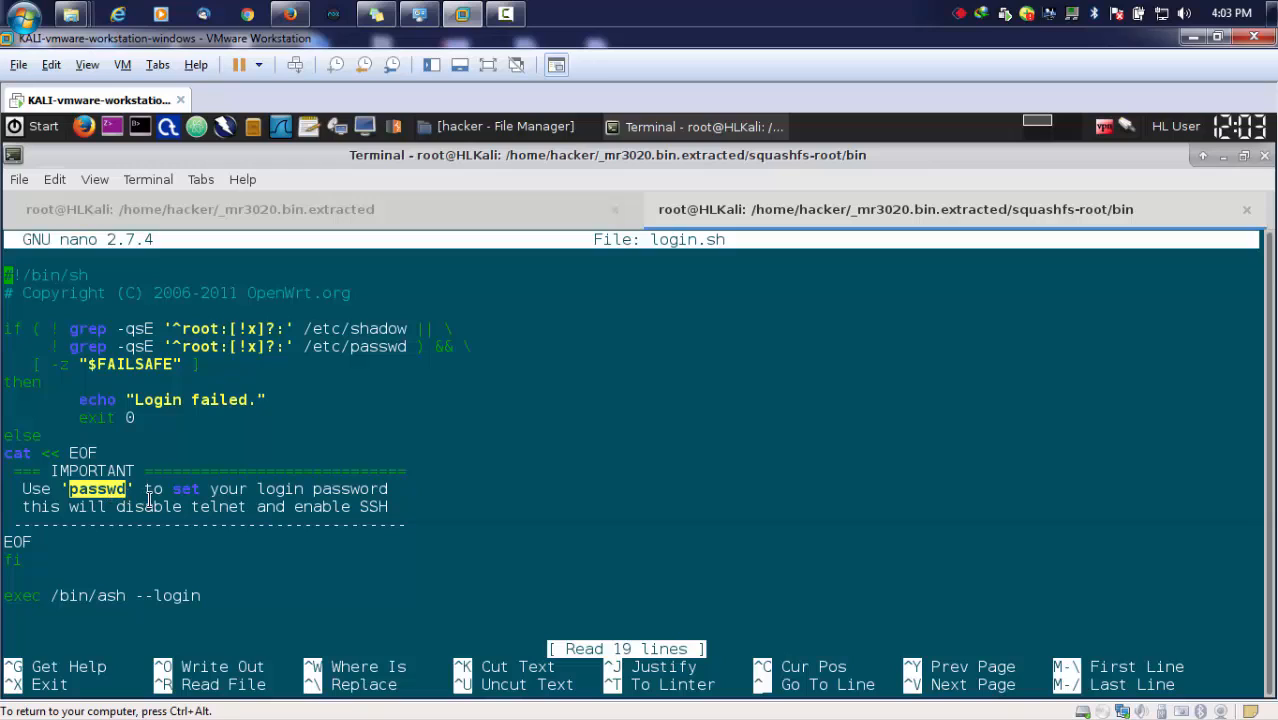
mouse_move(180, 543)
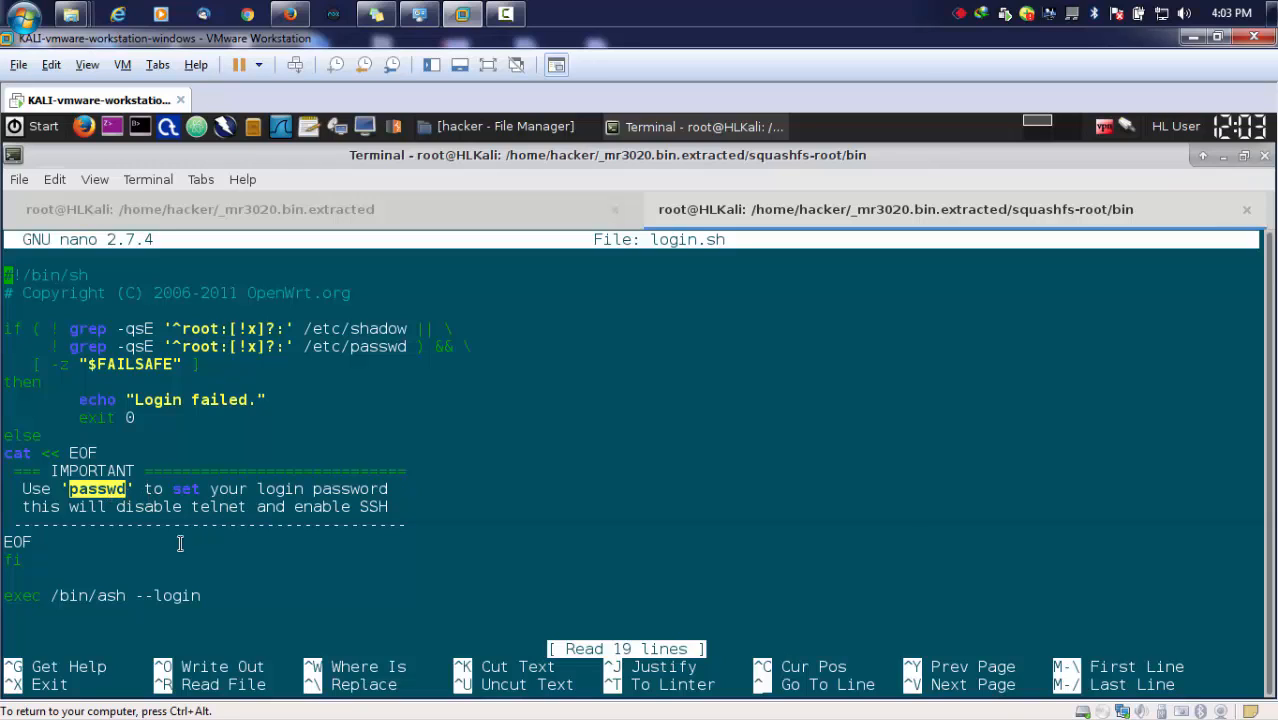
mouse_move(310, 362)
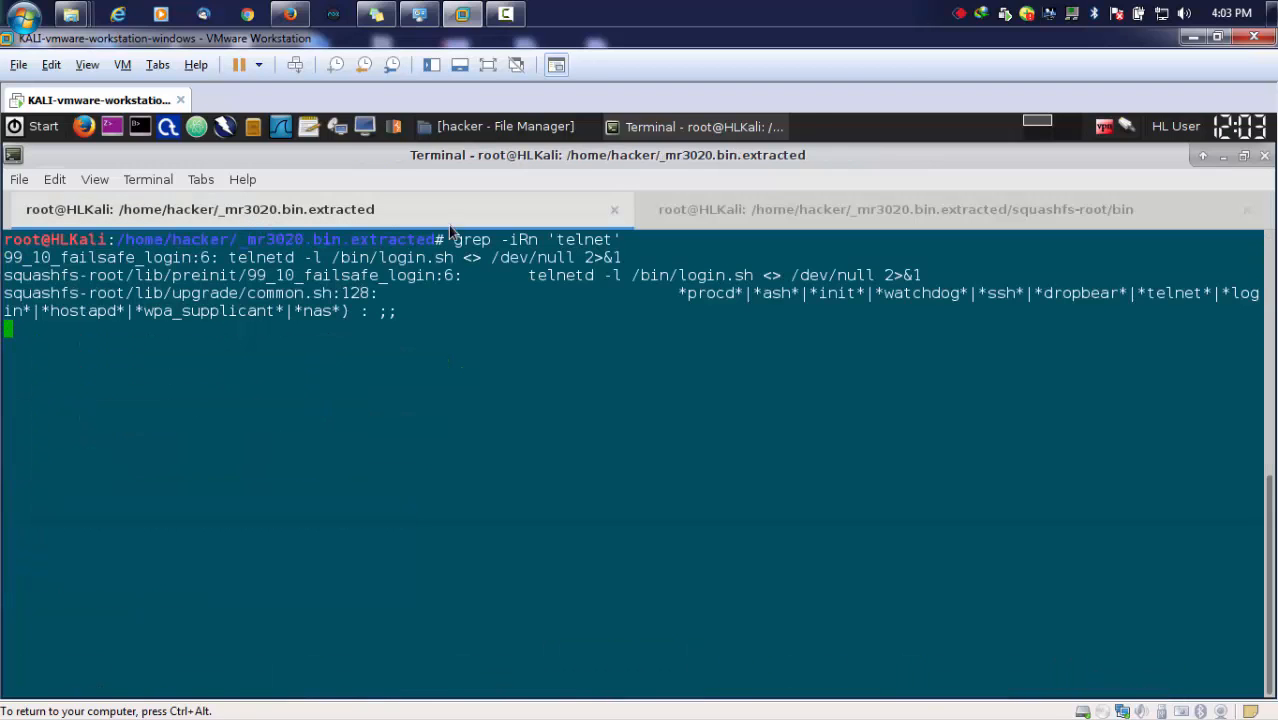
mouse_move(427, 343)
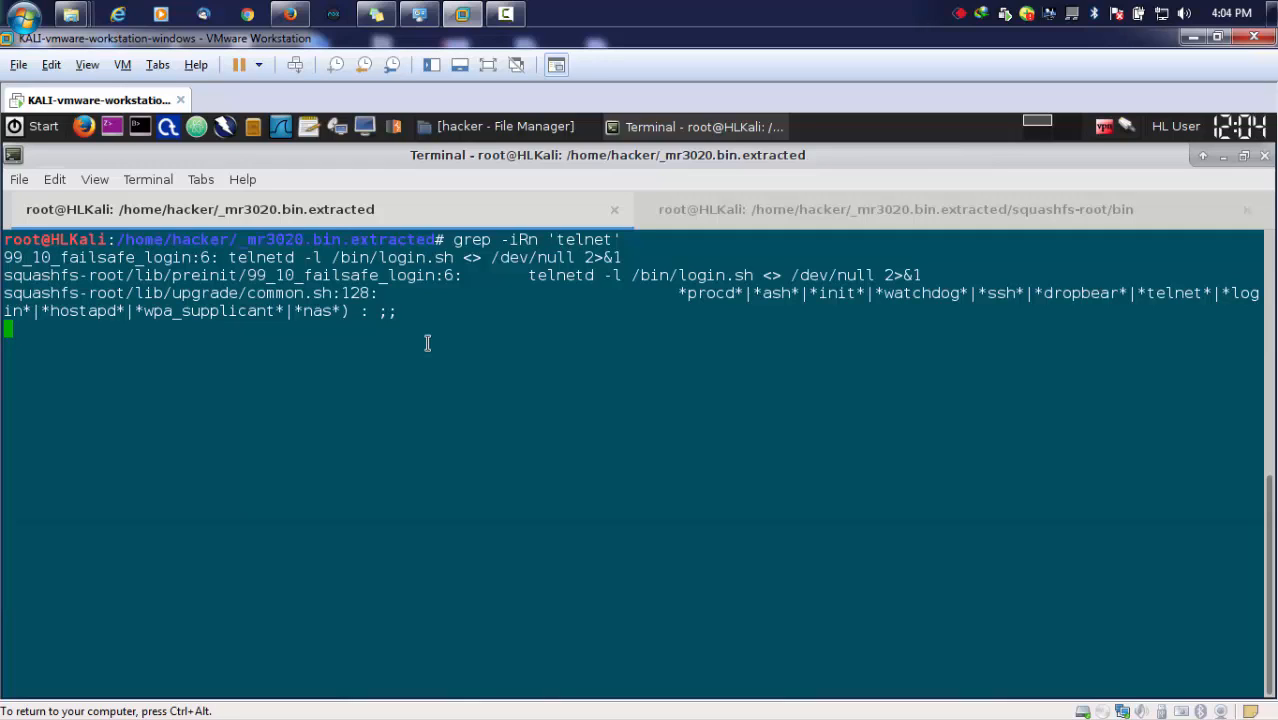
mouse_move(510, 283)
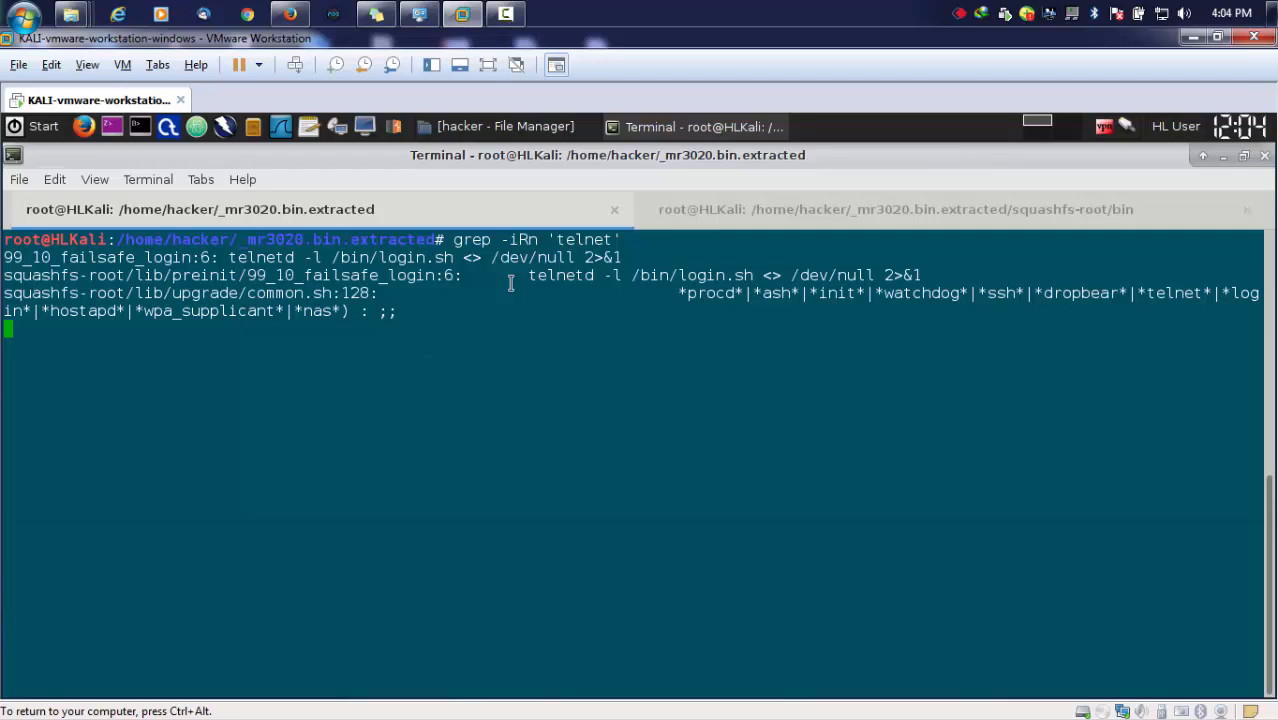
left_click(894, 209)
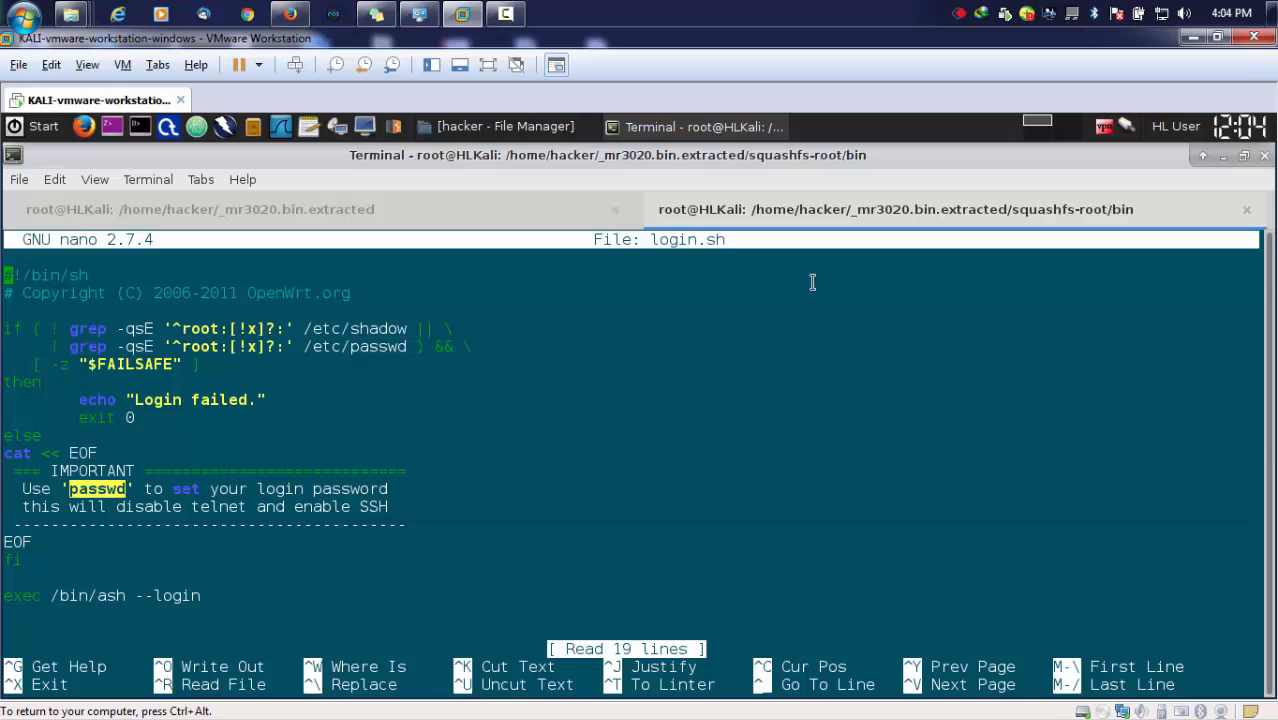
Exit nano with Ctrl+X, back to the bin folder prompt.
key("ctrl+x")
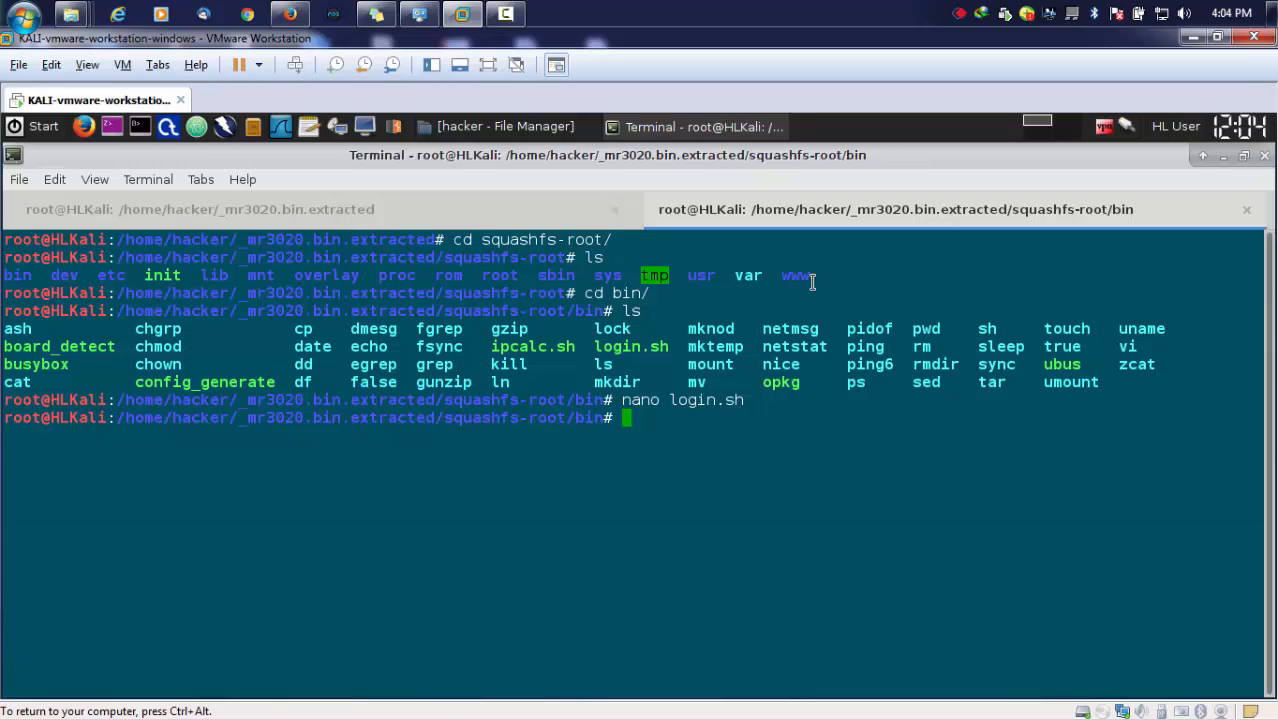
mouse_move(318, 371)
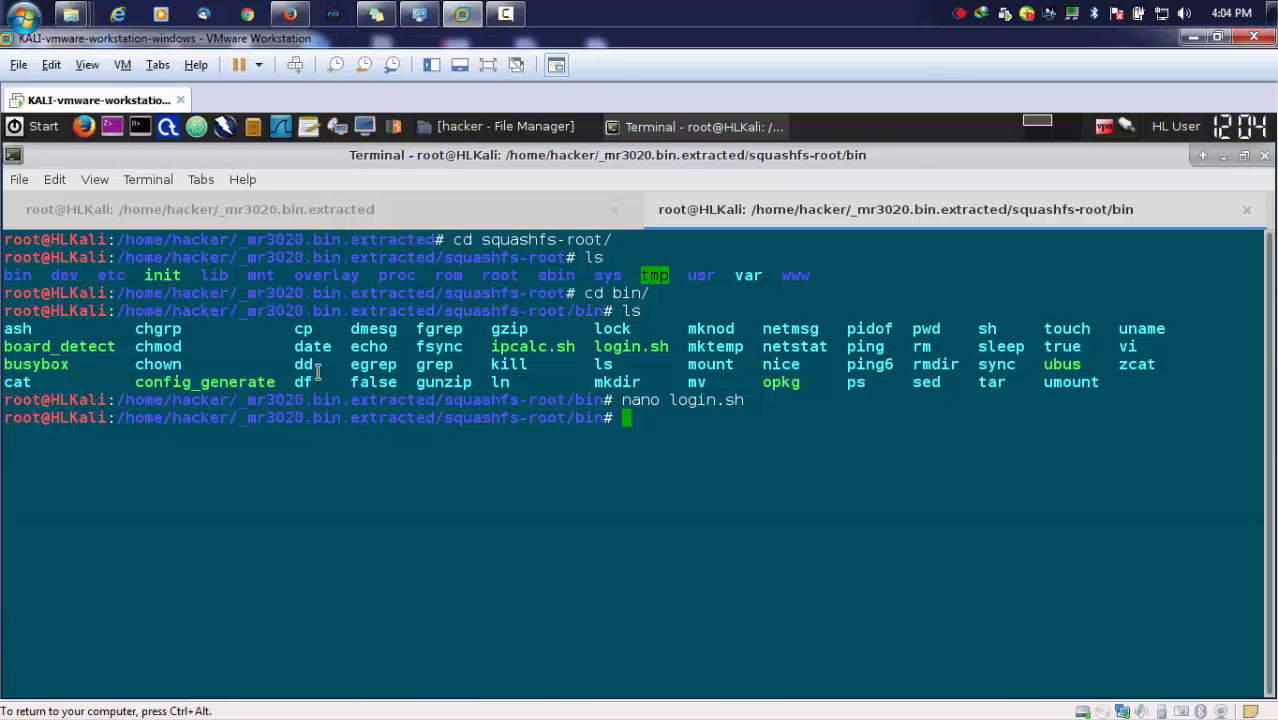